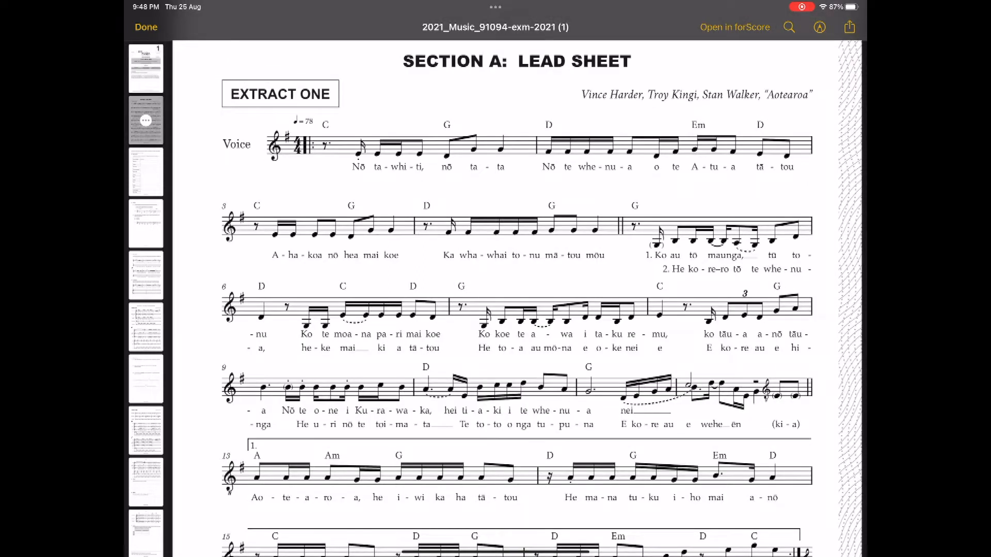
Scroll past the page 2 lead sheet to the structure/form question on page 3
{"action": "scroll", "scroll_direction": "down", "scroll_amount": 3}
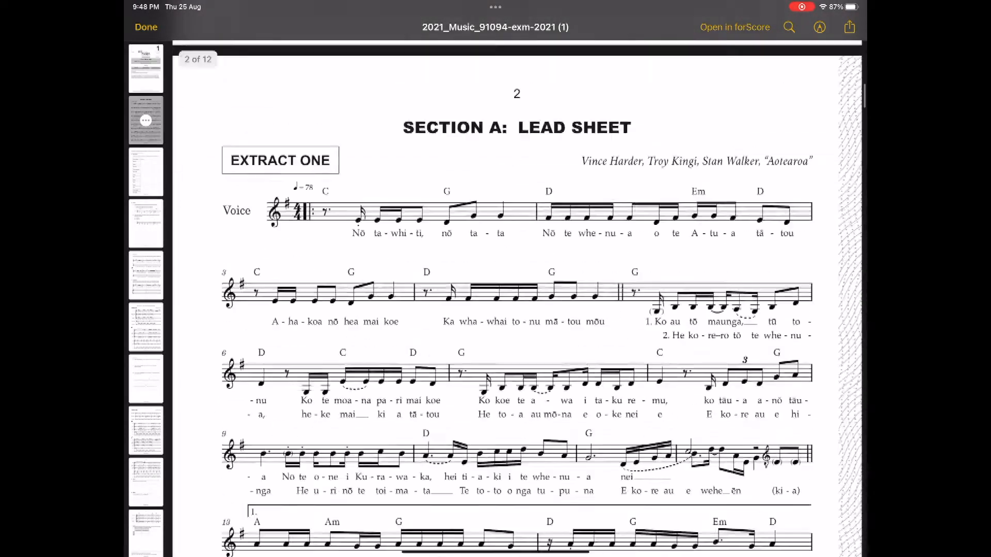
{"action": "scroll", "scroll_direction": "down", "scroll_amount": 3}
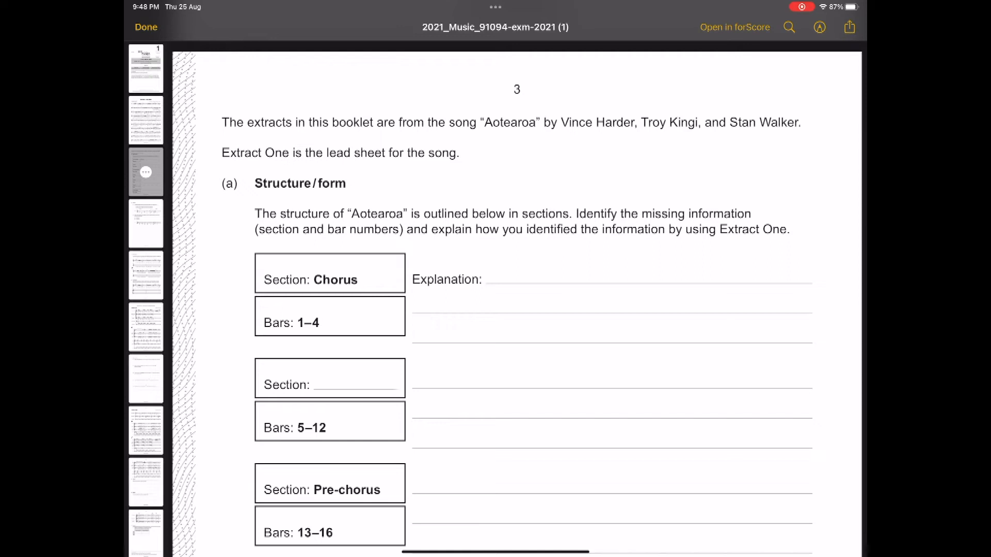
With the red pen, write '= How music is organised' and circle the opening repeat sign
{"action": "left_click", "coordinate": [819, 26]}
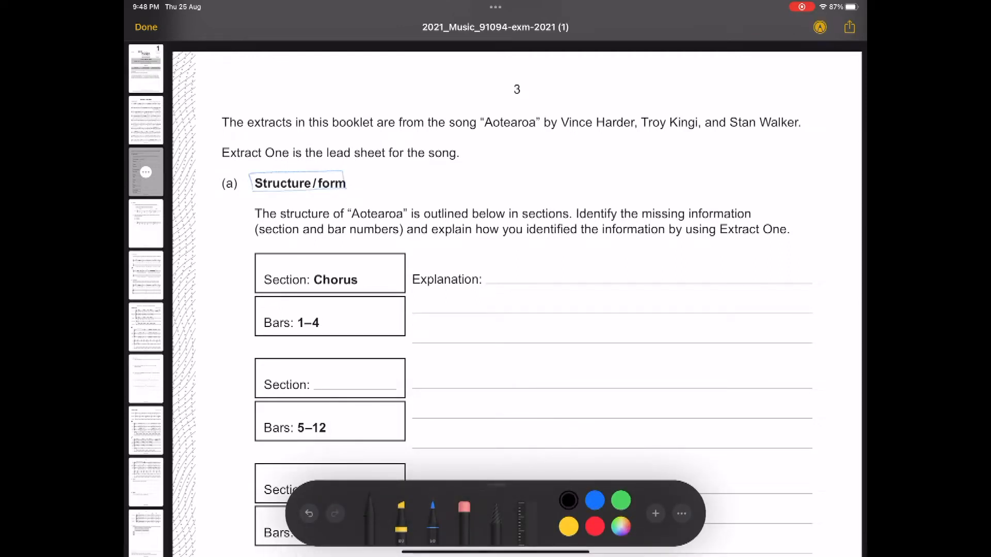
{"action": "left_click", "coordinate": [594, 527]}
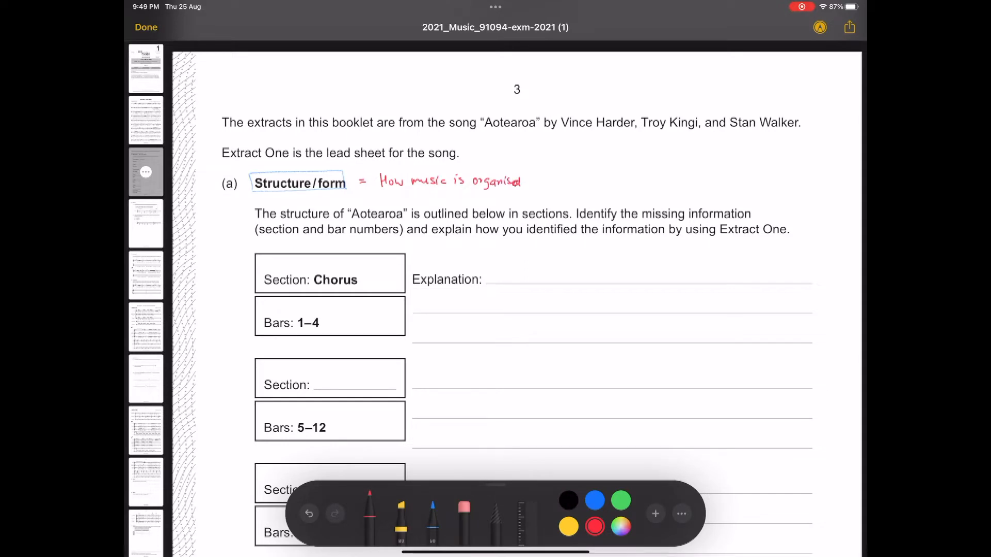
{"action": "scroll", "scroll_direction": "down", "scroll_amount": 3}
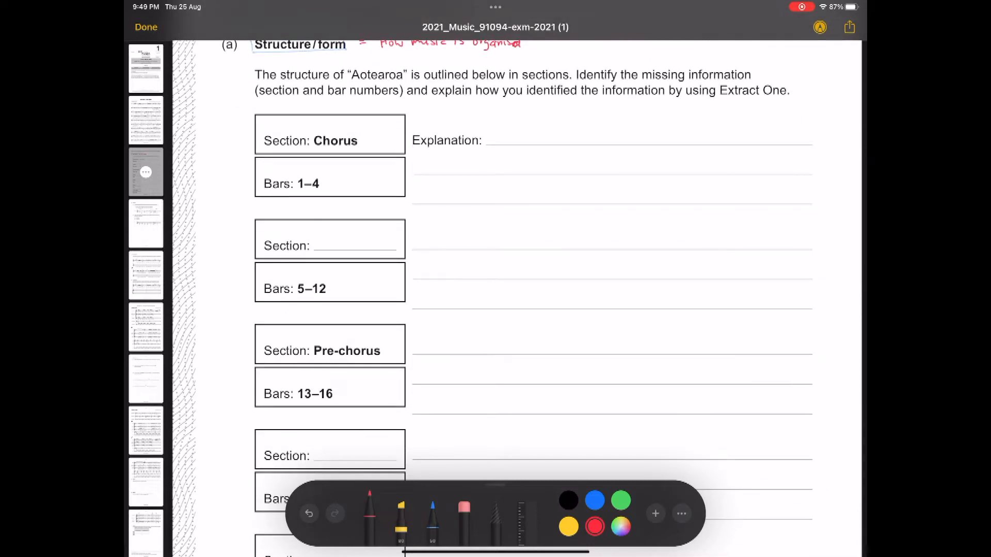
{"action": "scroll", "scroll_direction": "down", "scroll_amount": 3}
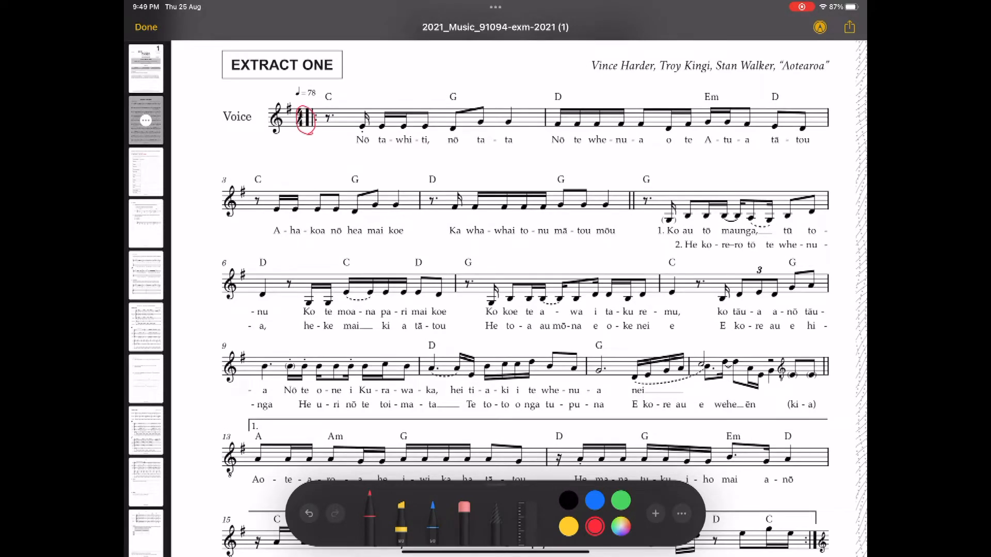
Label the repeat sign in red and underline the first verse lyrics
{"action": "left_click_drag", "start_coordinate": [293, 144], "coordinate": [328, 147]}
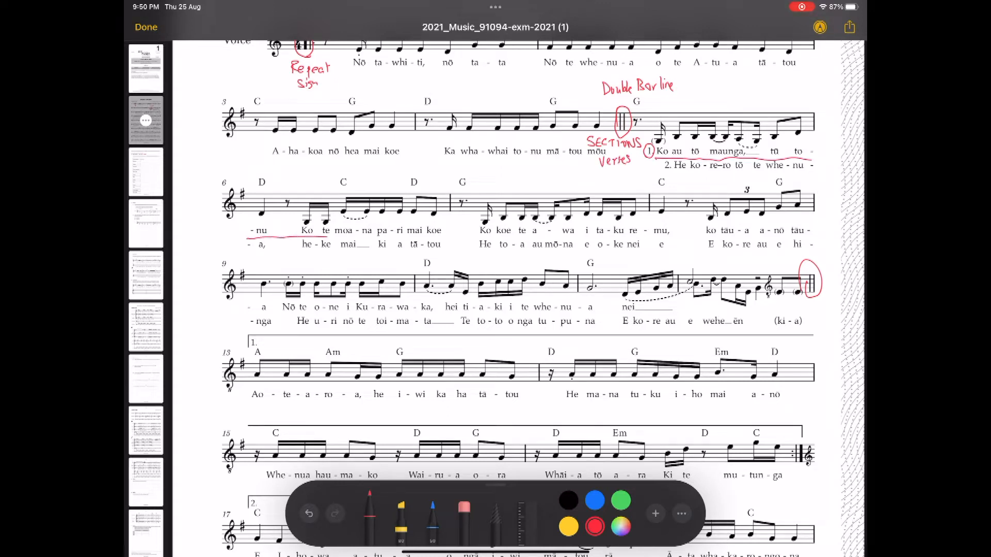
{"action": "left_click_drag", "start_coordinate": [246, 239], "coordinate": [809, 237]}
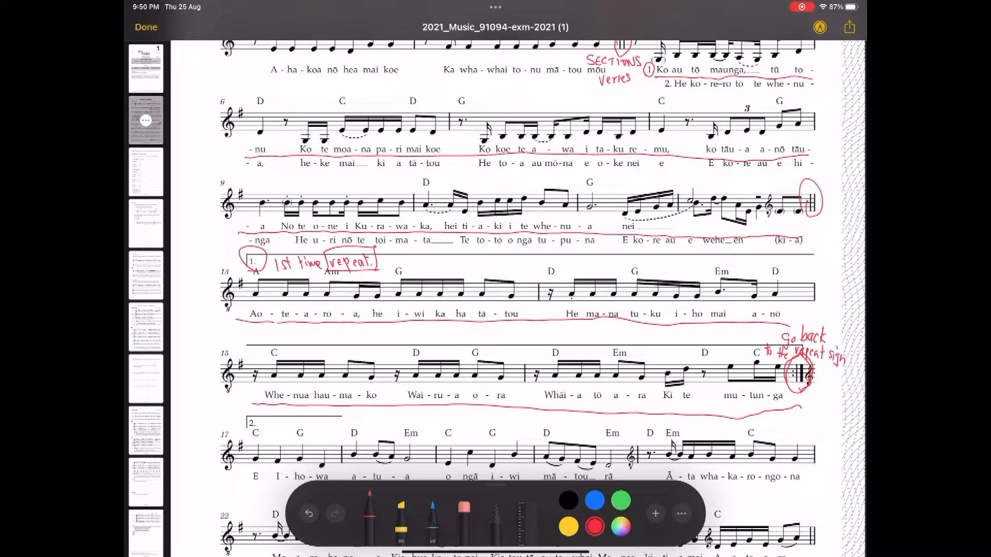
{"action": "scroll", "scroll_direction": "down", "scroll_amount": 3}
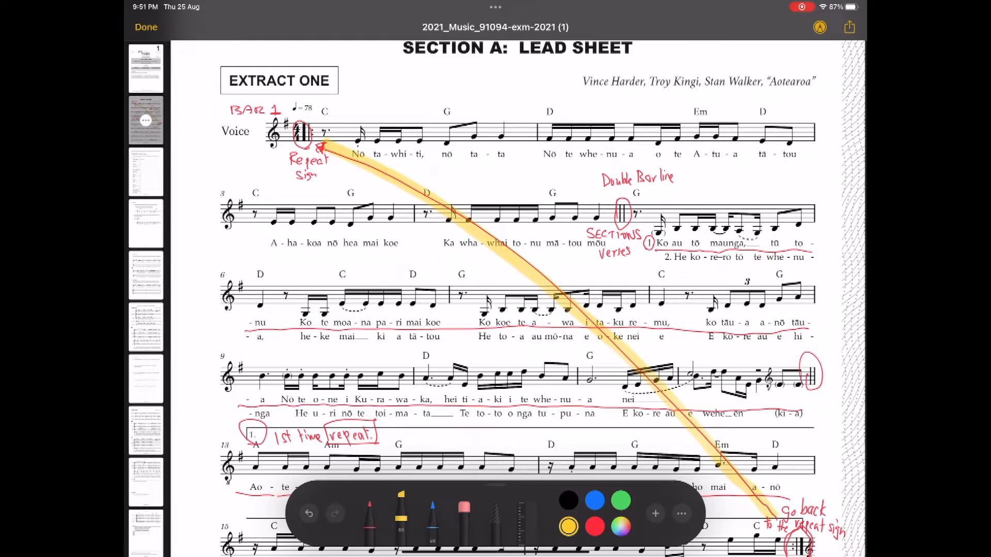
Undo the yellow arrow and write '2nd time' near bar 1 in blue
{"action": "left_click", "coordinate": [309, 513]}
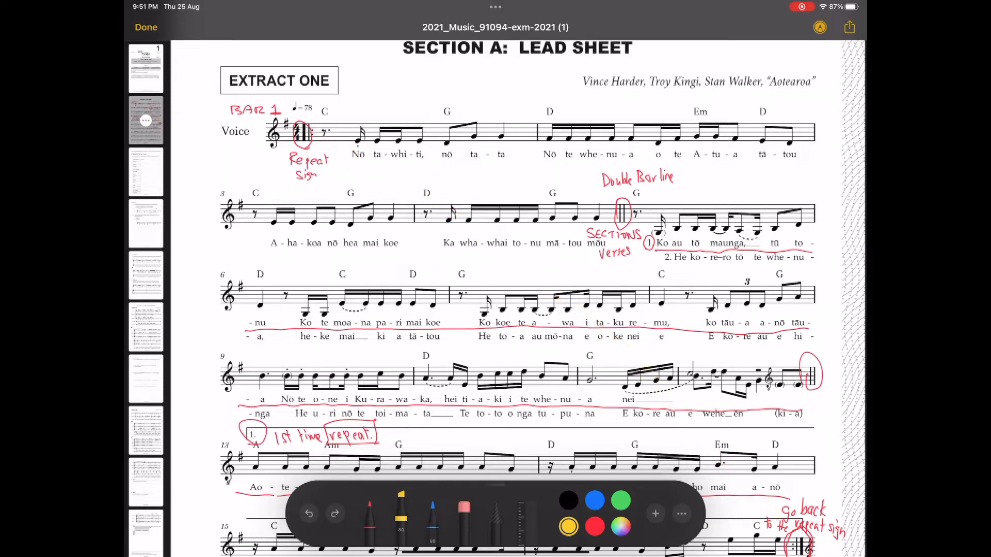
{"action": "left_click", "coordinate": [594, 500]}
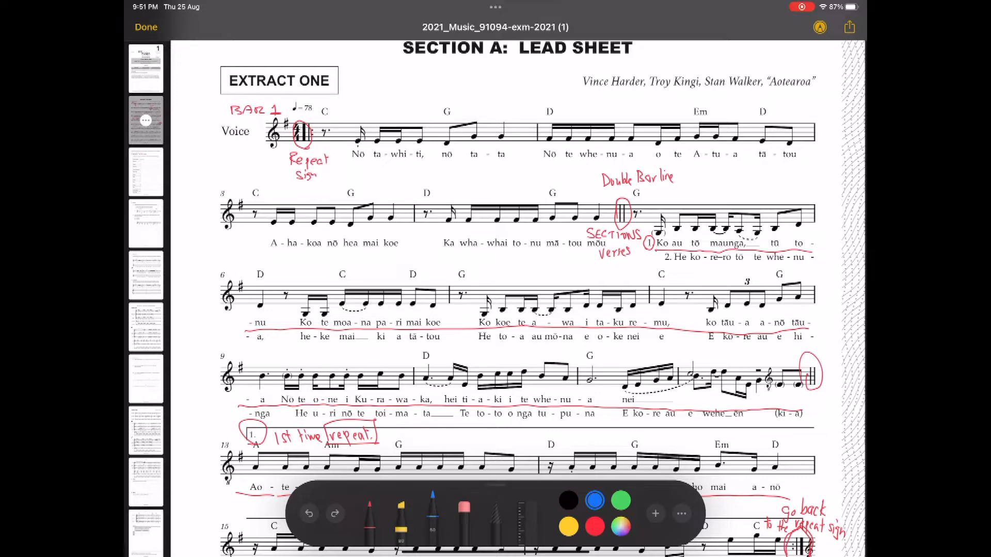
{"action": "type", "text": "2nd 1"}
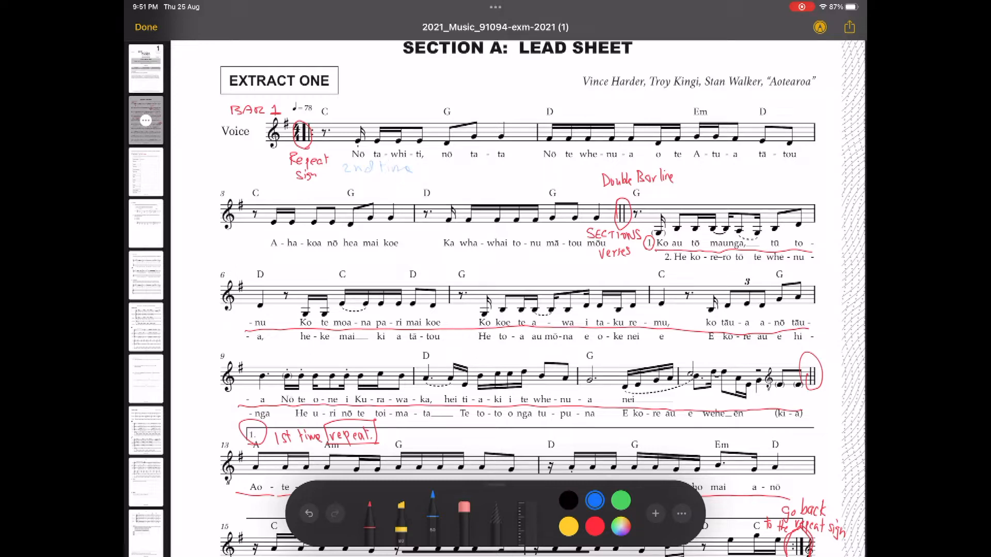
{"action": "left_click", "coordinate": [369, 515]}
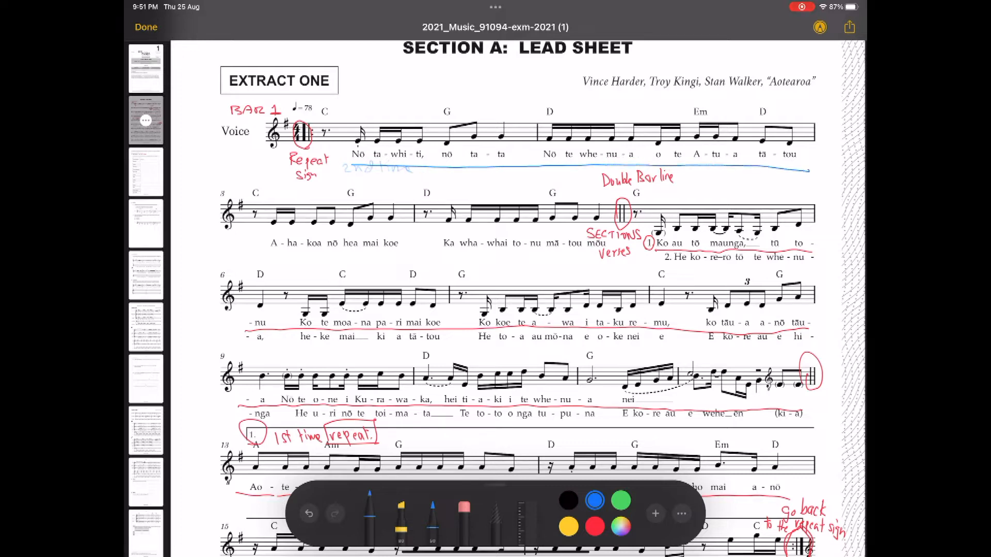
Underline the opening bars and second-verse lyrics in blue, circling the verse '2'
{"action": "left_click_drag", "start_coordinate": [262, 259], "coordinate": [524, 259]}
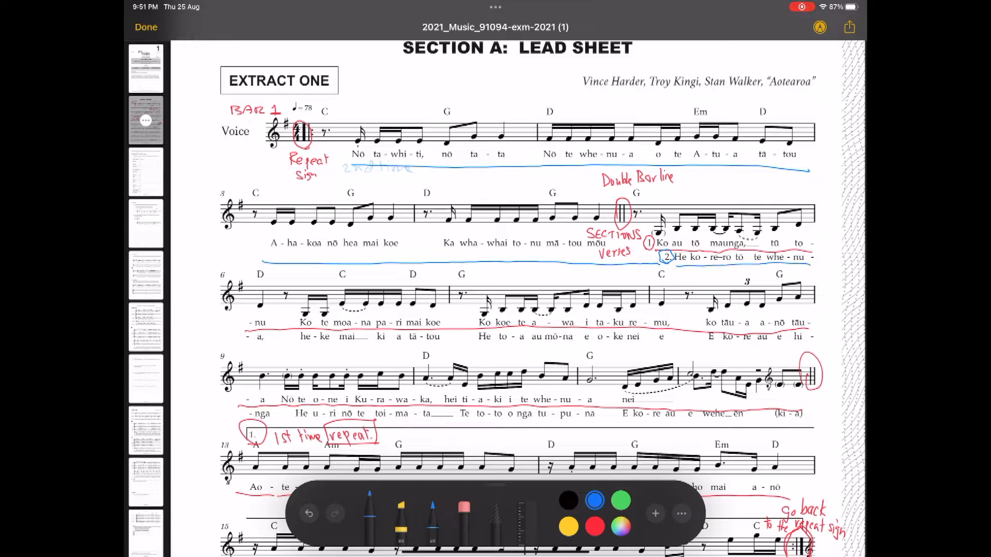
{"action": "left_click_drag", "start_coordinate": [247, 352], "coordinate": [524, 350]}
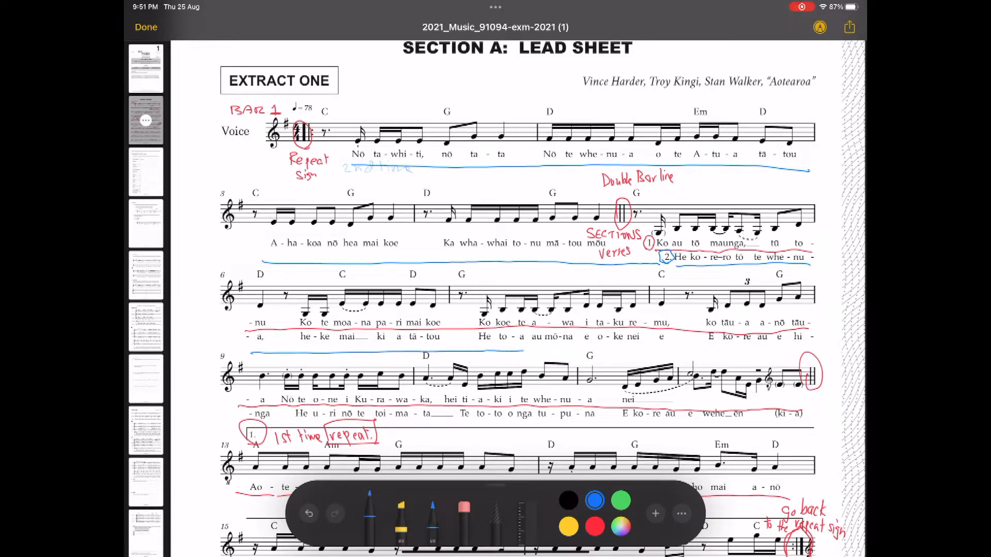
{"action": "scroll", "scroll_direction": "down", "scroll_amount": 3}
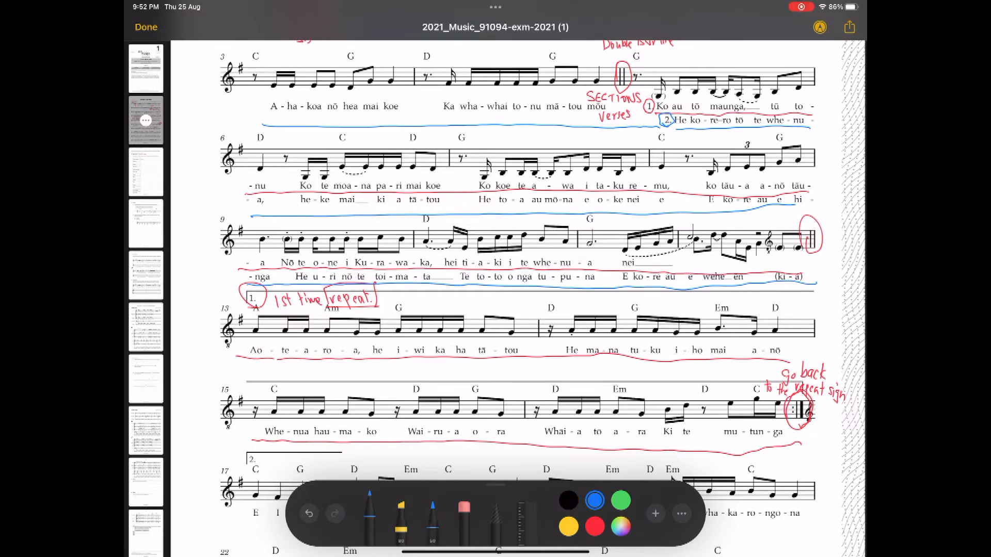
{"action": "scroll", "scroll_direction": "down", "scroll_amount": 3}
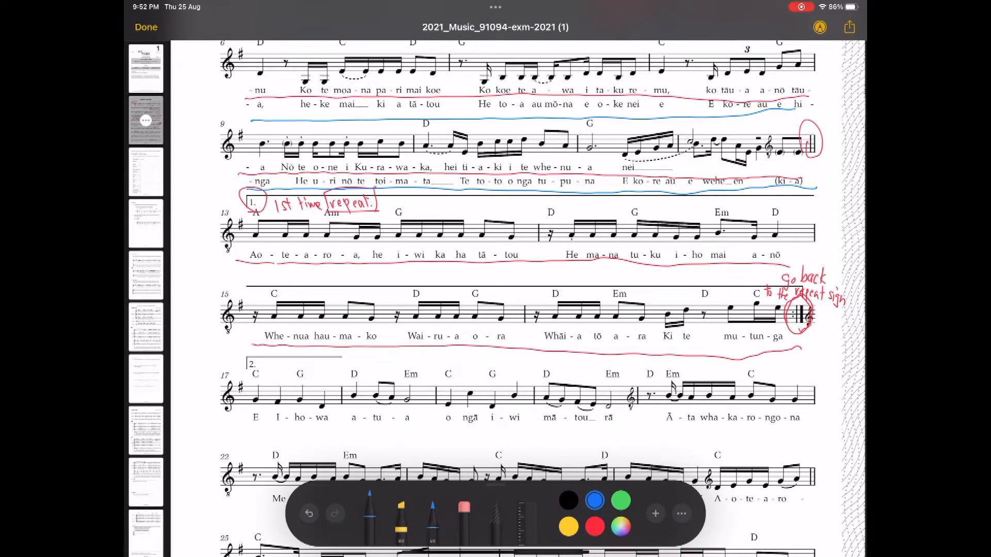
Cross out first-time ending bars 13–16 in blue and write 'SKIP THIS' above
{"action": "left_click_drag", "start_coordinate": [253, 199], "coordinate": [467, 243]}
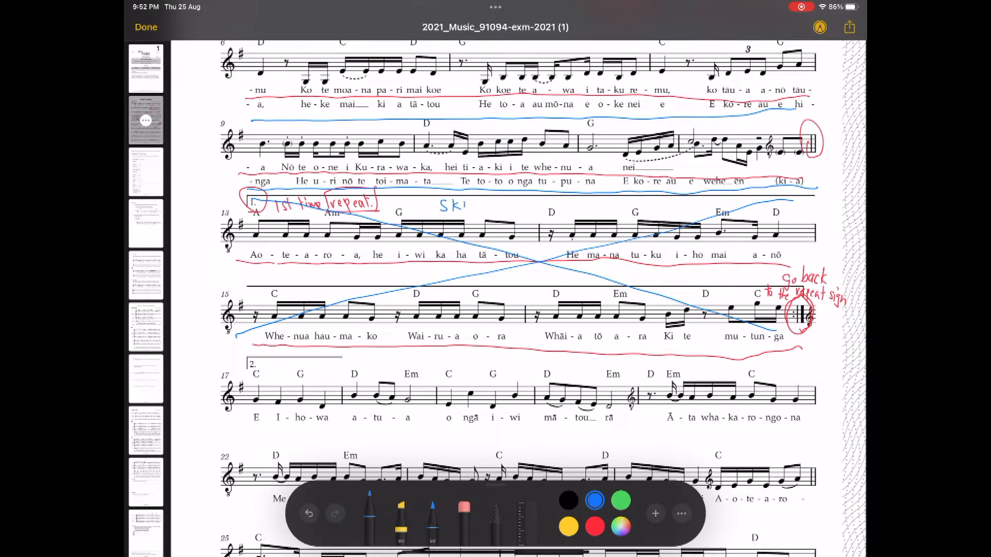
{"action": "type", "text": "SKIP"}
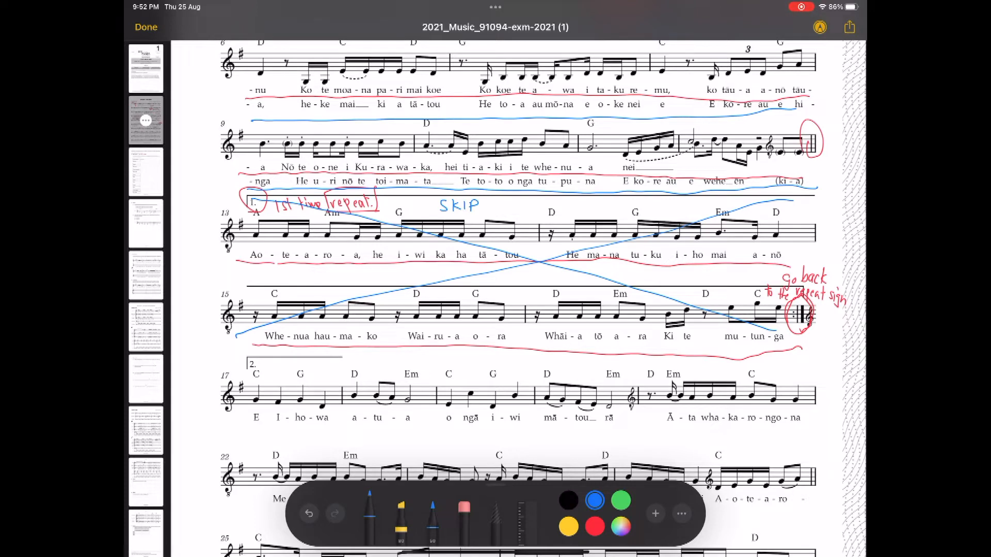
{"action": "left_click_drag", "start_coordinate": [499, 206], "coordinate": [518, 205]}
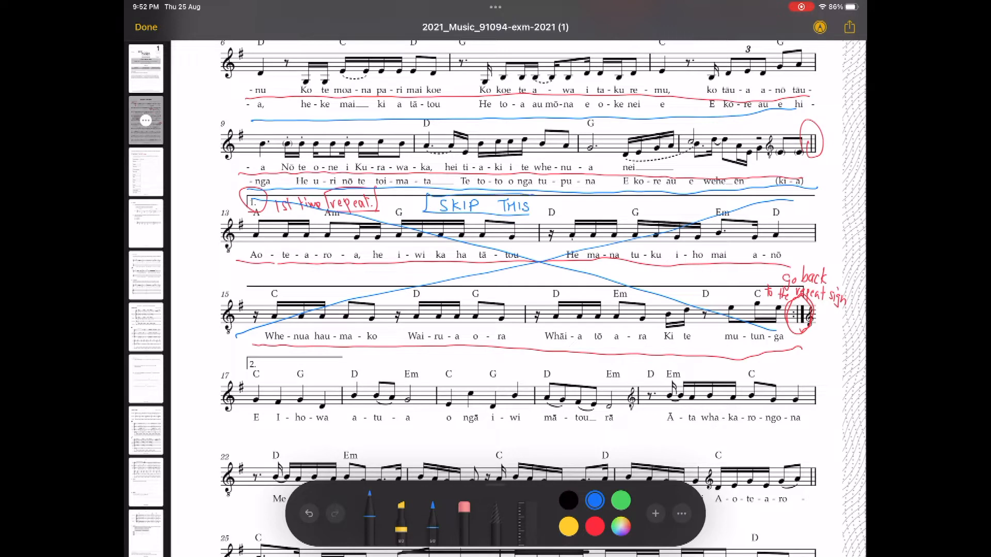
Outline bars 13–16 with the yellow highlighter
{"action": "left_click", "coordinate": [566, 527]}
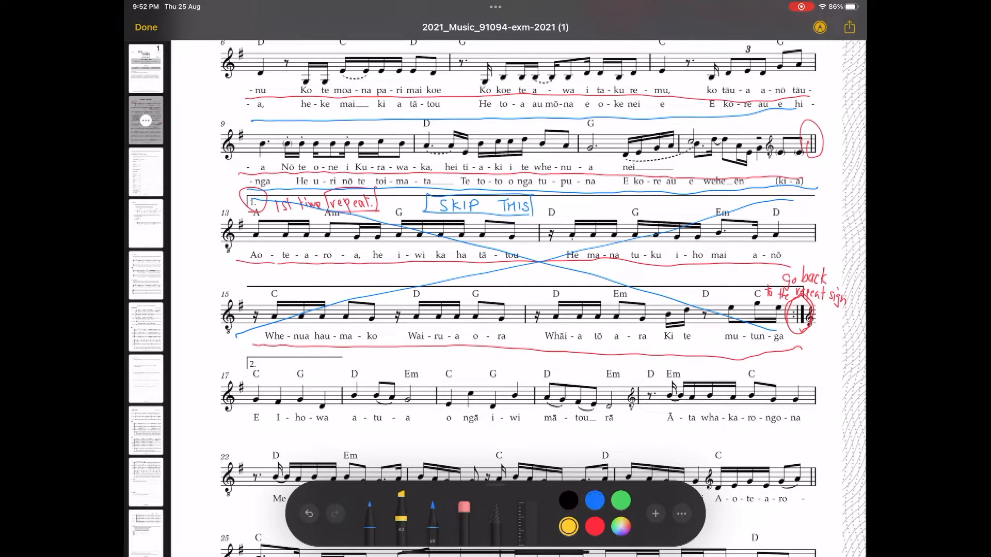
{"action": "left_click_drag", "start_coordinate": [240, 222], "coordinate": [815, 227]}
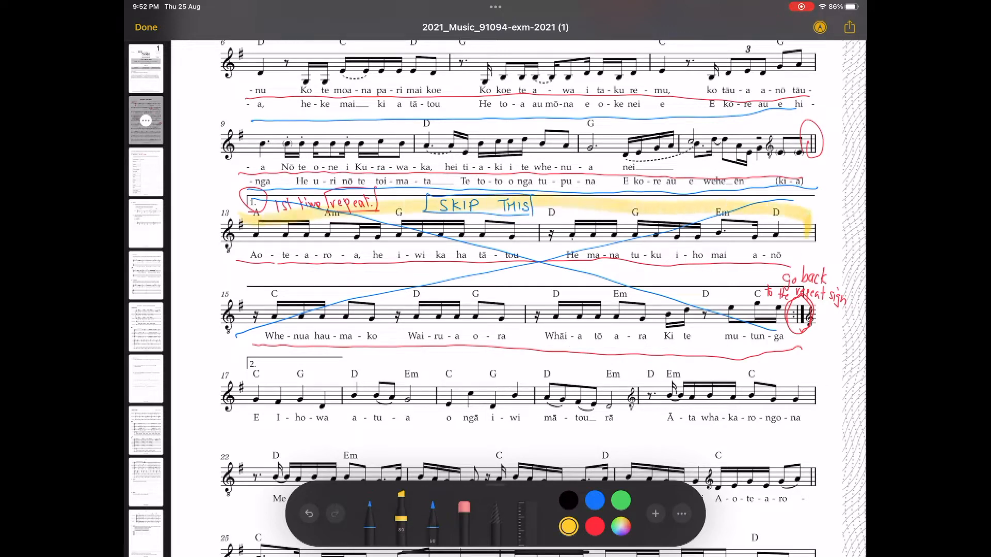
{"action": "left_click_drag", "start_coordinate": [238, 222], "coordinate": [809, 326]}
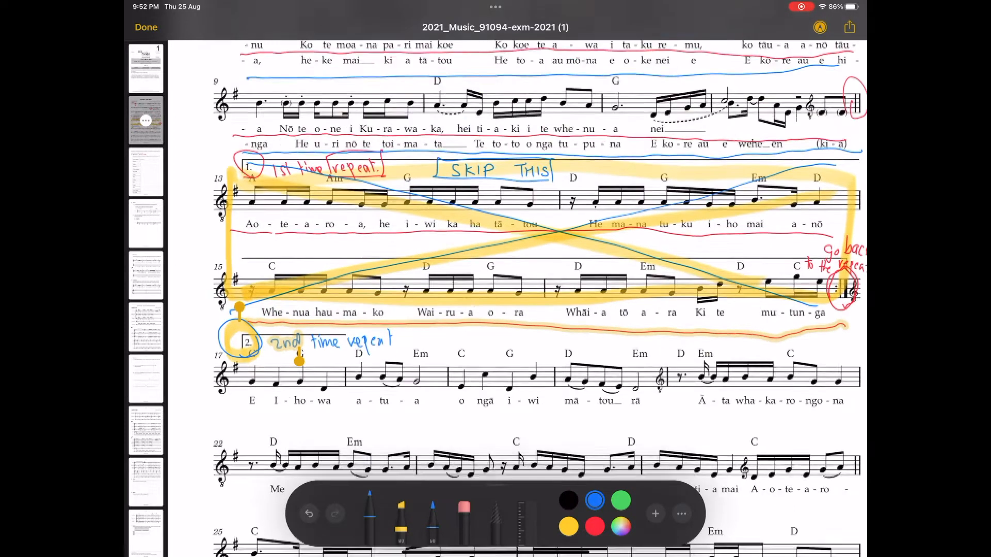
{"action": "scroll", "scroll_direction": "down", "scroll_amount": 3}
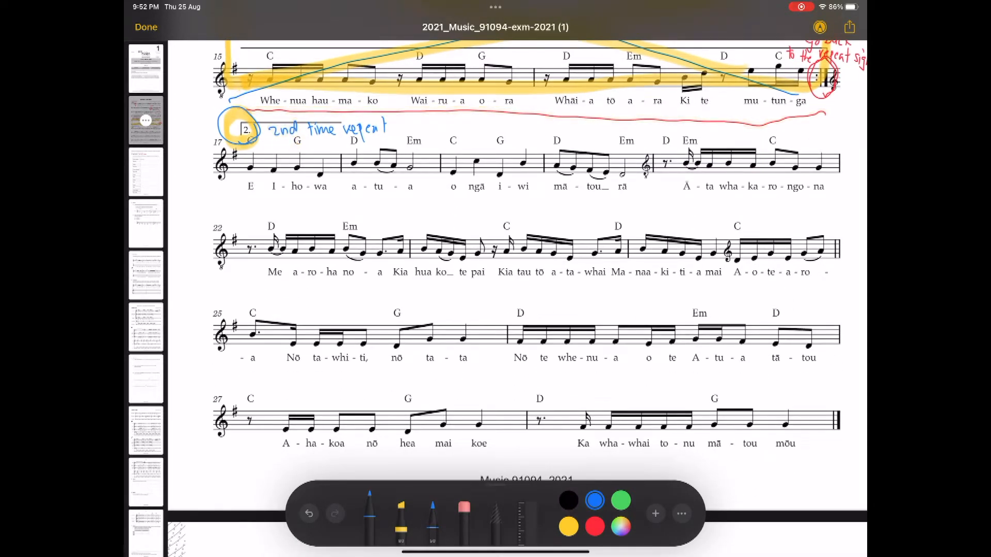
Underline bridge bars in blue, circle the double bar, and write 'NEW MATERIAL BRIDGE'
{"action": "left_click", "coordinate": [369, 499]}
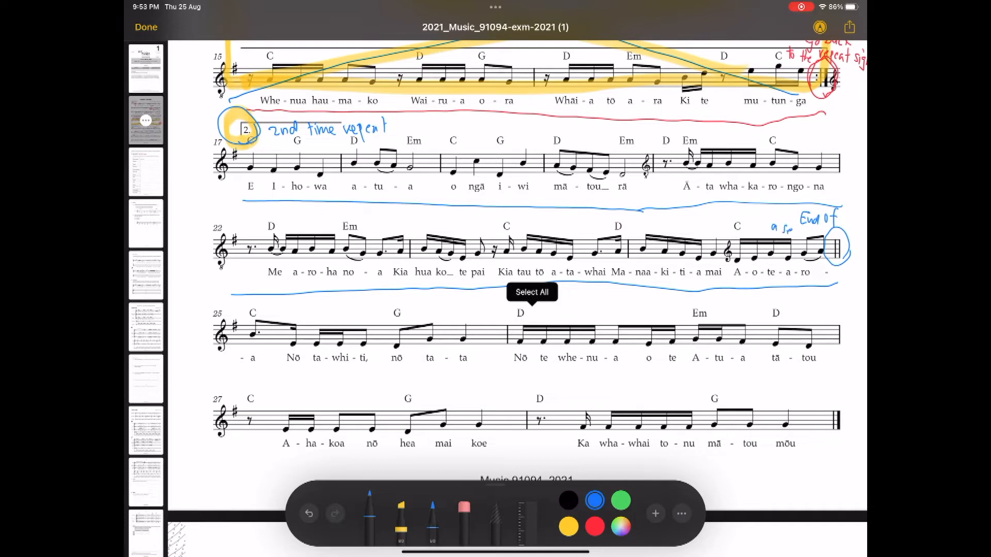
{"action": "left_click_drag", "start_coordinate": [777, 231], "coordinate": [822, 234]}
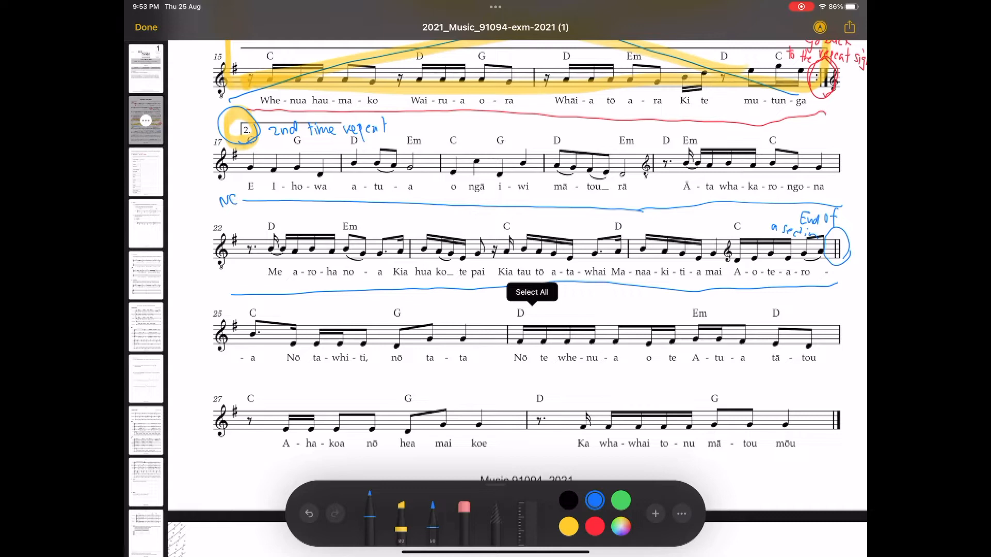
{"action": "type", "text": "NEW MATERIAL"}
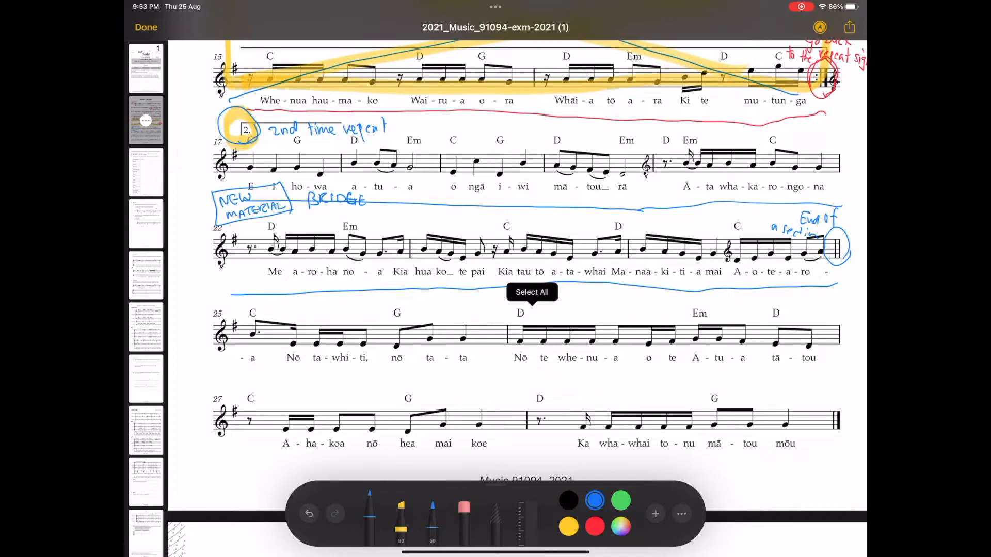
{"action": "scroll", "scroll_direction": "down", "scroll_amount": 3}
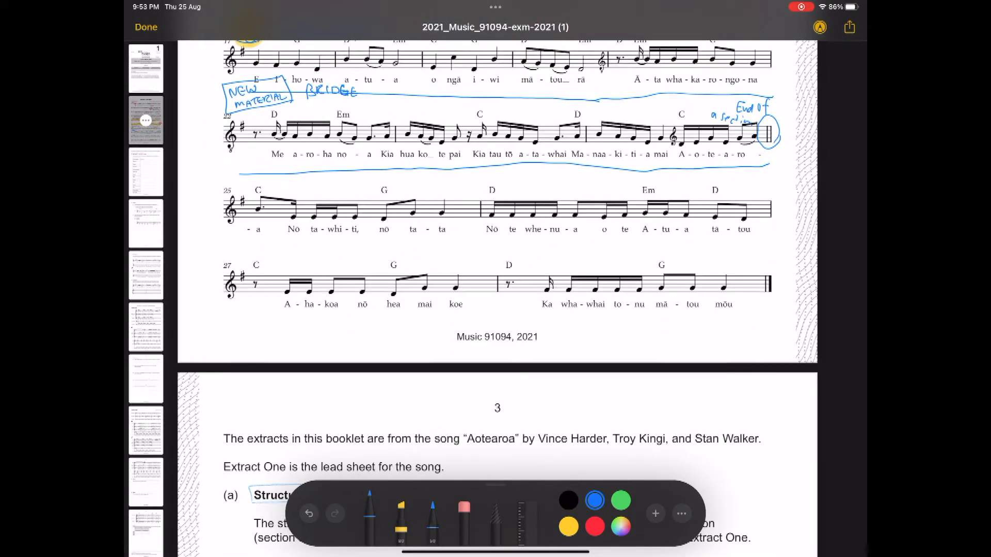
Circle bar 25 as 'CHORUS' and note 'Same rhythm as chorus, same melody (tune)'
{"action": "scroll", "scroll_direction": "down", "scroll_amount": 3}
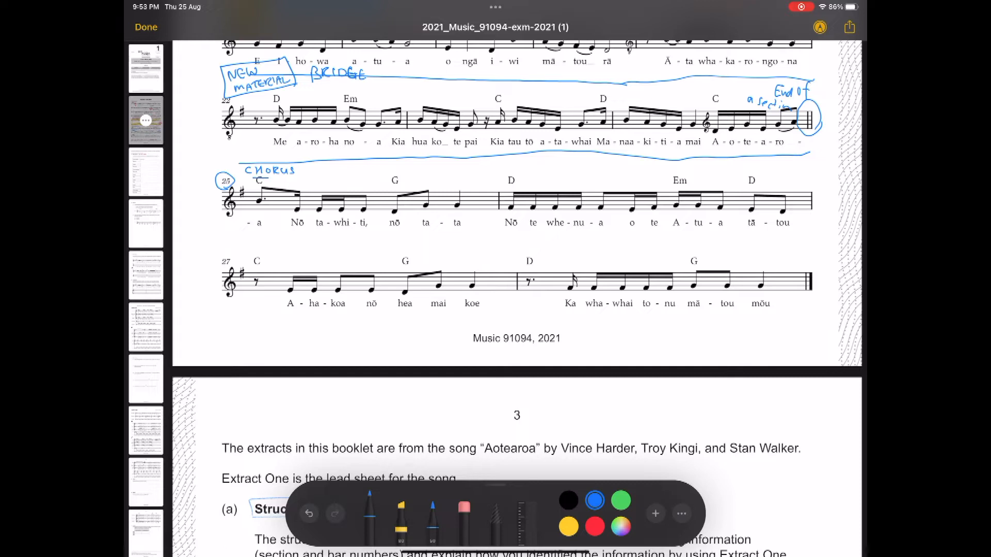
{"action": "left_click_drag", "start_coordinate": [268, 177], "coordinate": [288, 234]}
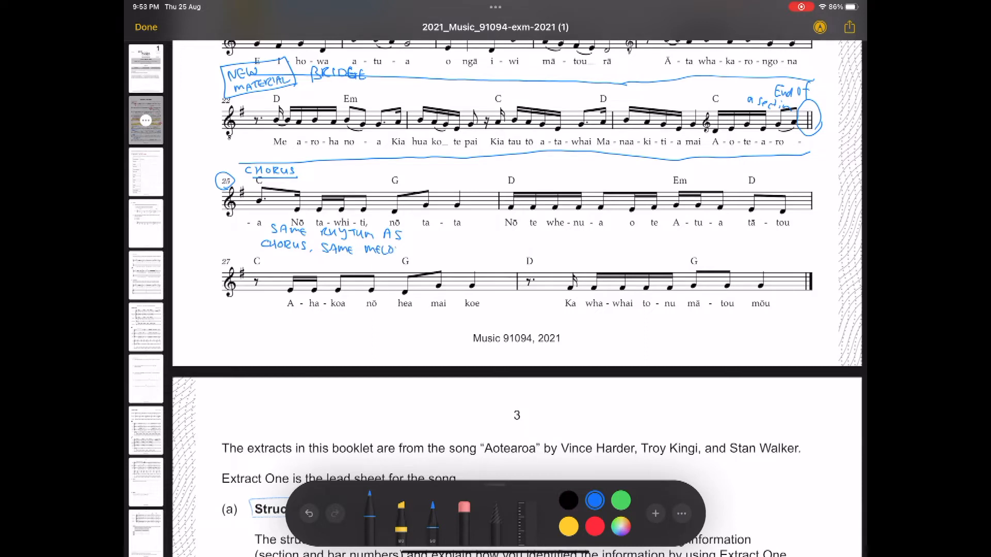
{"action": "left_click_drag", "start_coordinate": [373, 250], "coordinate": [430, 249]}
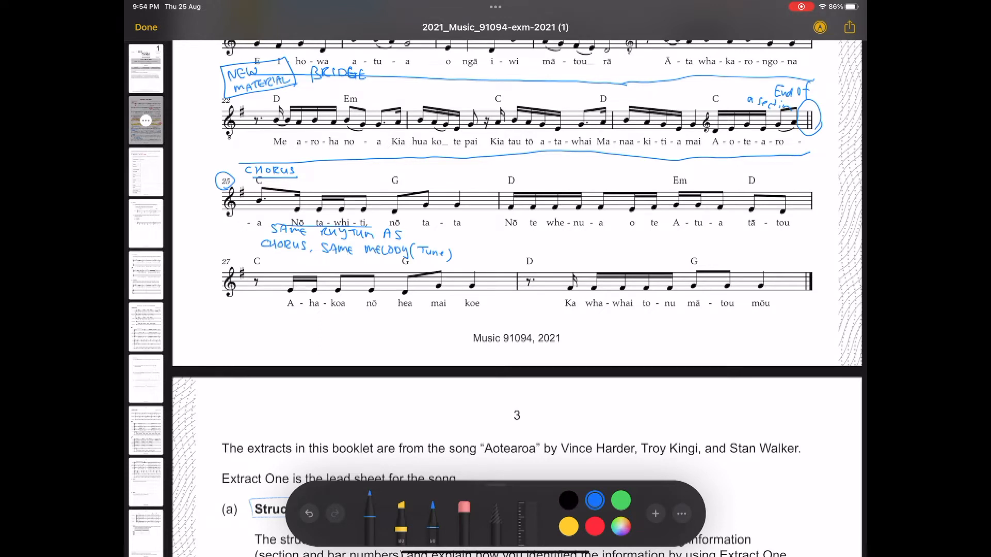
Circle the final double barline at bar 28, underline the last line, and write END
{"action": "left_click_drag", "start_coordinate": [270, 239], "coordinate": [794, 239]}
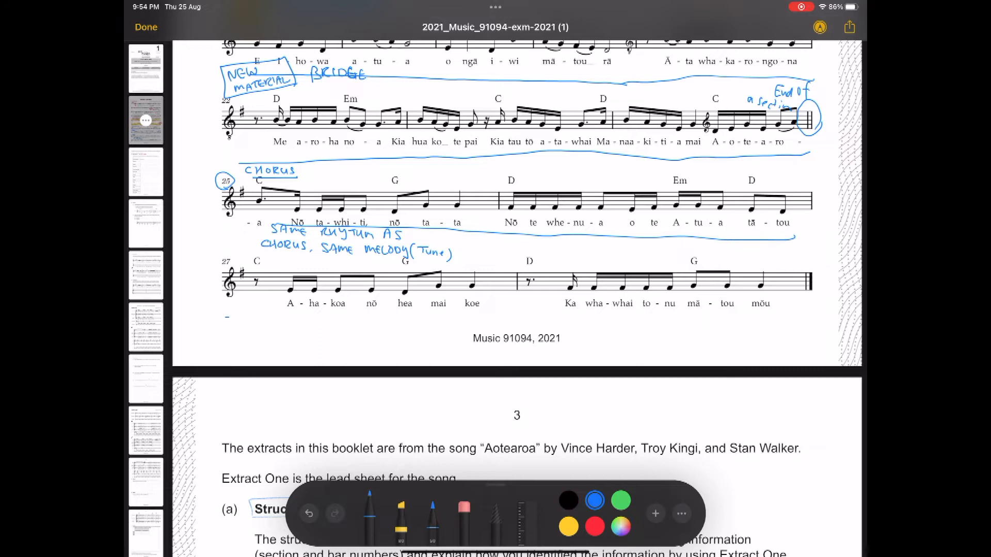
{"action": "left_click_drag", "start_coordinate": [224, 327], "coordinate": [809, 330]}
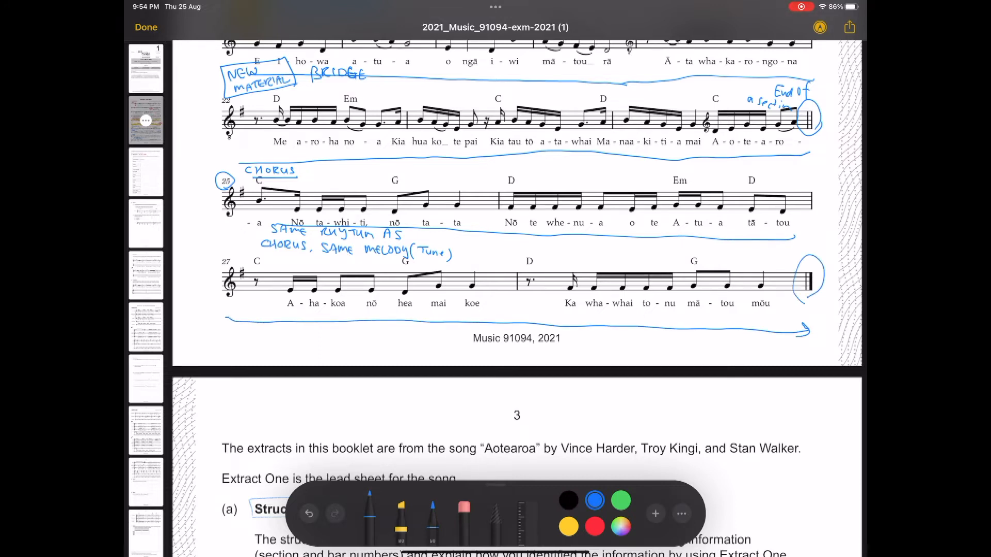
{"action": "type", "text": "E1"}
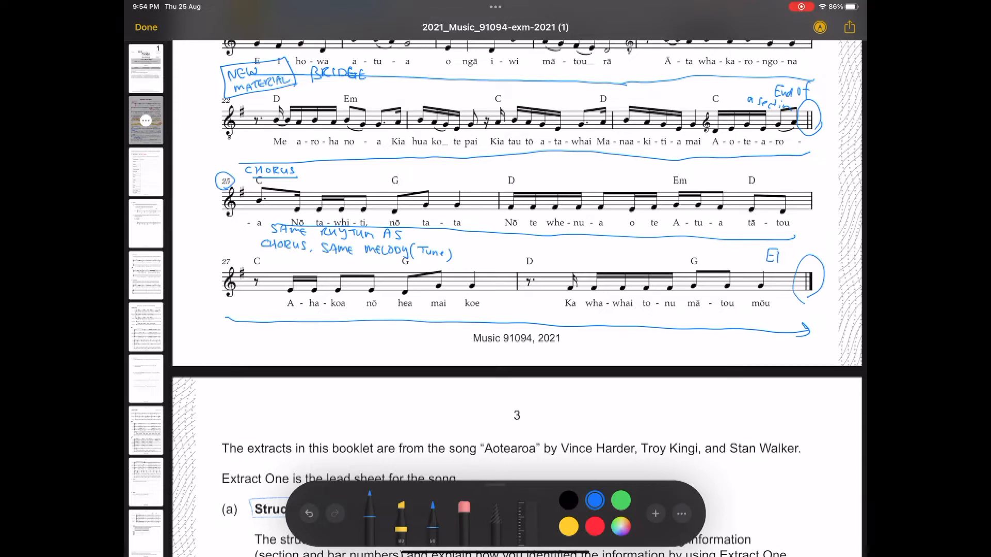
{"action": "left_click_drag", "start_coordinate": [762, 262], "coordinate": [793, 260]}
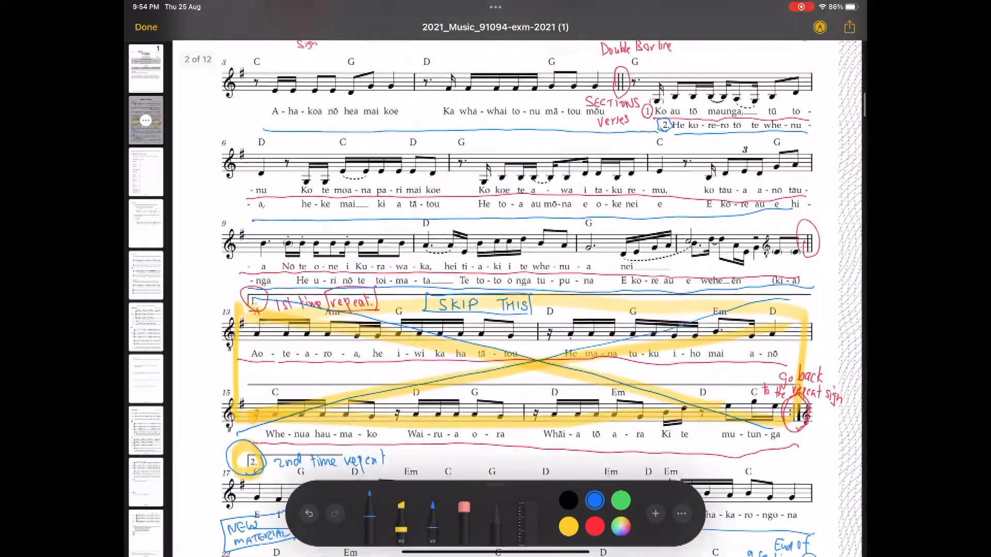
In green, mark the opening repeat sign and bar 5 double barline, starting a label over bar 1
{"action": "scroll", "scroll_direction": "down", "scroll_amount": 3}
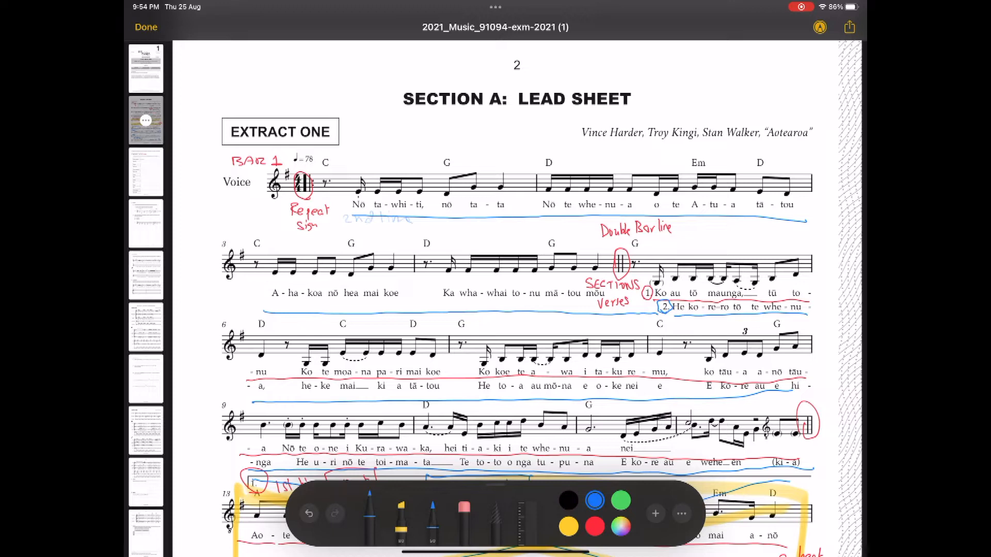
{"action": "left_click", "coordinate": [619, 500]}
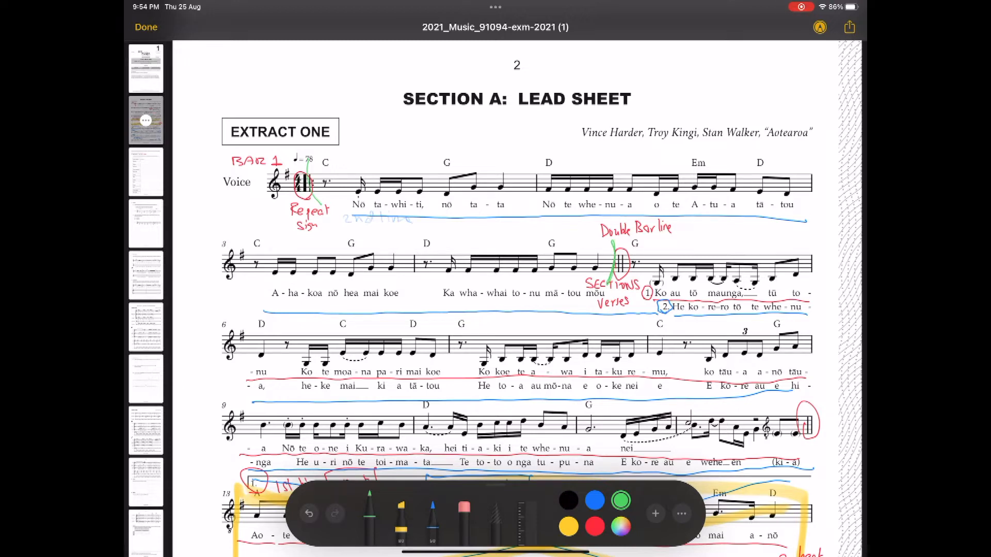
{"action": "left_click_drag", "start_coordinate": [344, 161], "coordinate": [360, 152]}
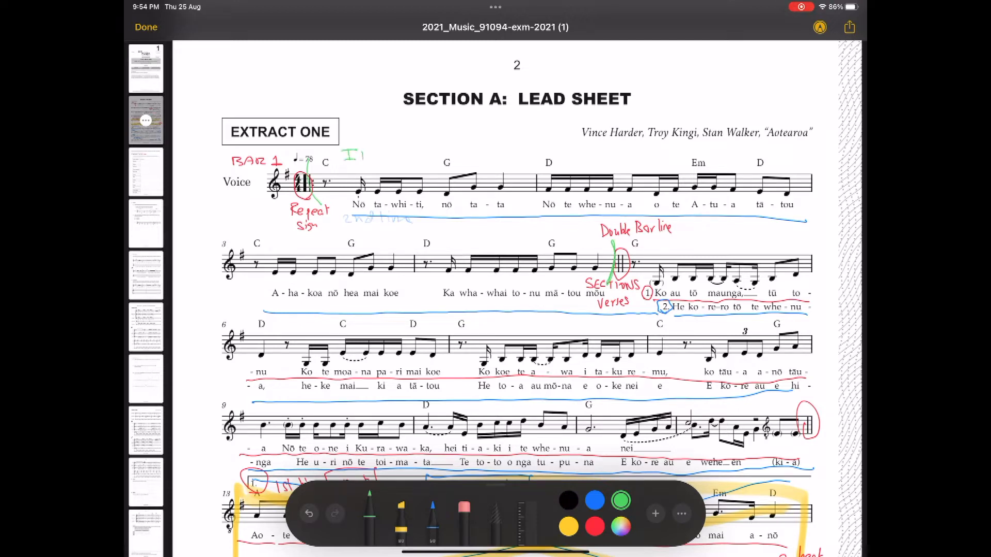
{"action": "left_click_drag", "start_coordinate": [344, 156], "coordinate": [408, 156]}
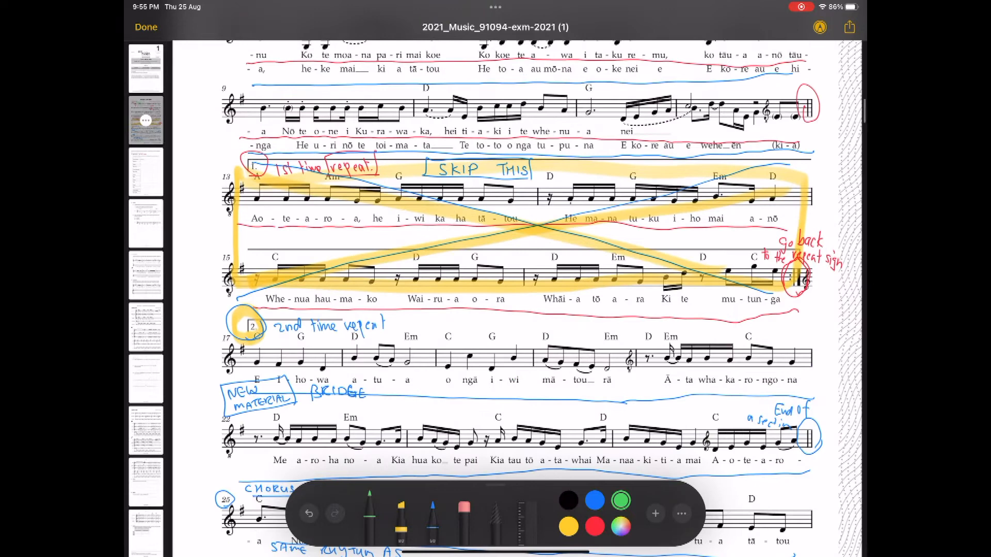
Write that the chorus serves as the intro at the song's beginning
{"action": "scroll", "scroll_direction": "down", "scroll_amount": 3}
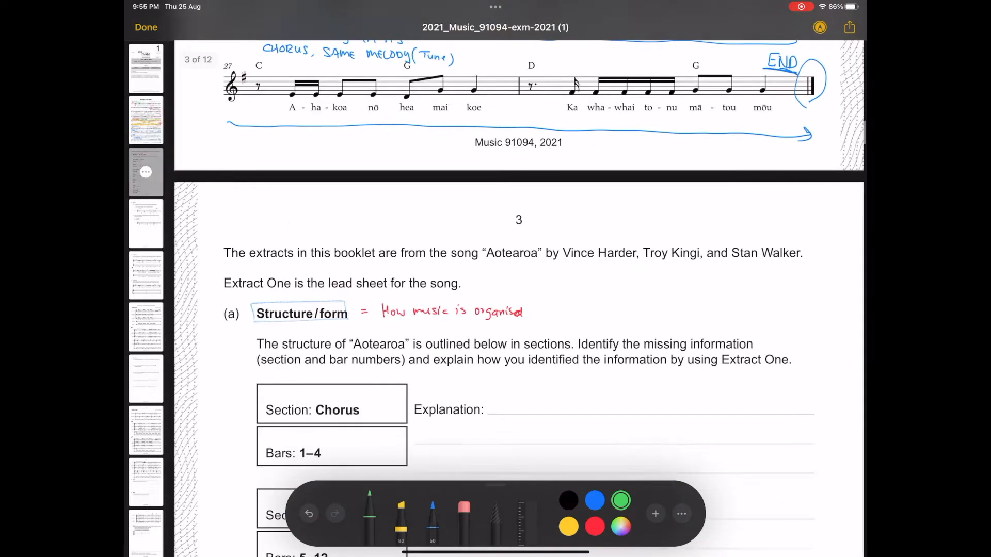
{"action": "scroll", "scroll_direction": "down", "scroll_amount": 3}
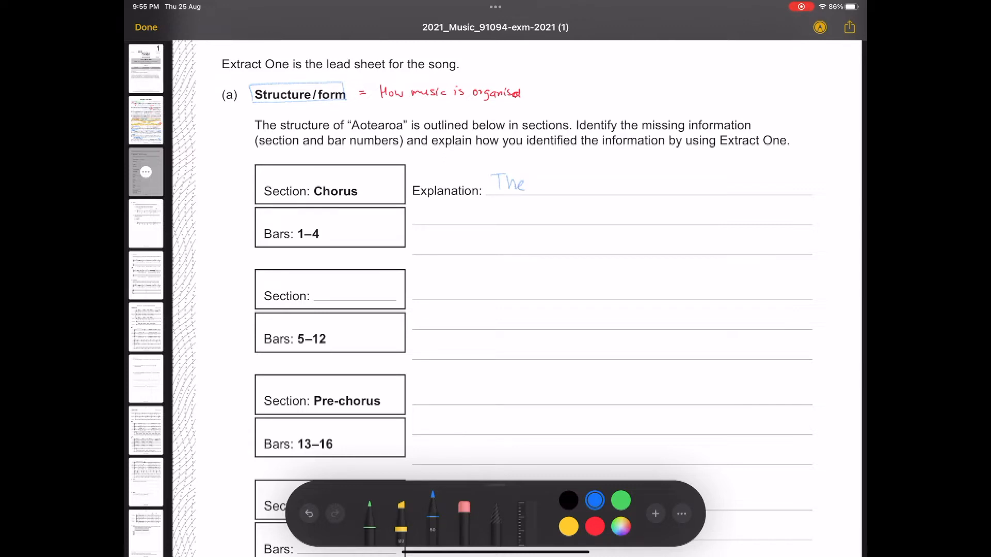
{"action": "type", "text": "chorus"}
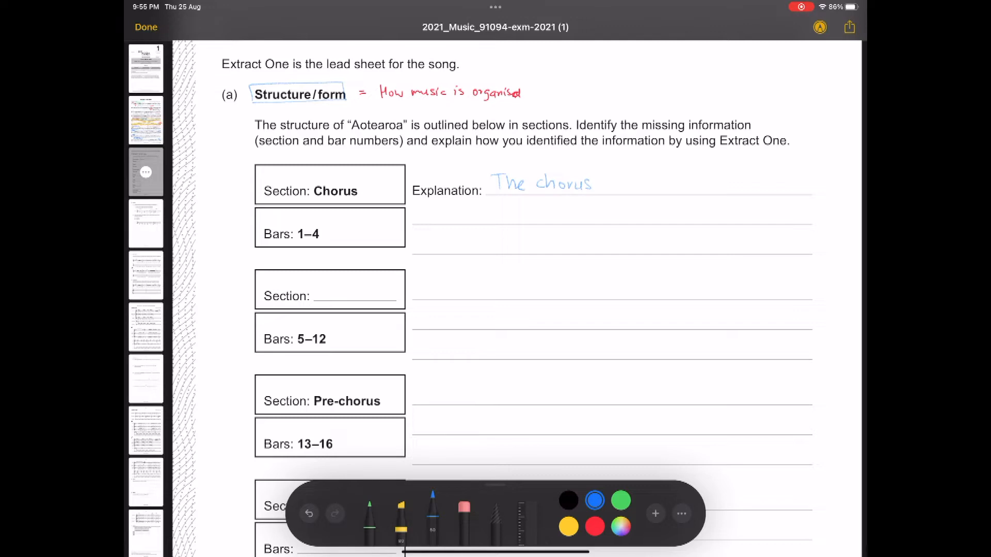
{"action": "type", "text": "Serves as an"}
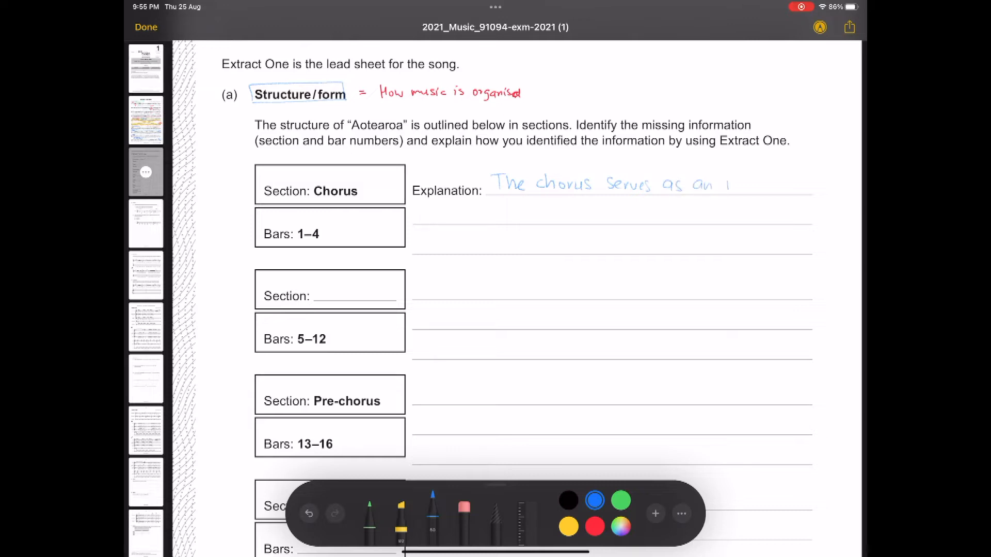
{"action": "type", "text": "intro"}
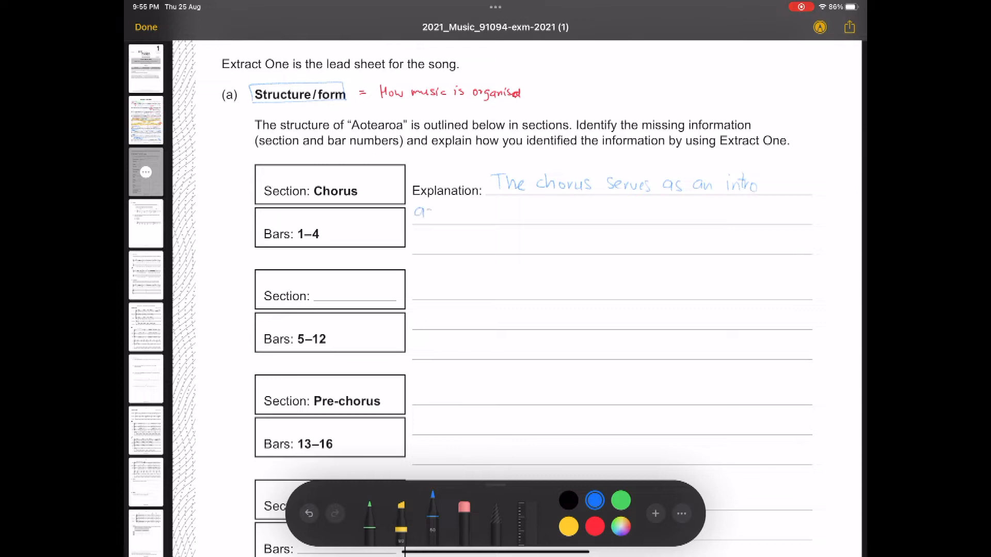
{"action": "type", "text": "as it is the"}
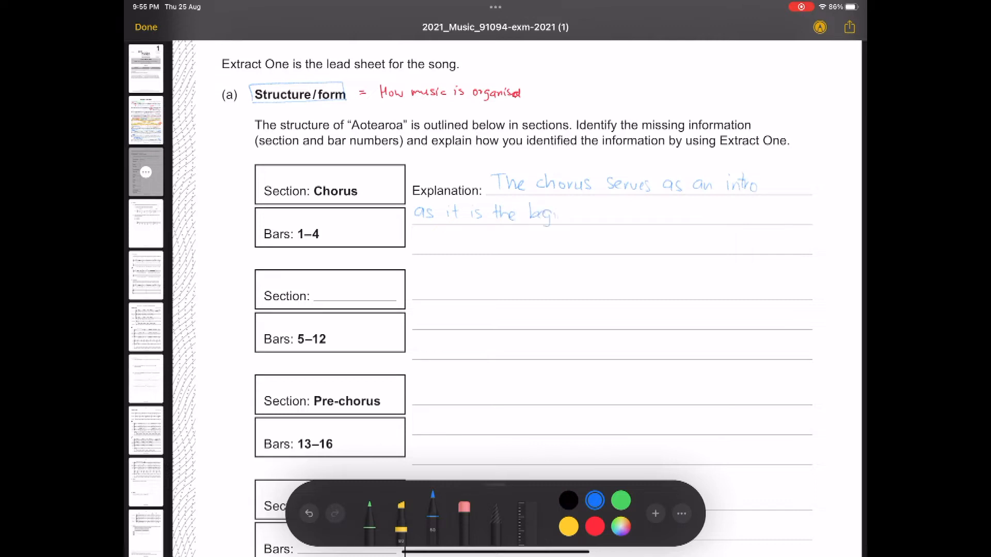
{"action": "type", "text": "beginning"}
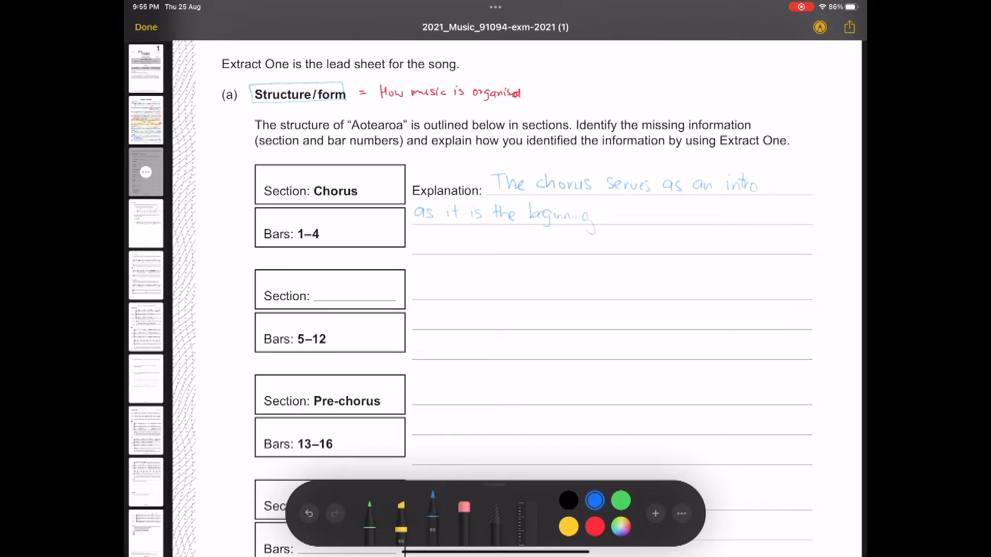
{"action": "left_click_drag", "start_coordinate": [603, 217], "coordinate": [639, 218]}
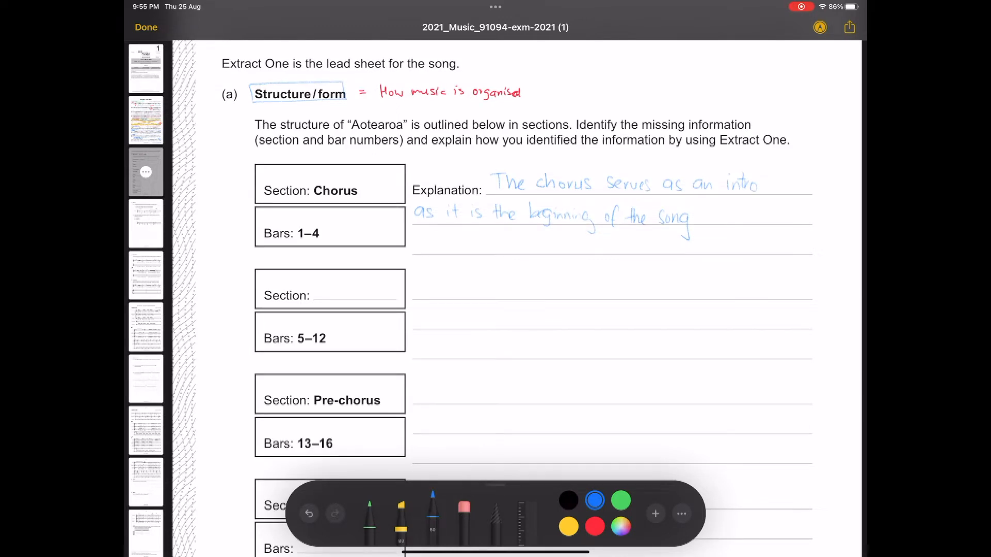
Add that this part is repeated most frequently, the hook, and begin 'CHORDS ARE'
{"action": "type", "text": "This"}
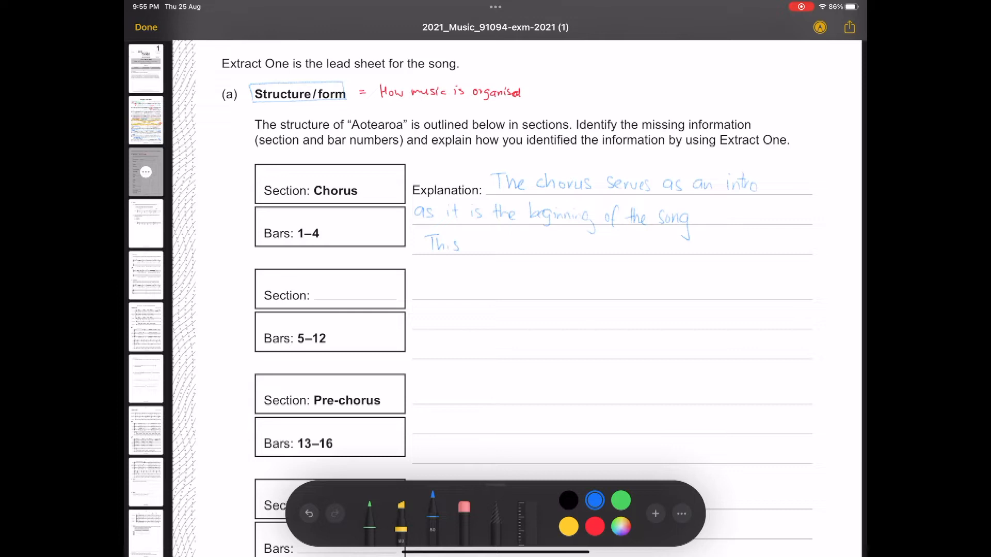
{"action": "type", "text": "part"}
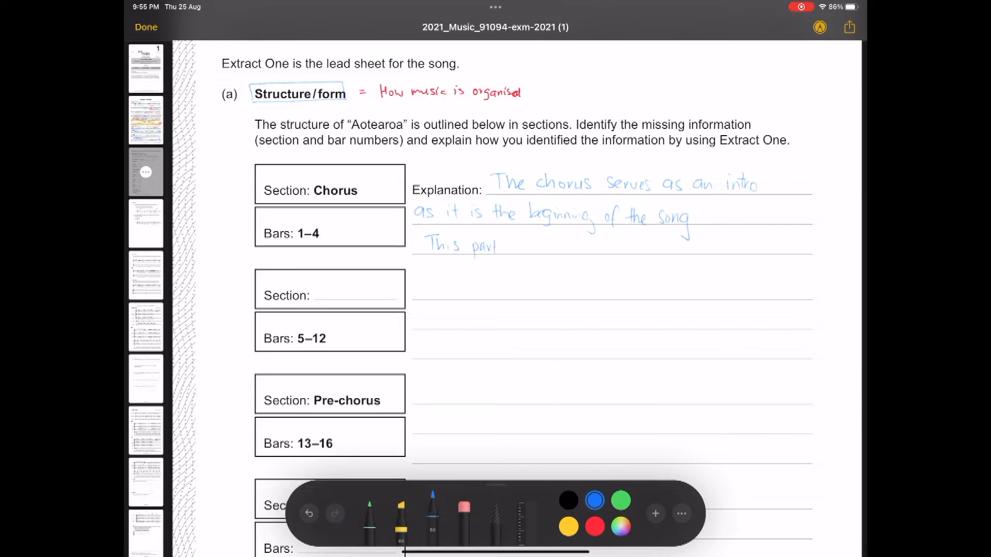
{"action": "type", "text": "is the most"}
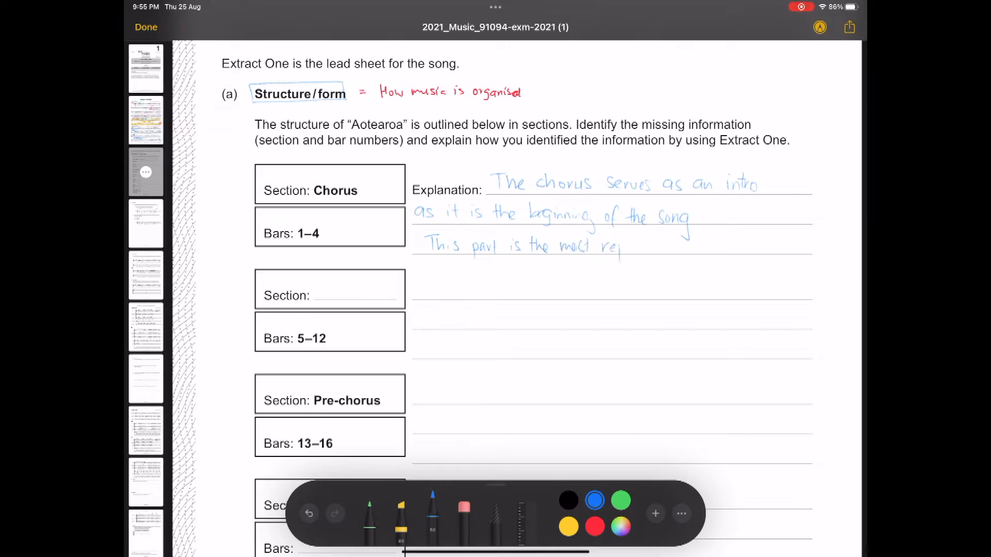
{"action": "type", "text": "repeatr"}
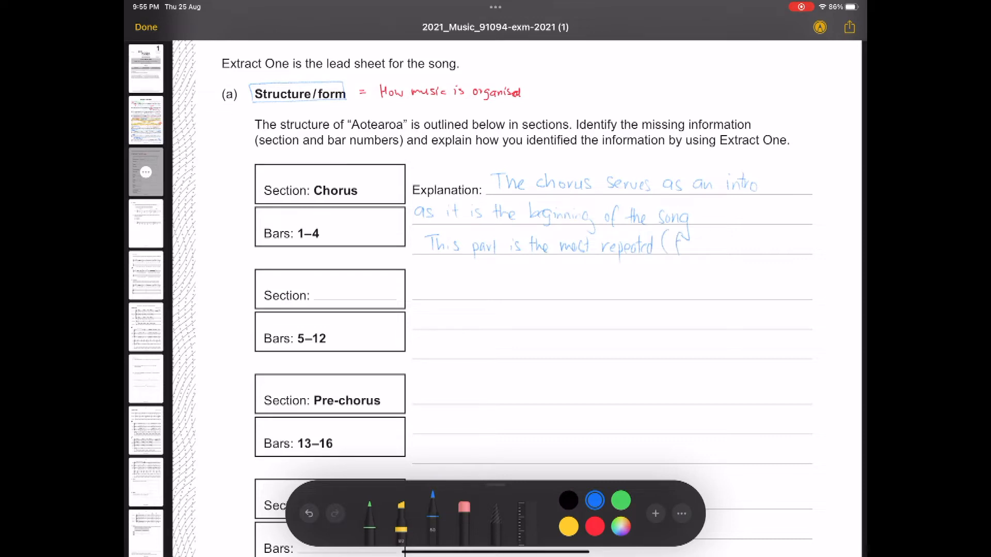
{"action": "type", "text": "frequent section)"}
{"action": "type", "text": "as"}
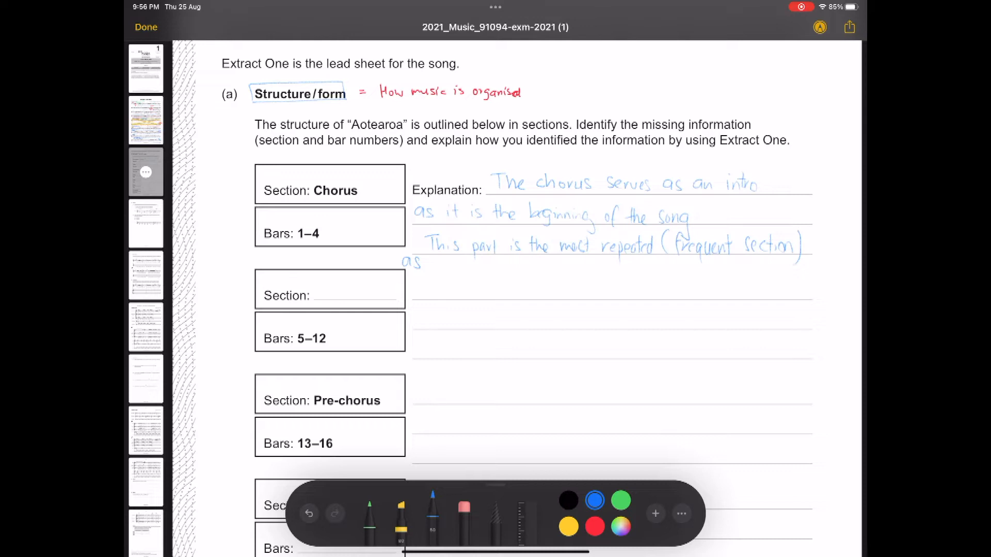
{"action": "type", "text": "this serves"}
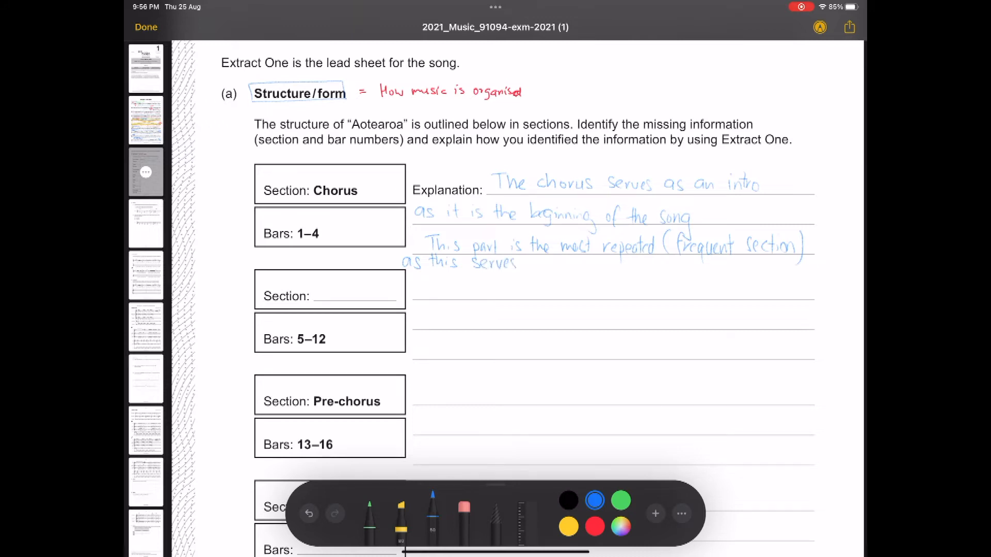
{"action": "type", "text": "as the \"Hook"}
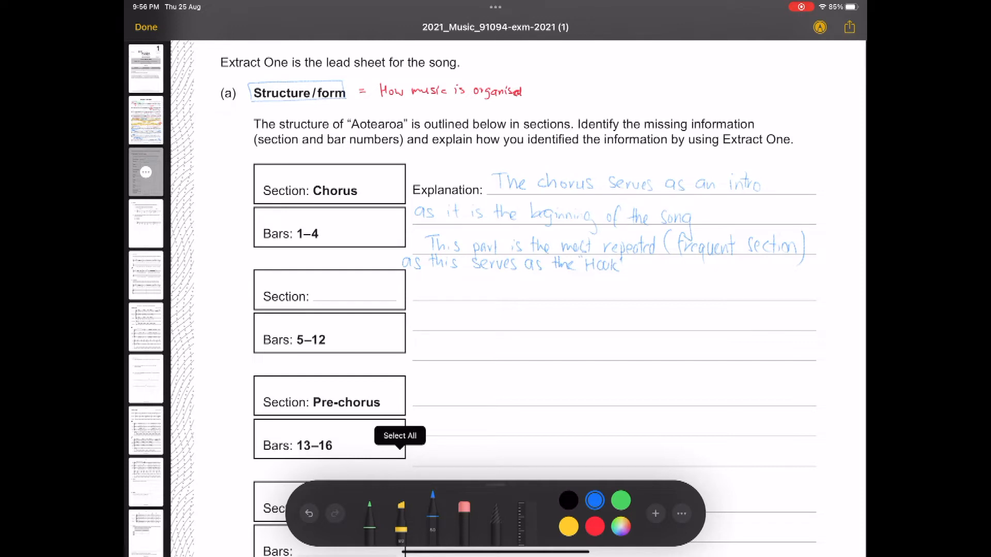
{"action": "type", "text": "Ch"}
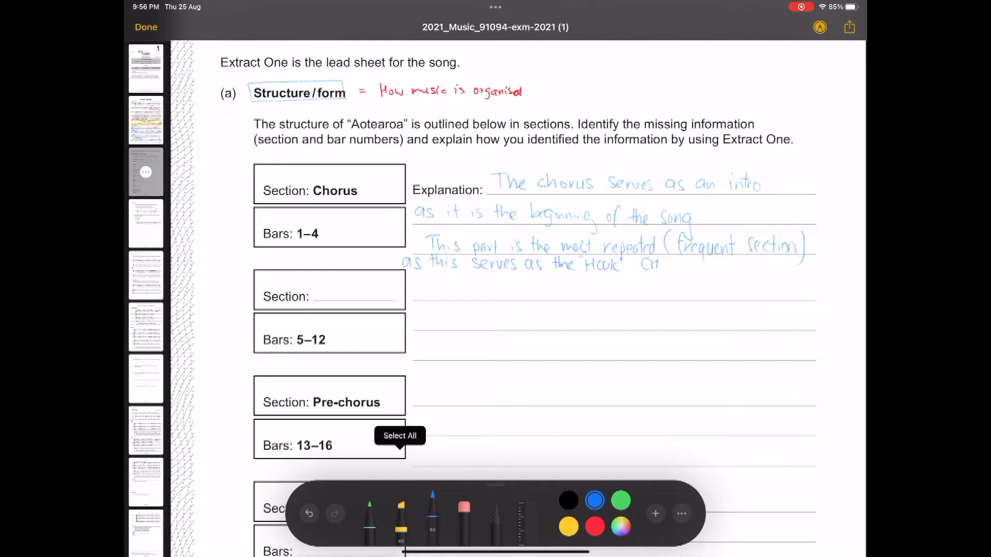
{"action": "type", "text": "CHORDS"}
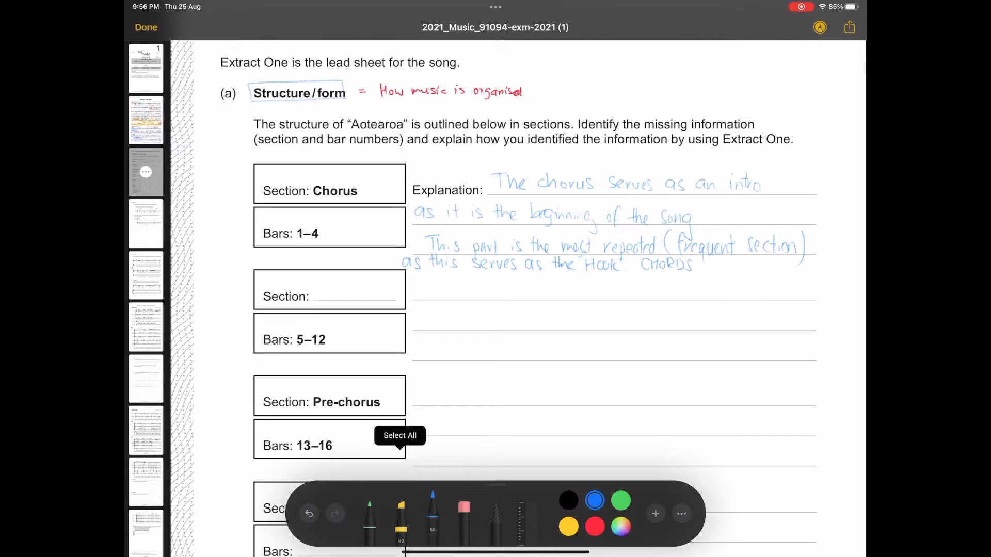
{"action": "type", "text": "ARE"}
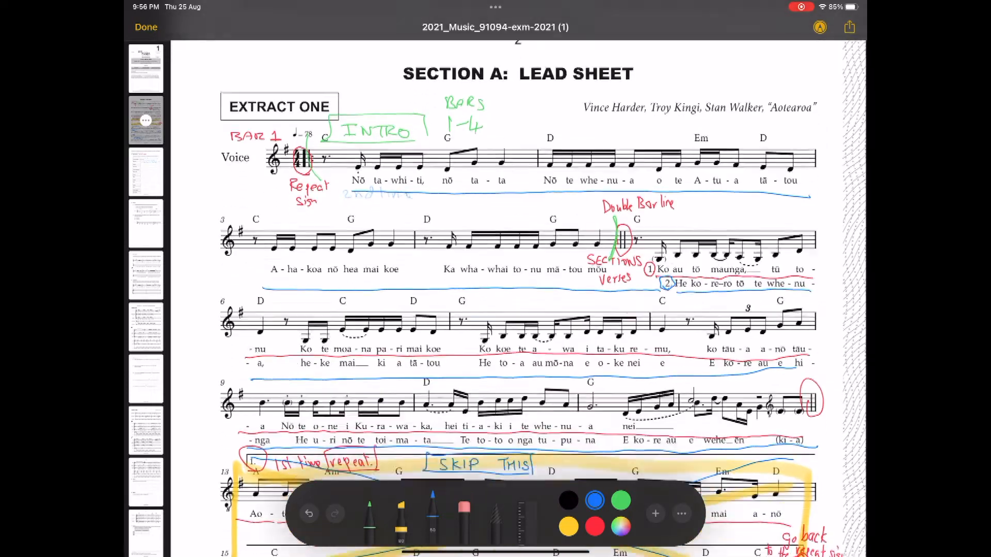
Label bars 1–4 INTRO in green and list chords C G D Em as IV I V vi
{"action": "scroll", "scroll_direction": "down", "scroll_amount": 3}
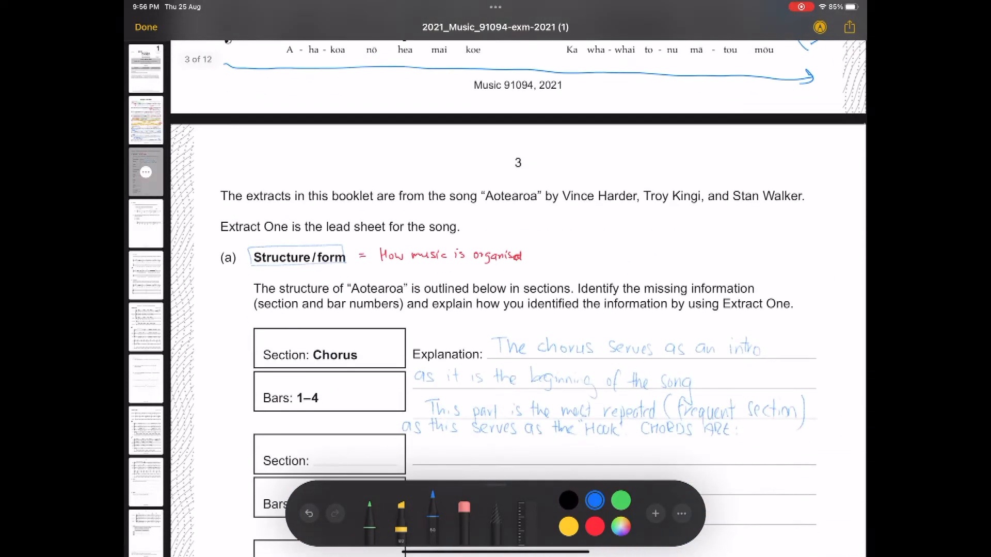
{"action": "scroll", "scroll_direction": "down", "scroll_amount": 3}
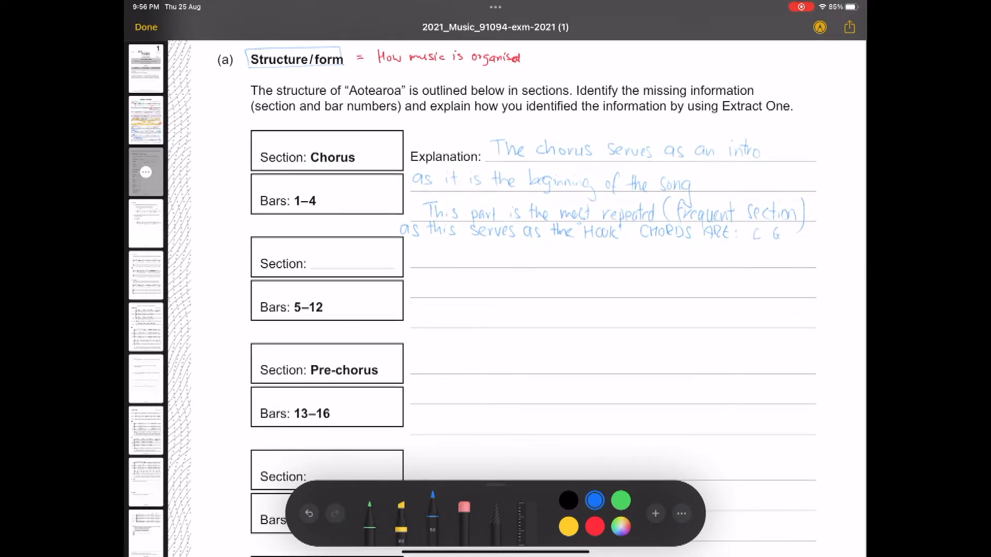
{"action": "type", "text": "D E"}
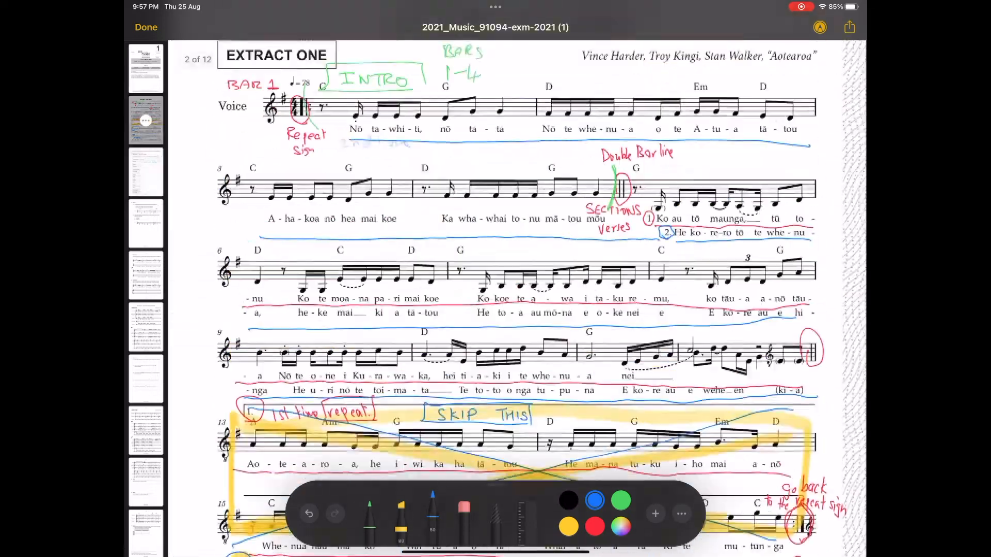
Name the bars 5–12 section 'VERSE 1' in the section blank
{"action": "scroll", "scroll_direction": "down", "scroll_amount": 3}
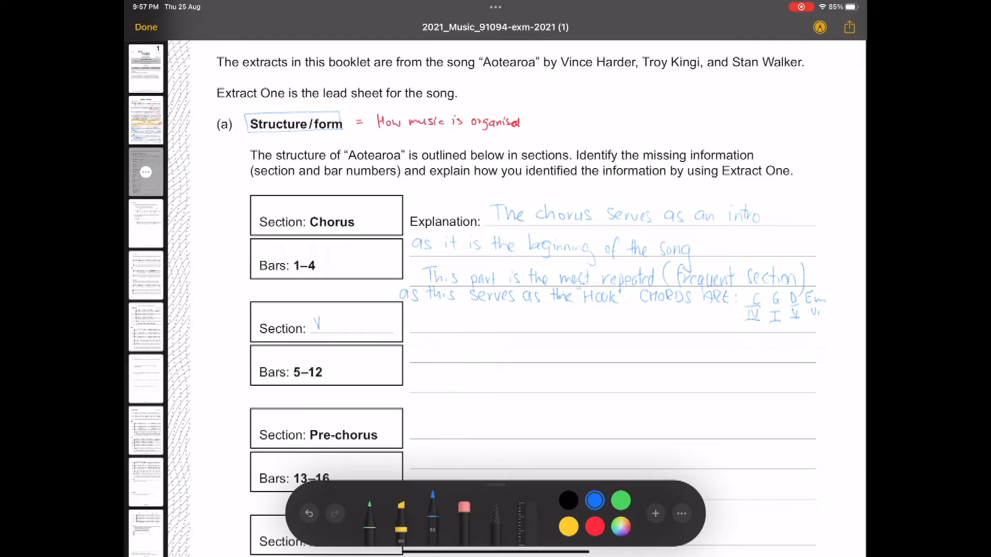
{"action": "type", "text": "ERSE"}
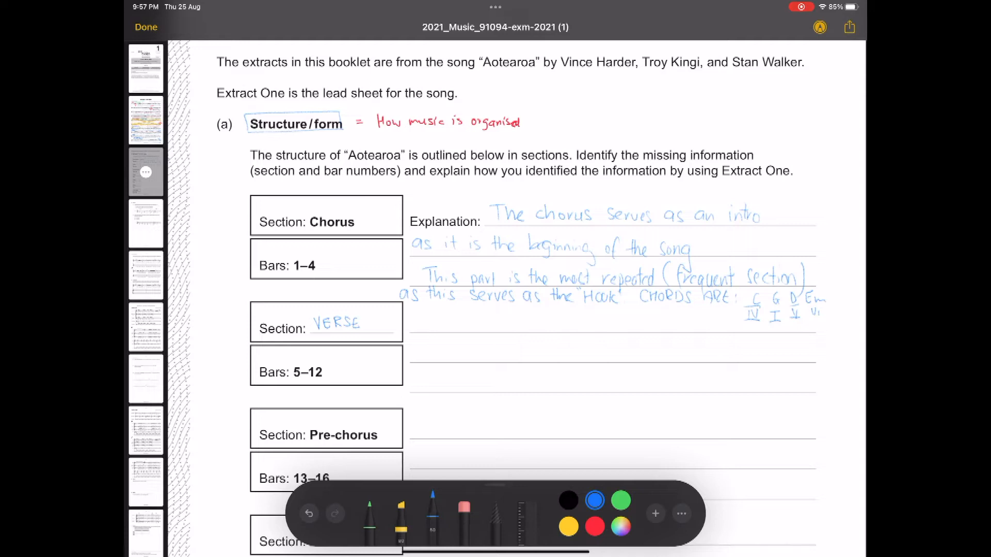
{"action": "type", "text": "1"}
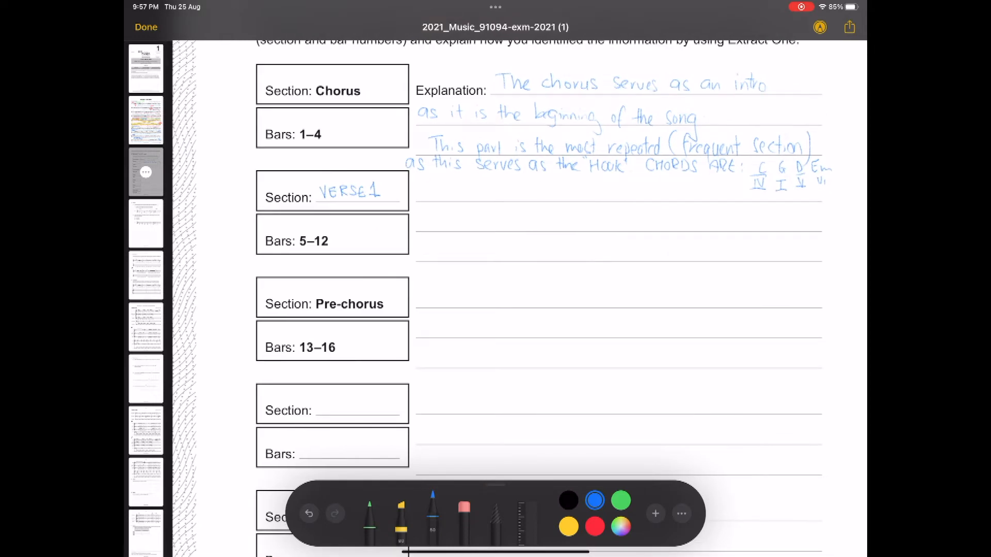
Handwrite that Verse 1 has two lines, first verse on top, with a different melody to the chorus
{"action": "type", "text": "MARKED AS \"1"}
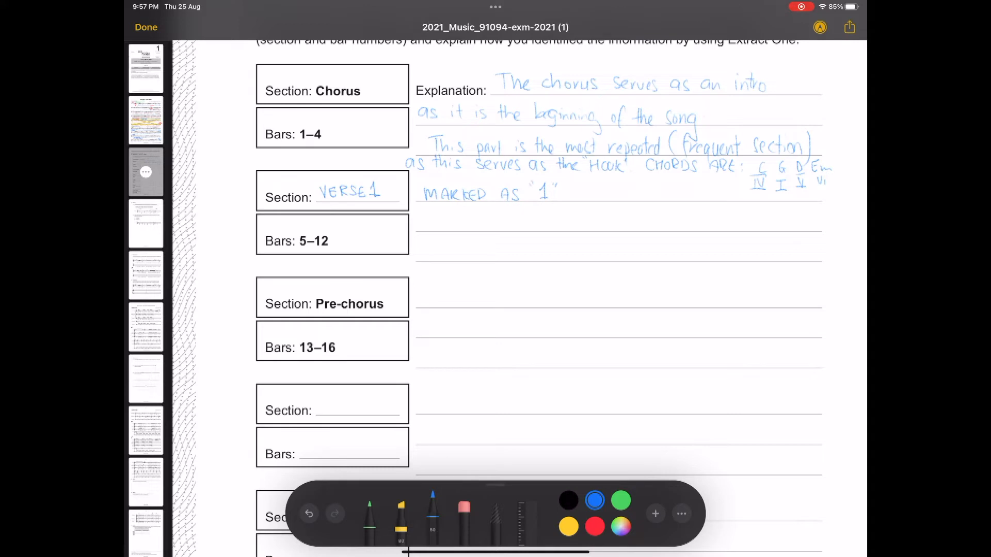
{"action": "type", "text": "Verse part"}
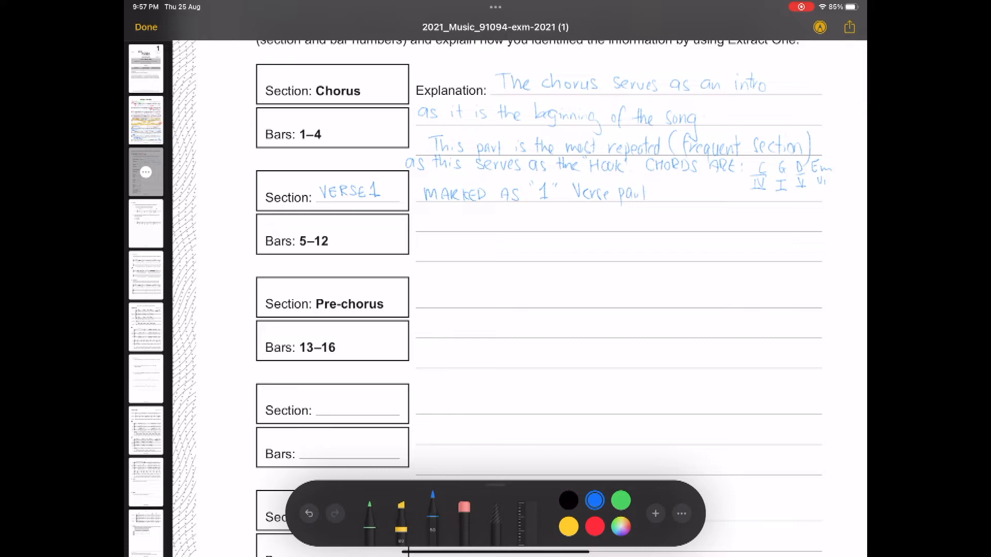
{"action": "type", "text": "has"}
{"action": "type", "text": "2 lines, first verse is o"}
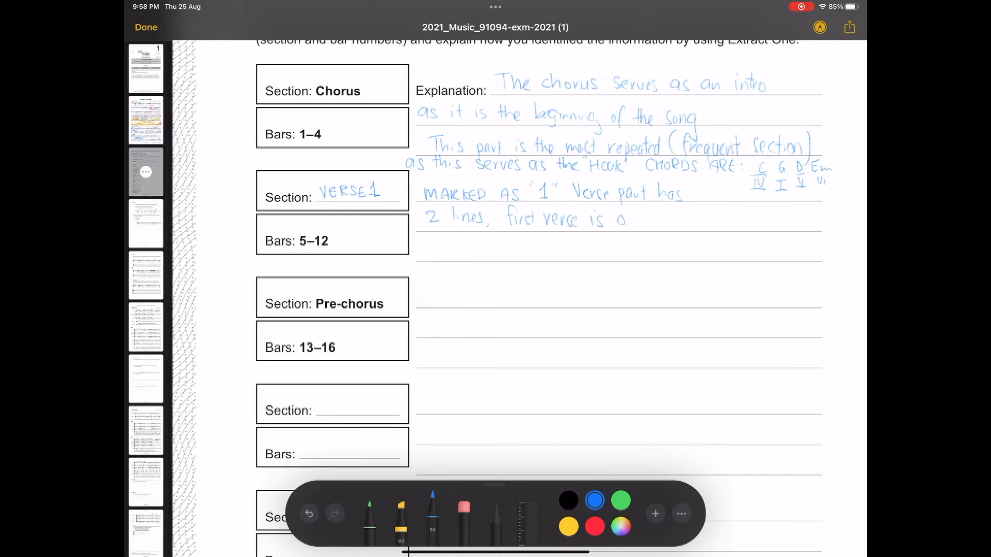
{"action": "type", "text": "n top, the 2nd verse"}
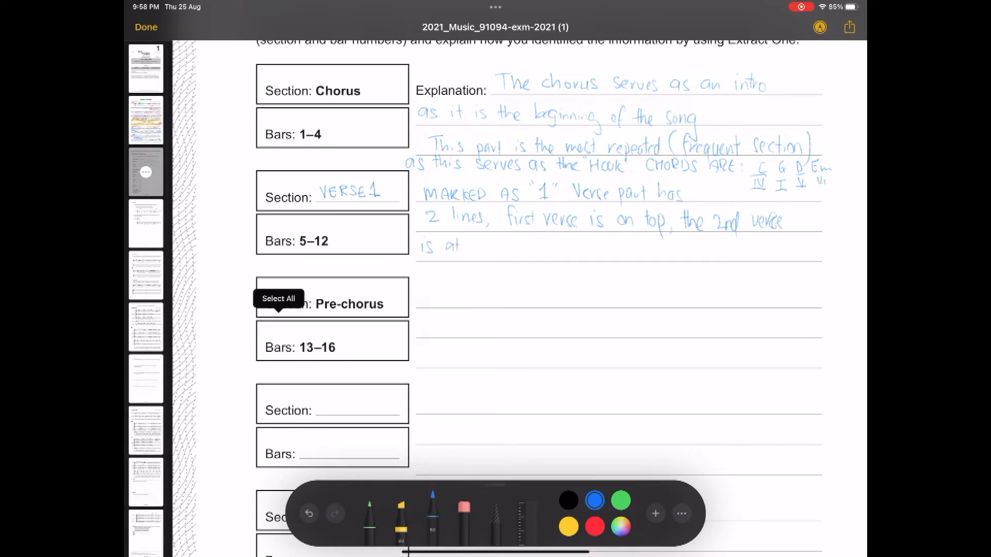
{"action": "left_click_drag", "start_coordinate": [470, 247], "coordinate": [512, 247]}
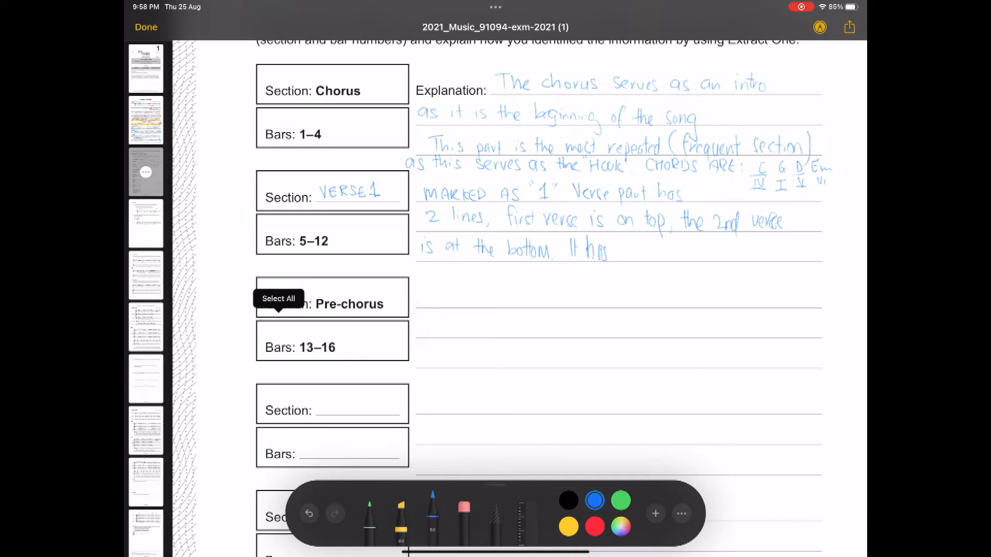
{"action": "type", "text": "a different melody to"}
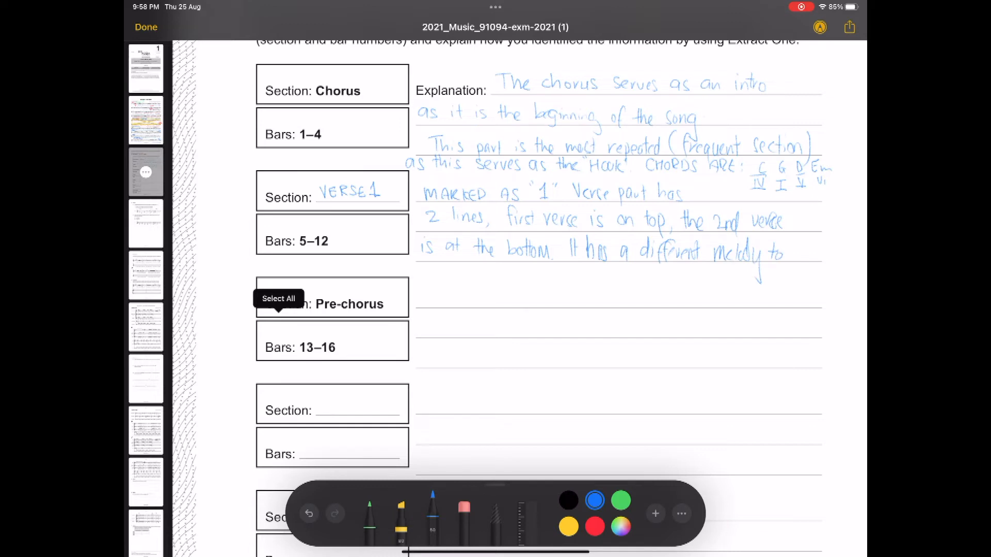
{"action": "left_click_drag", "start_coordinate": [417, 268], "coordinate": [436, 268]}
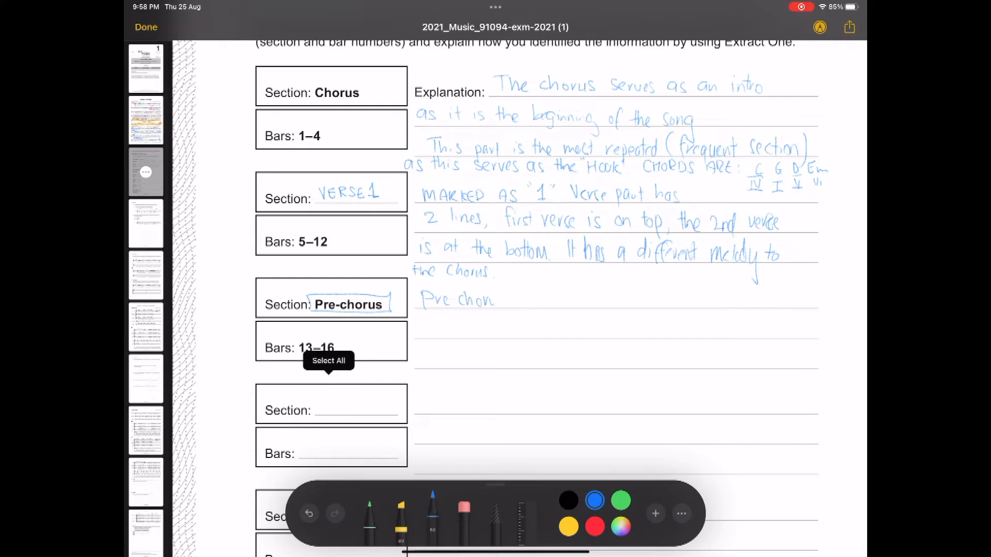
Box 'Pre-chorus' and write 'Pre chorus occurs 'before' the chorus' beneath it
{"action": "left_click_drag", "start_coordinate": [499, 300], "coordinate": [525, 300]}
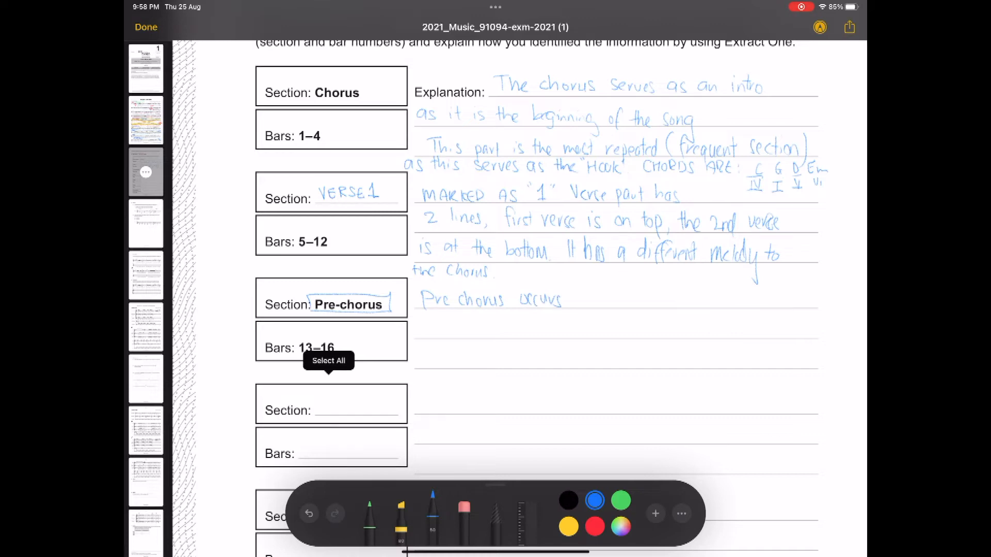
{"action": "left_click_drag", "start_coordinate": [568, 300], "coordinate": [610, 300]}
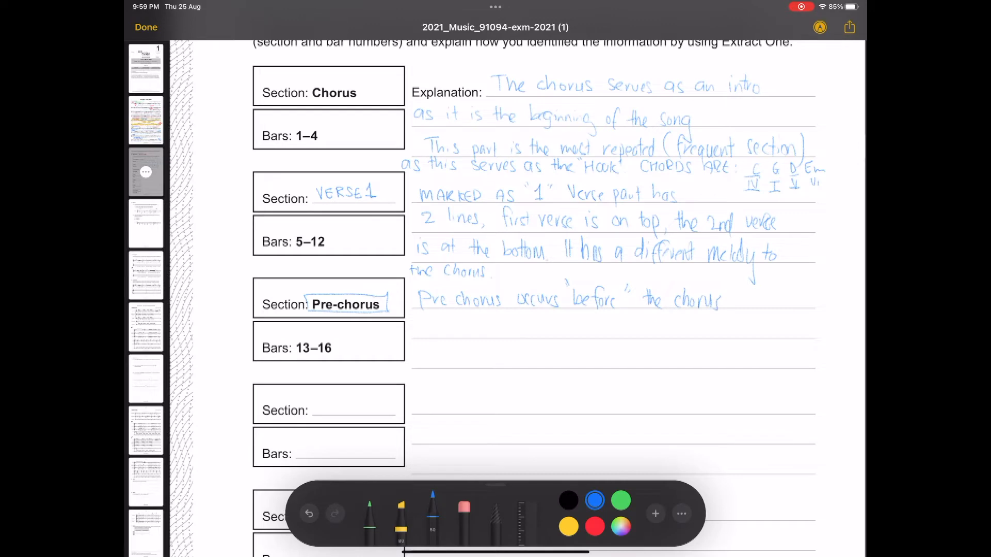
Circle bar 13's chords and the double barline in green, then circle bars 13–16 in the table
{"action": "scroll", "scroll_direction": "down", "scroll_amount": 3}
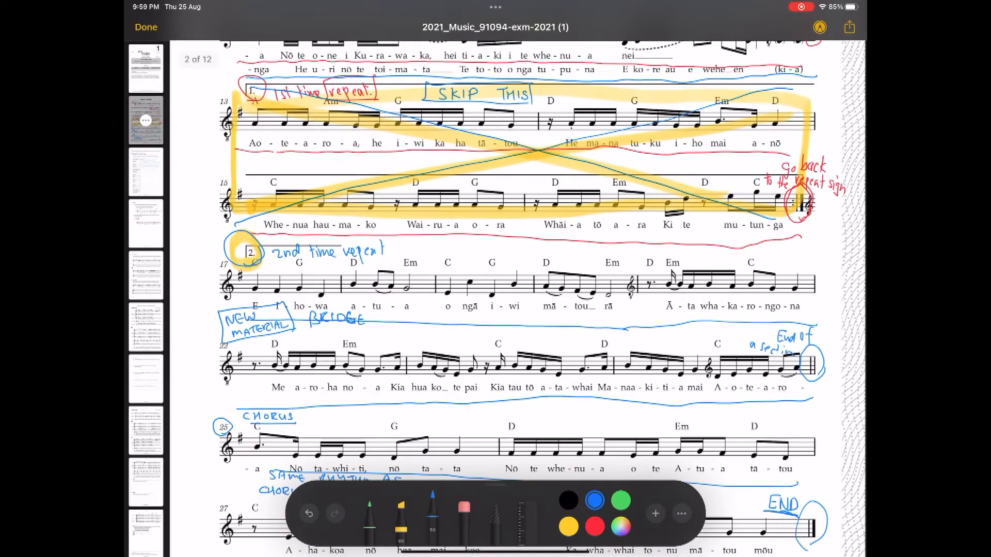
{"action": "scroll", "scroll_direction": "down", "scroll_amount": 3}
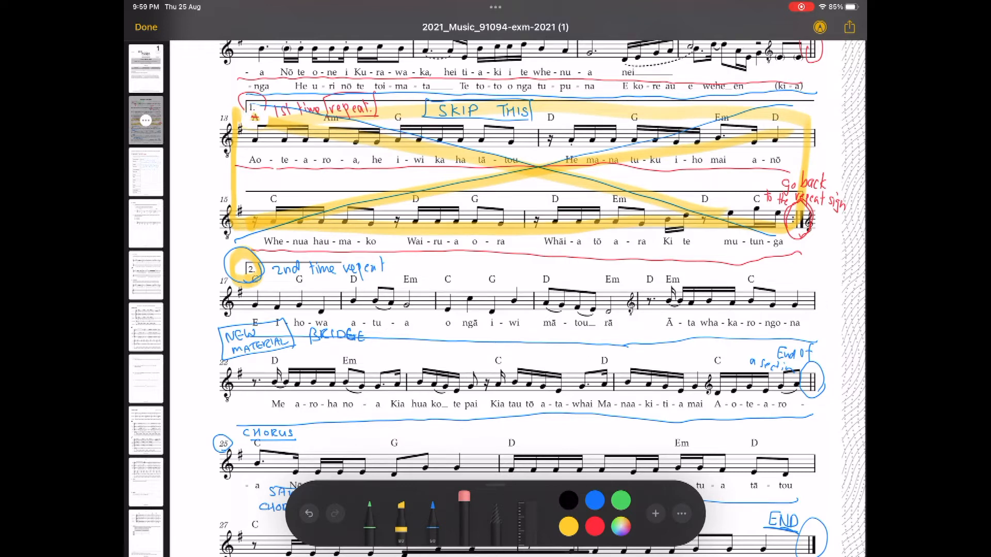
{"action": "left_click", "coordinate": [620, 501]}
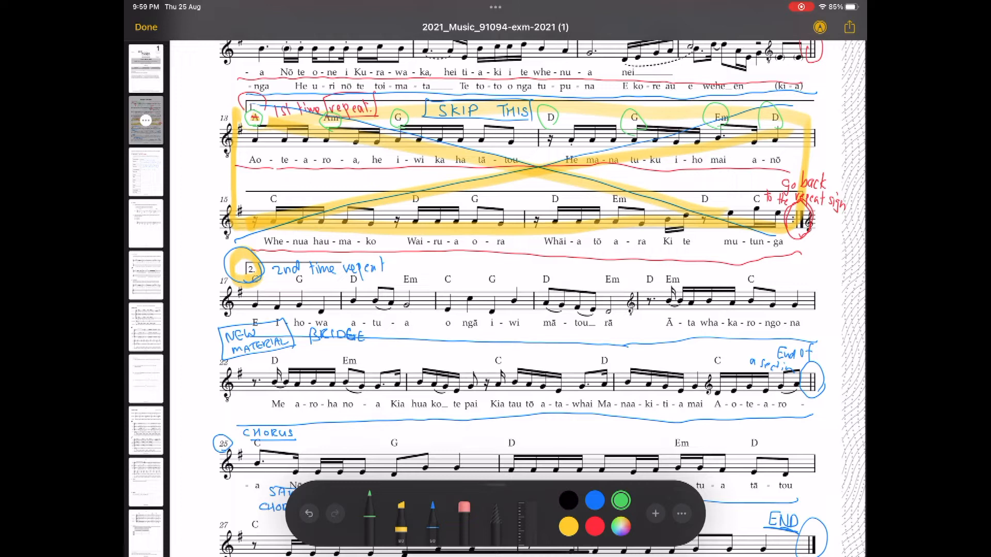
{"action": "scroll", "scroll_direction": "down", "scroll_amount": 3}
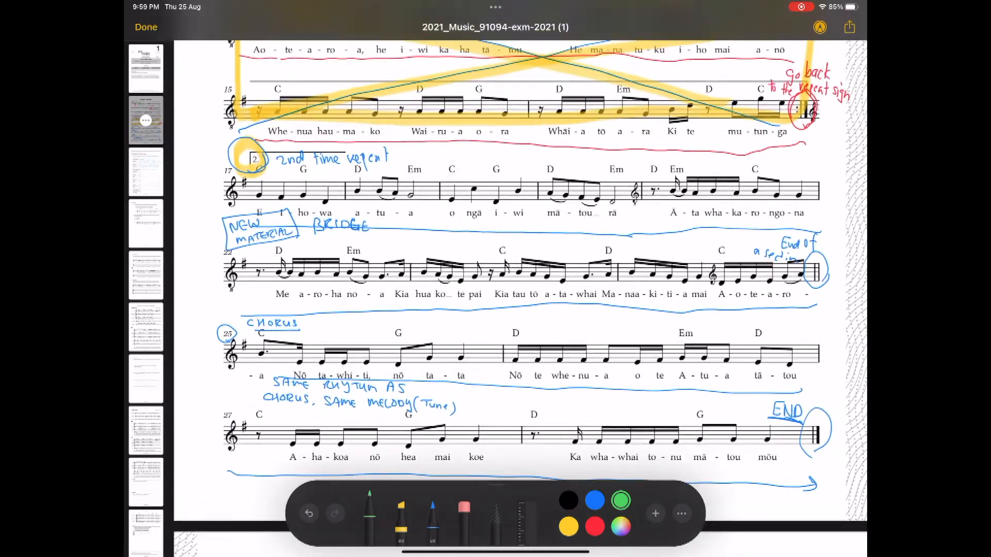
{"action": "scroll", "scroll_direction": "down", "scroll_amount": 3}
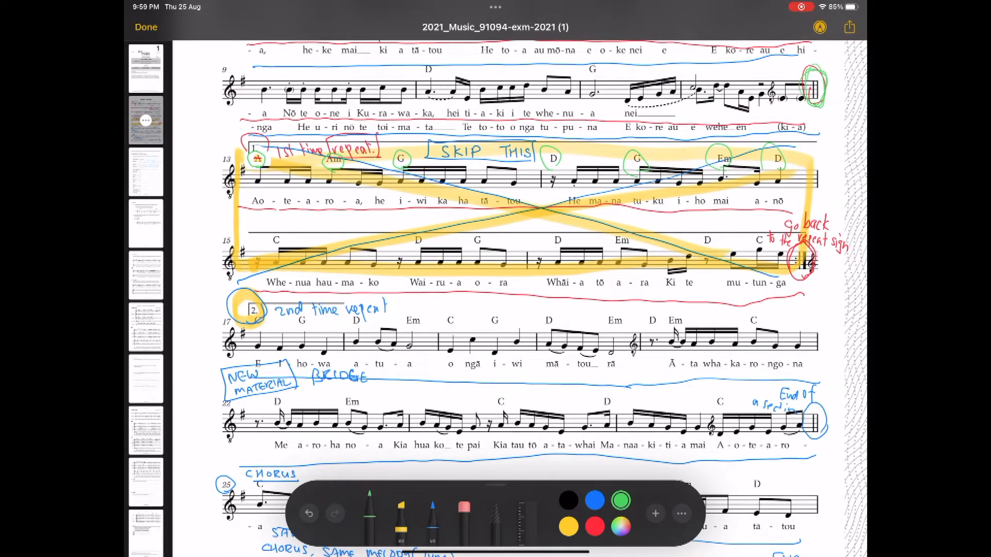
{"action": "scroll", "scroll_direction": "down", "scroll_amount": 3}
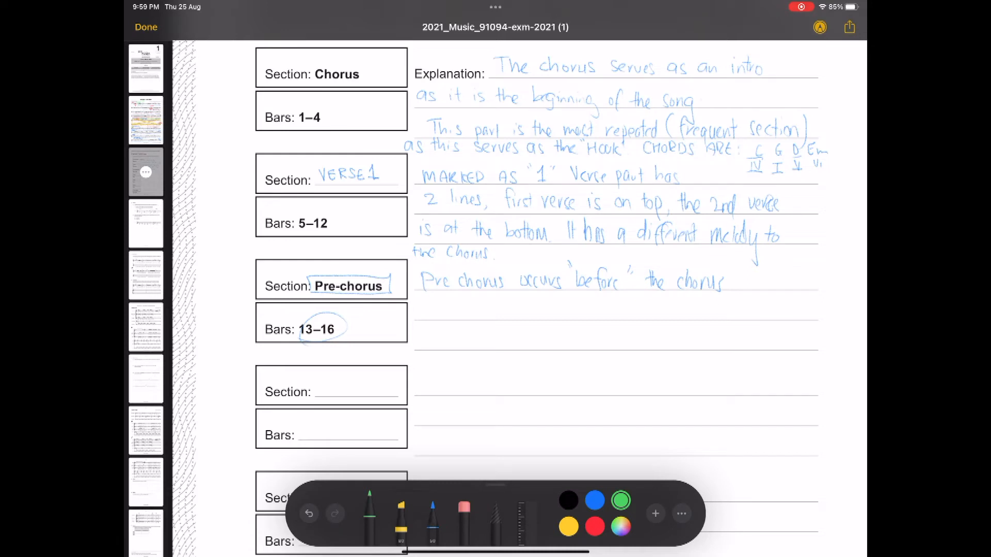
In blue, add 'Marked between the double bar line and' to the pre-chorus explanation
{"action": "left_click", "coordinate": [594, 501]}
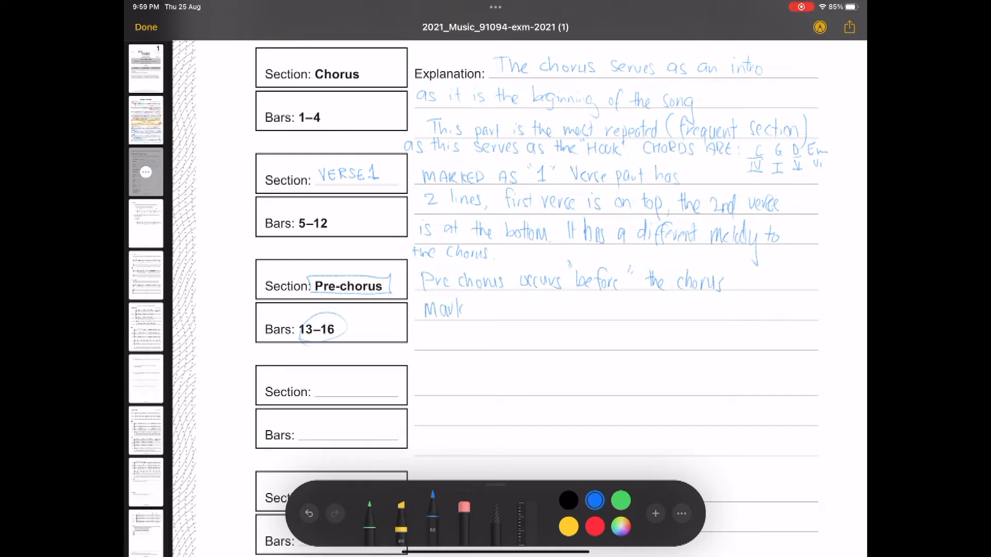
{"action": "type", "text": "ed bc"}
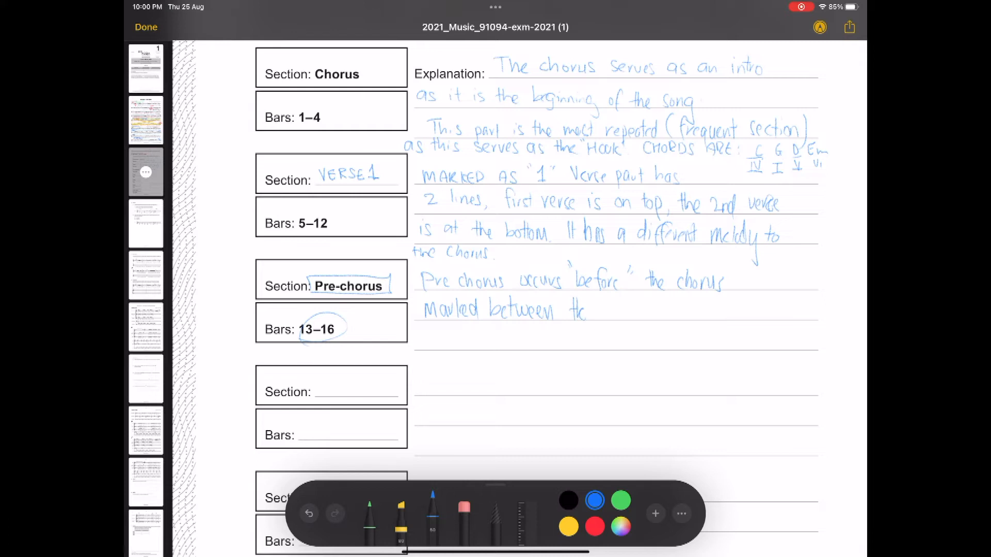
{"action": "left_click_drag", "start_coordinate": [578, 310], "coordinate": [622, 310]}
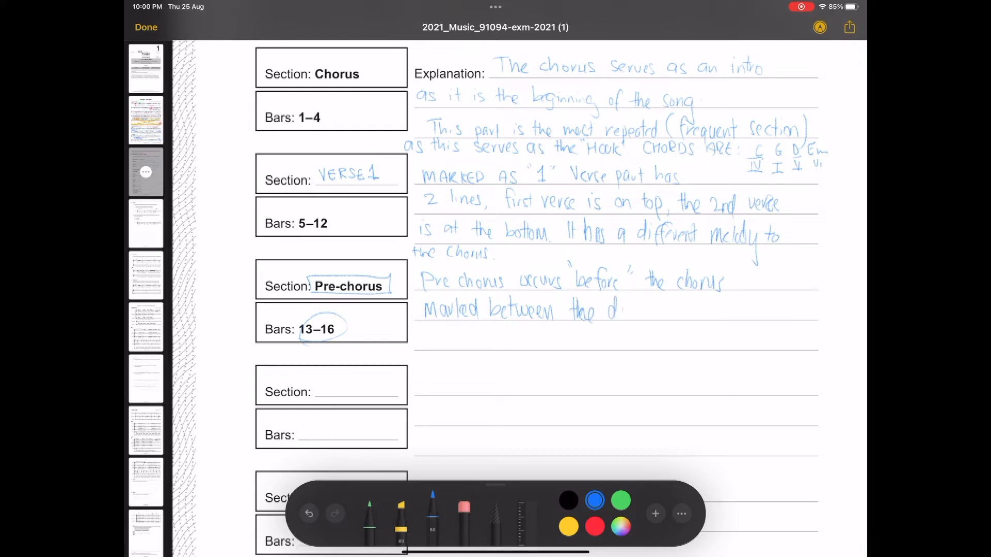
{"action": "type", "text": "double bar line and"}
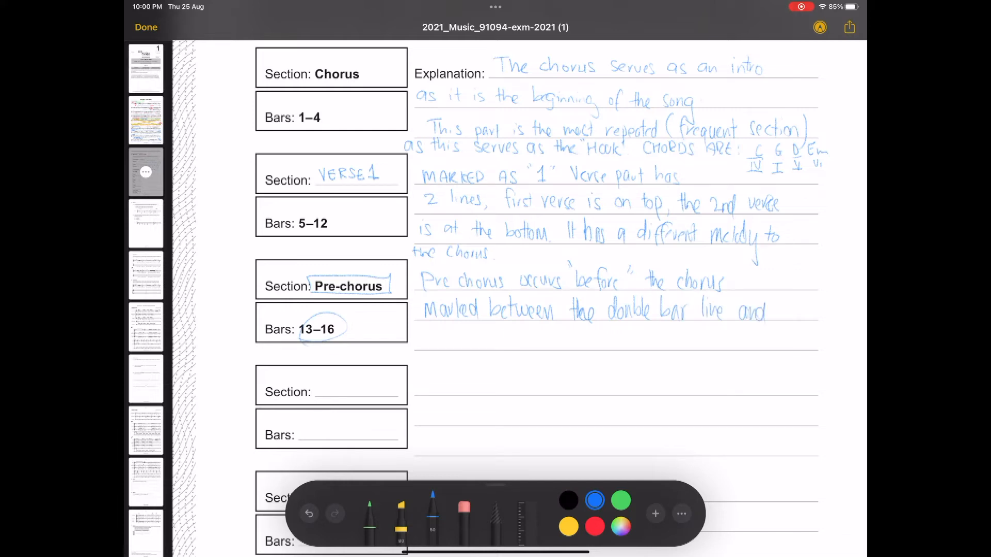
{"action": "type", "text": "the"}
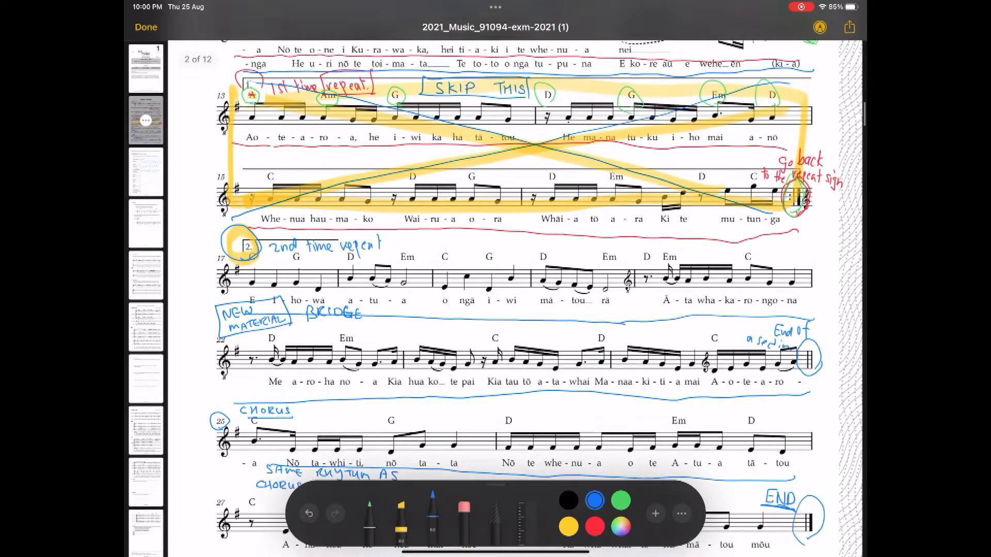
Label bars 13–16 'PRE CHORUS', circle the repeat note, and end the explanation at the repeat sign
{"action": "scroll", "scroll_direction": "down", "scroll_amount": 3}
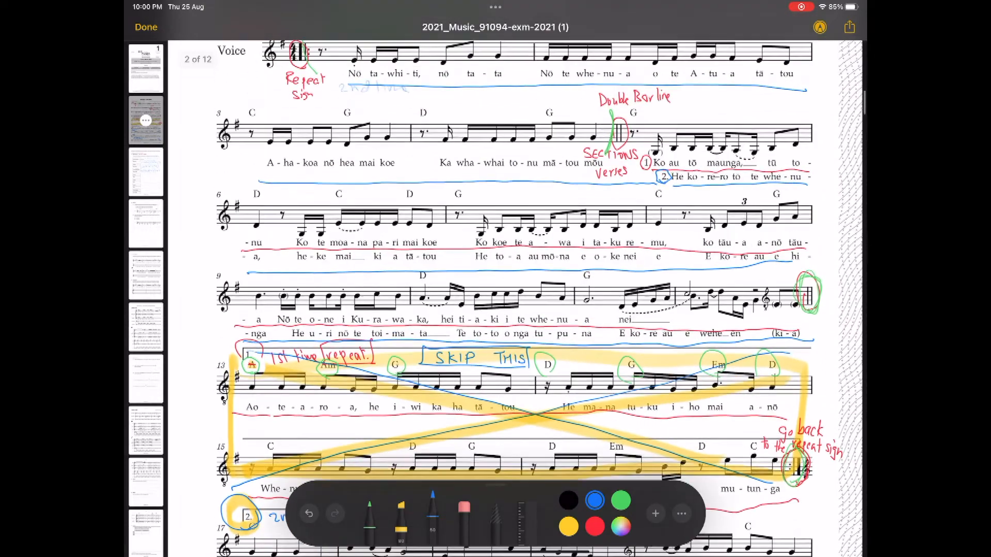
{"action": "scroll", "scroll_direction": "down", "scroll_amount": 3}
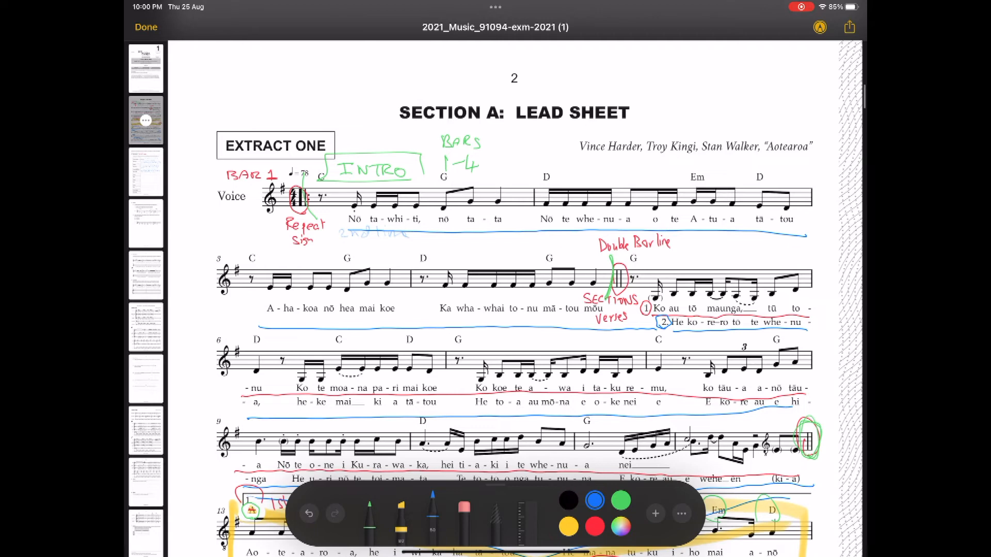
{"action": "scroll", "scroll_direction": "down", "scroll_amount": 3}
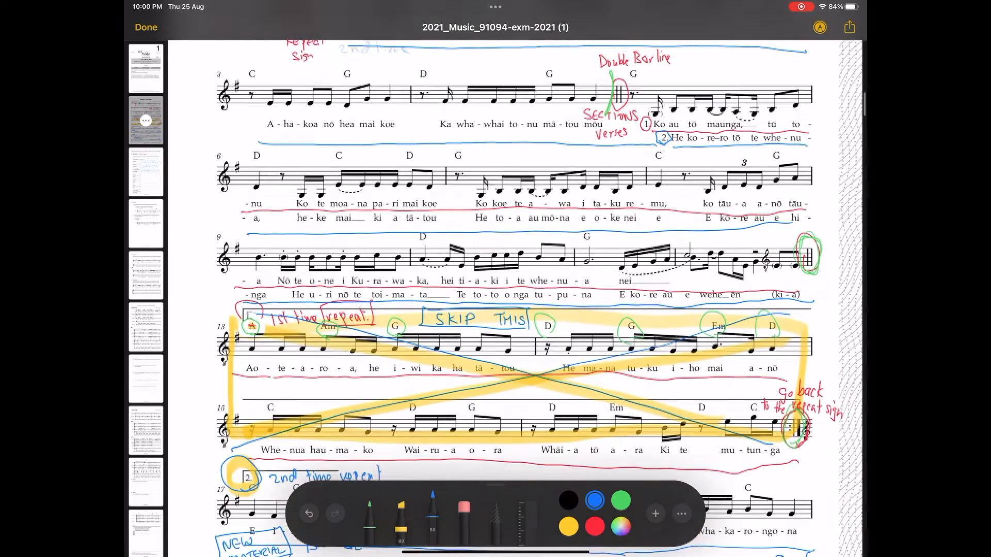
{"action": "scroll", "scroll_direction": "down", "scroll_amount": 3}
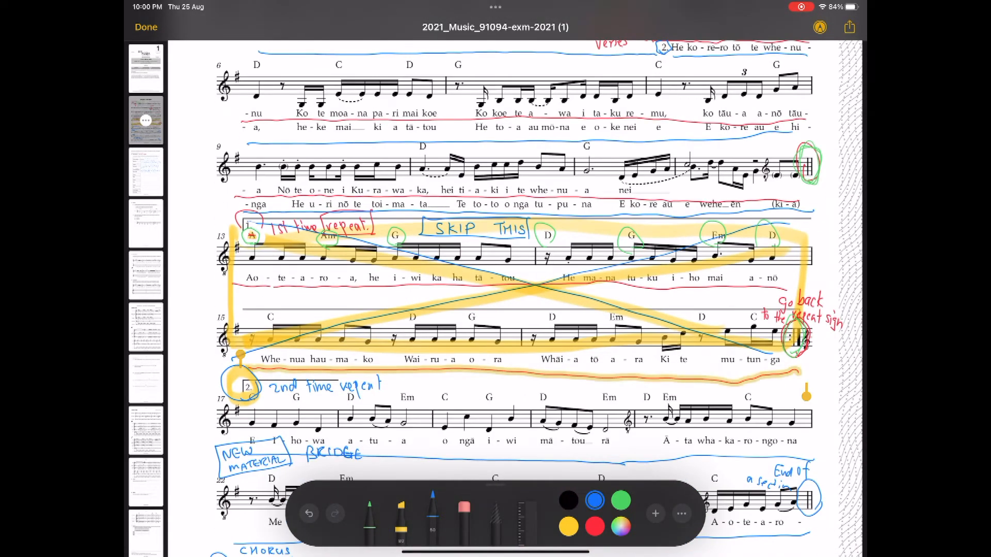
{"action": "scroll", "scroll_direction": "down", "scroll_amount": 3}
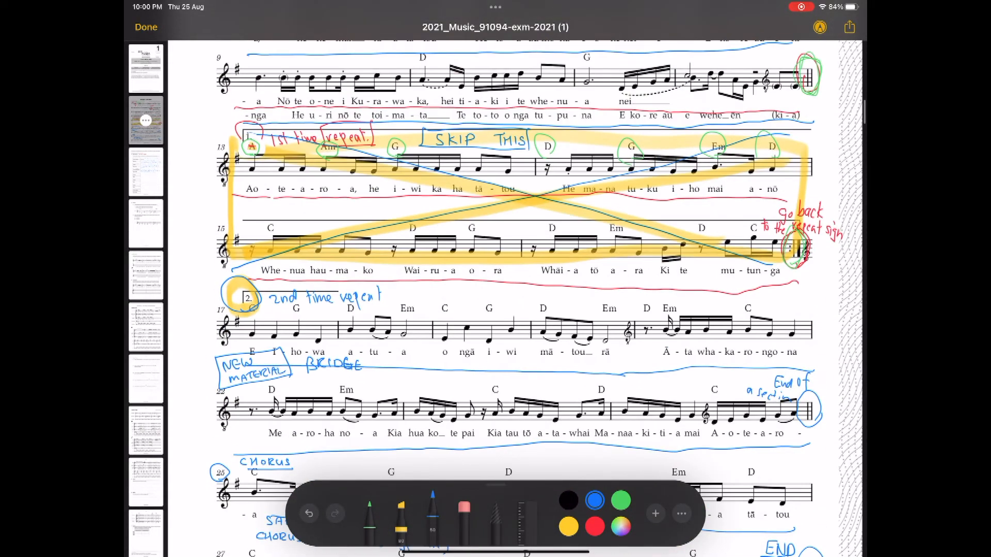
{"action": "left_click_drag", "start_coordinate": [259, 215], "coordinate": [268, 202]}
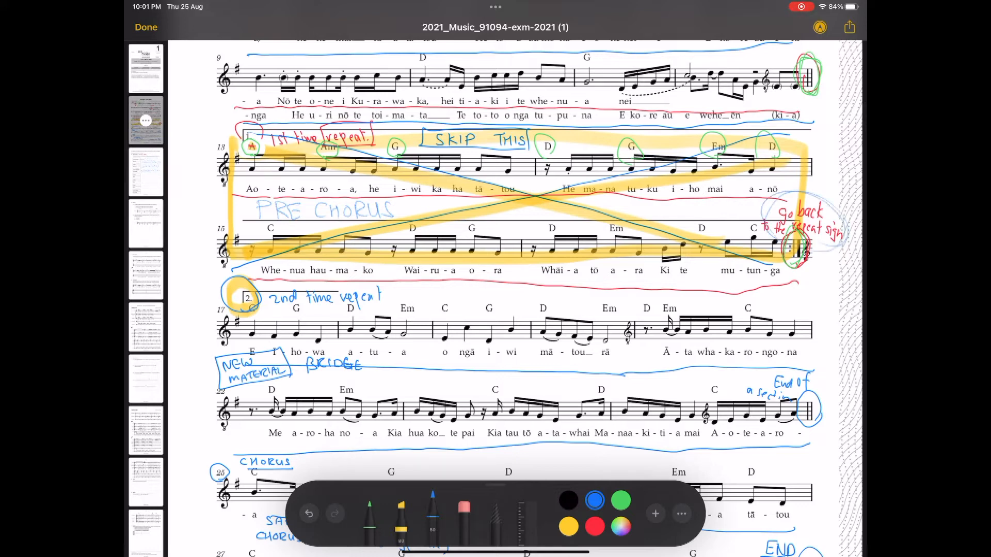
{"action": "scroll", "scroll_direction": "down", "scroll_amount": 3}
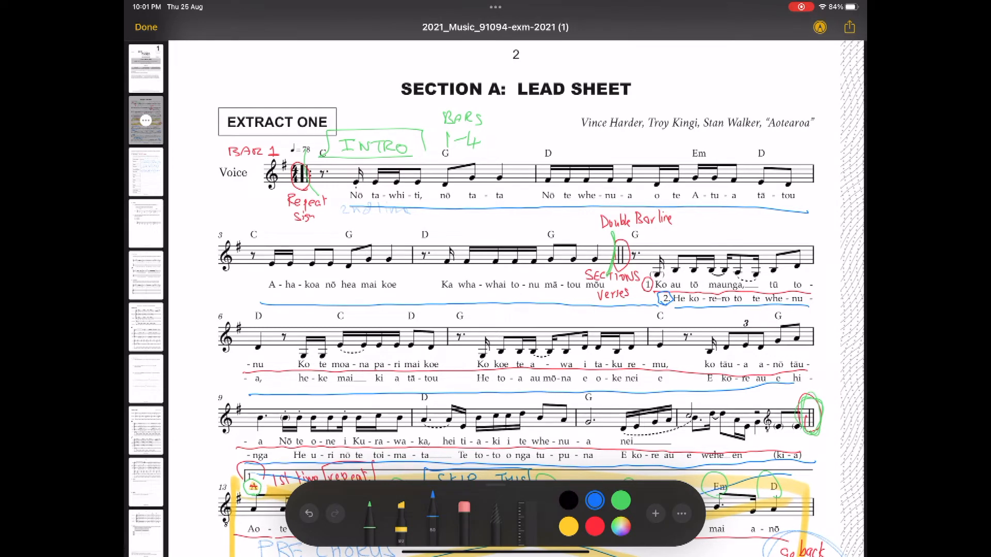
{"action": "left_click_drag", "start_coordinate": [354, 127], "coordinate": [348, 117]}
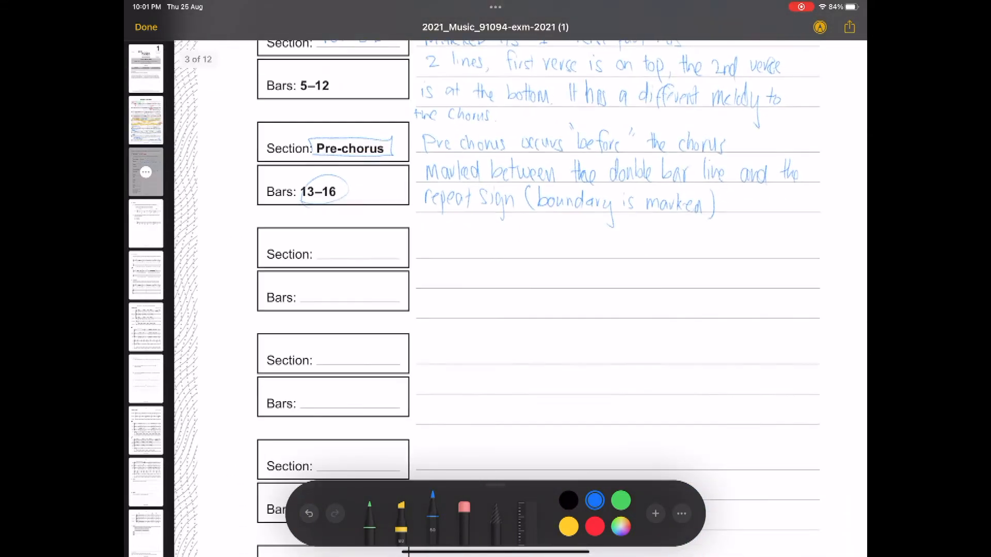
Draw the repeat sign symbol and note it sits at the end of bar 16
{"action": "scroll", "scroll_direction": "down", "scroll_amount": 3}
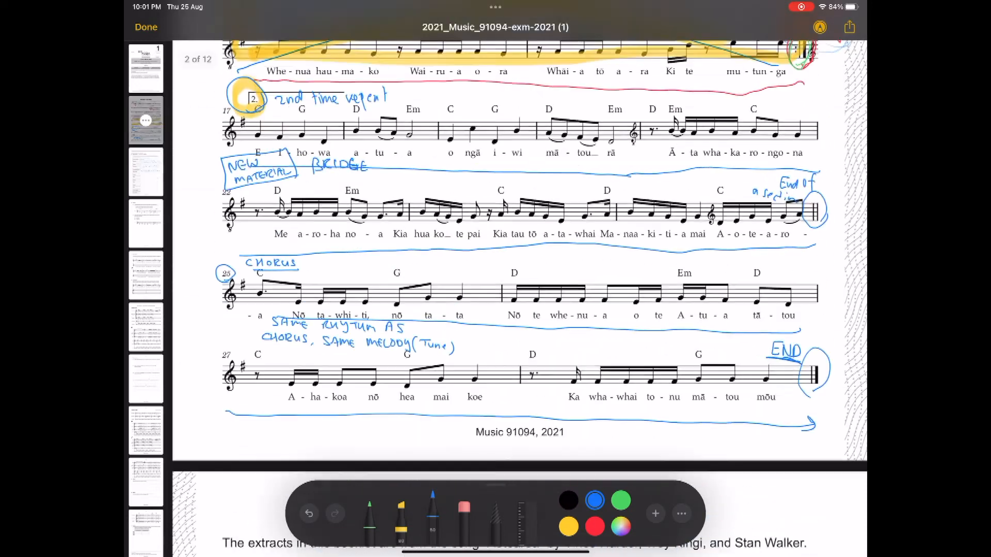
{"action": "scroll", "scroll_direction": "down", "scroll_amount": 3}
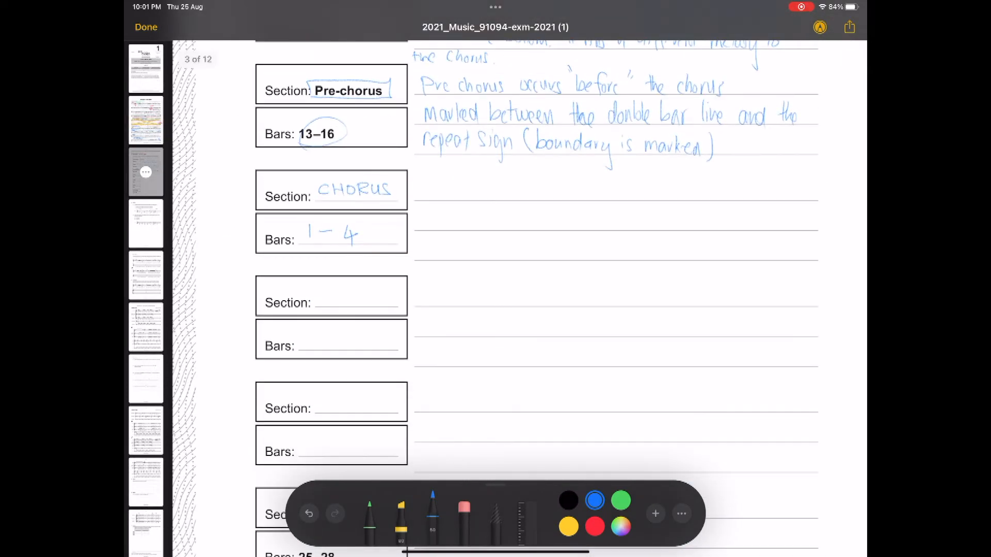
{"action": "left_click_drag", "start_coordinate": [436, 193], "coordinate": [442, 177]}
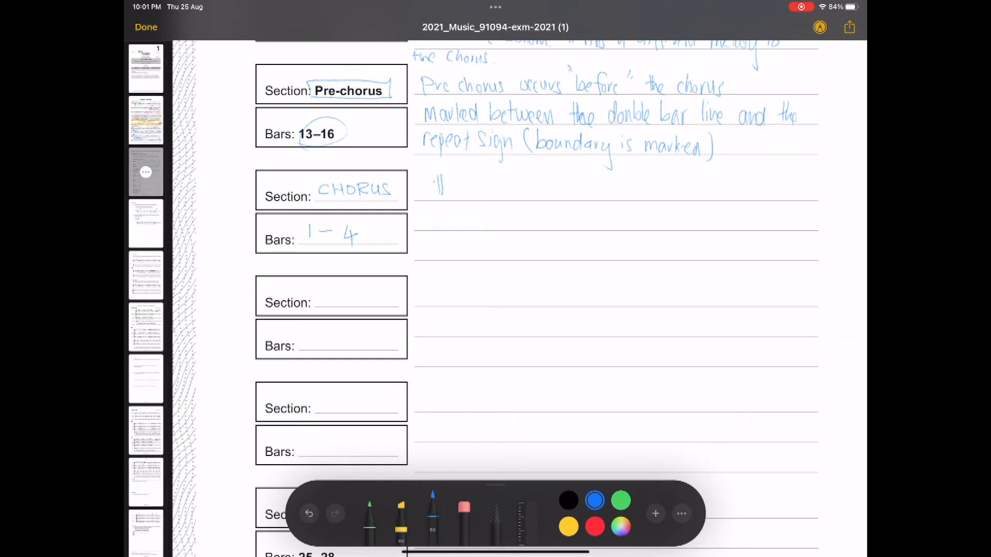
{"action": "left_click_drag", "start_coordinate": [456, 185], "coordinate": [468, 185]}
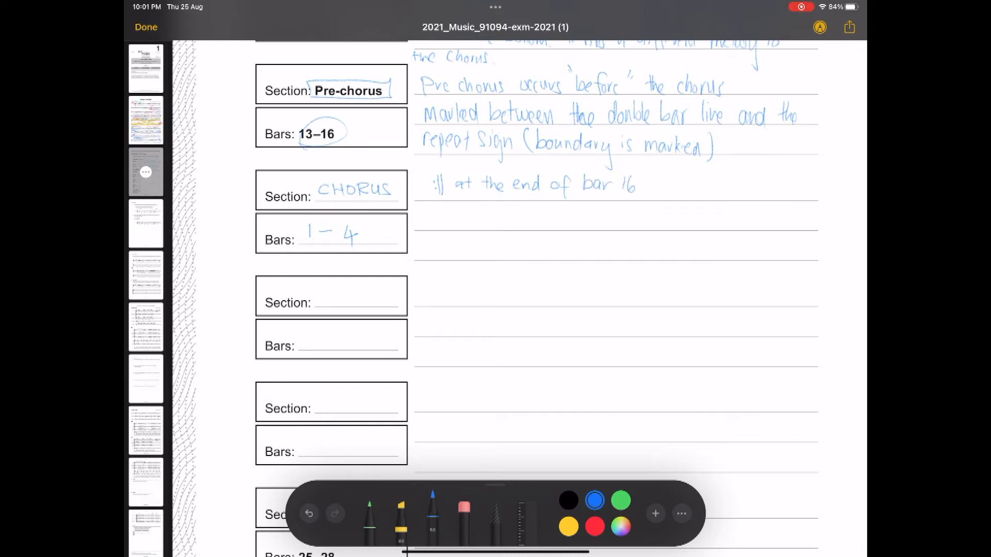
Write 'which is the CHORUS (intro) part of the song', ending in bar 4
{"action": "type", "text": "so"}
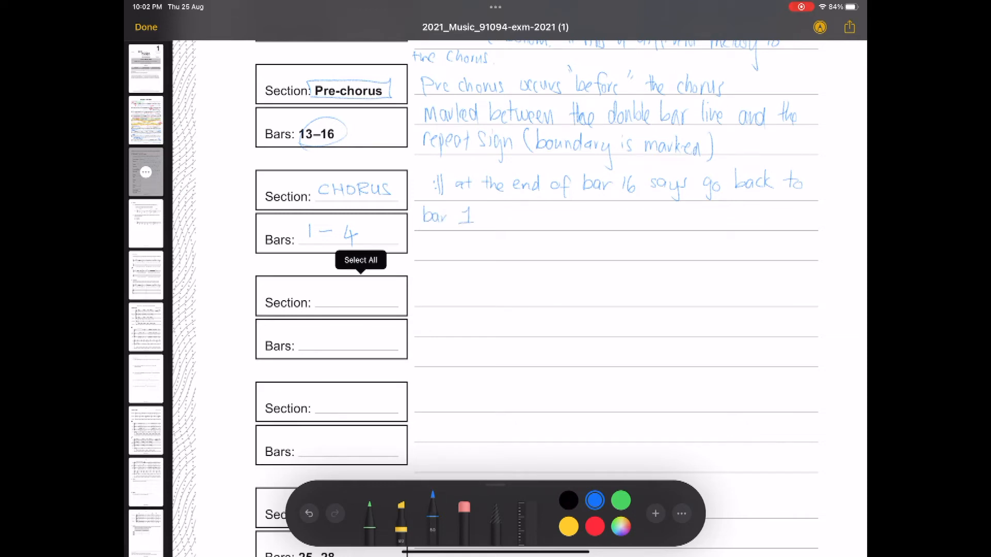
{"action": "type", "text": "wh"}
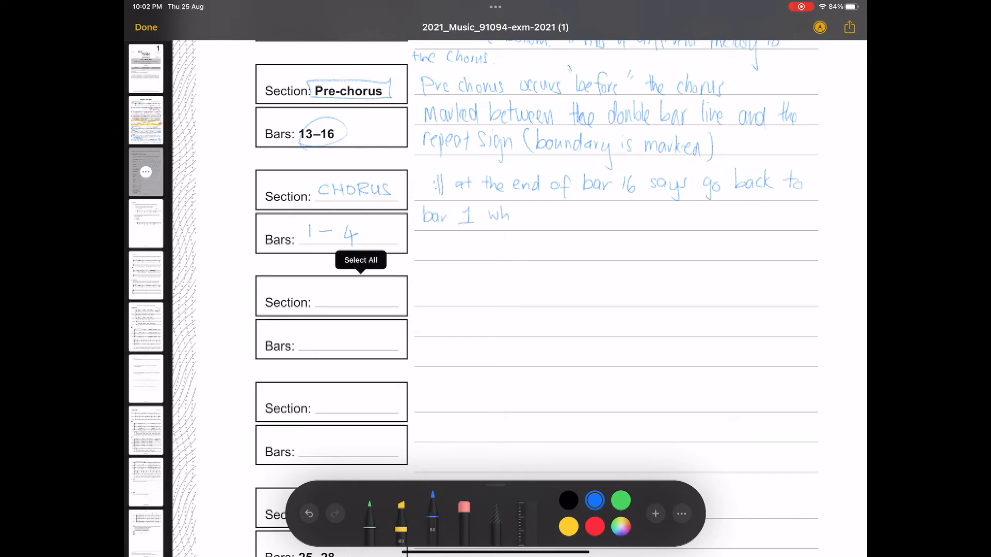
{"action": "type", "text": "hich is the CHORUS(intro) p"}
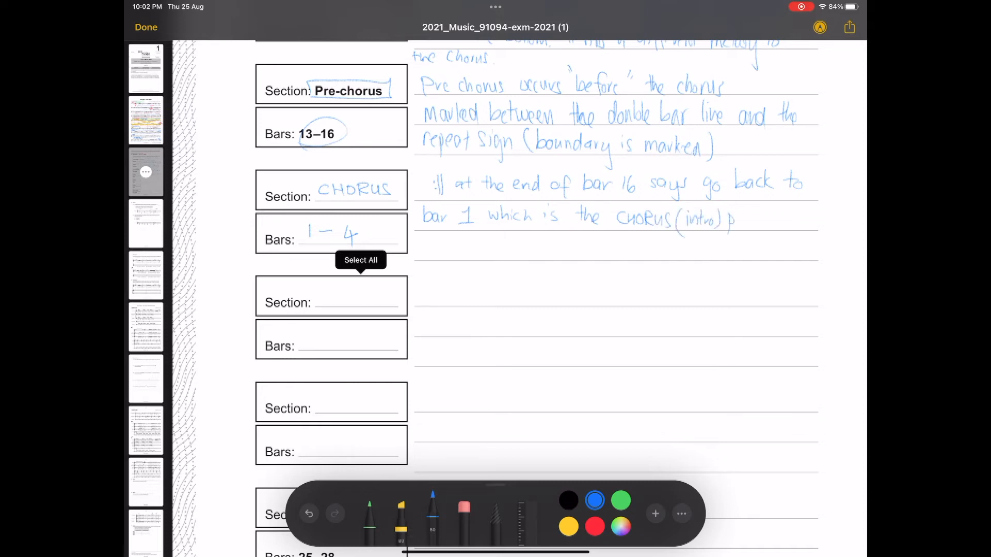
{"action": "type", "text": "art of"}
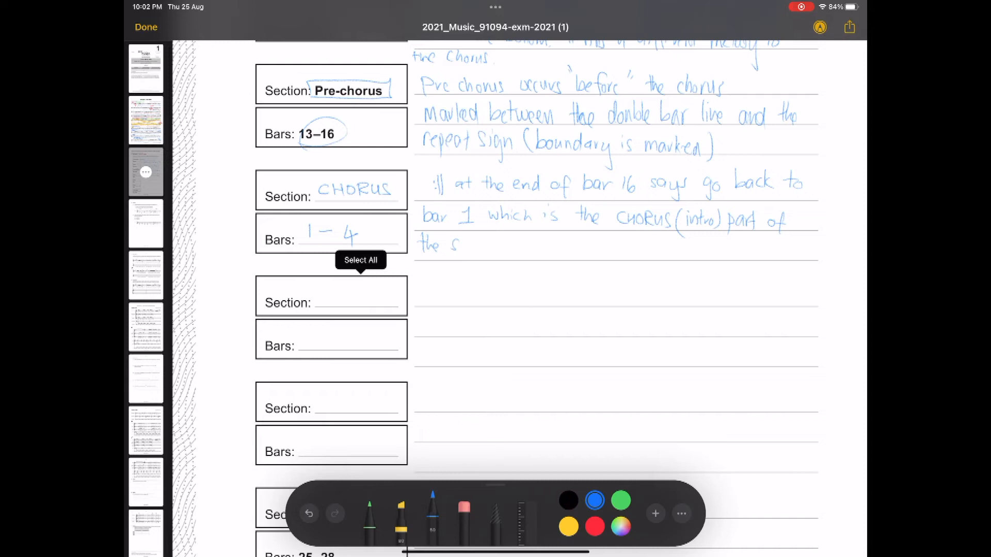
{"action": "type", "text": "ong."}
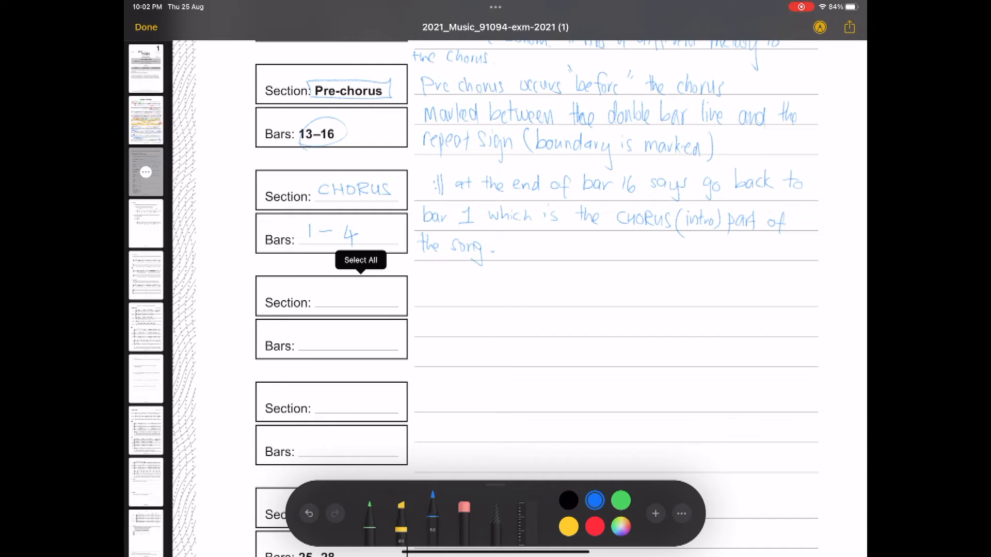
{"action": "left_click_drag", "start_coordinate": [506, 245], "coordinate": [535, 245]}
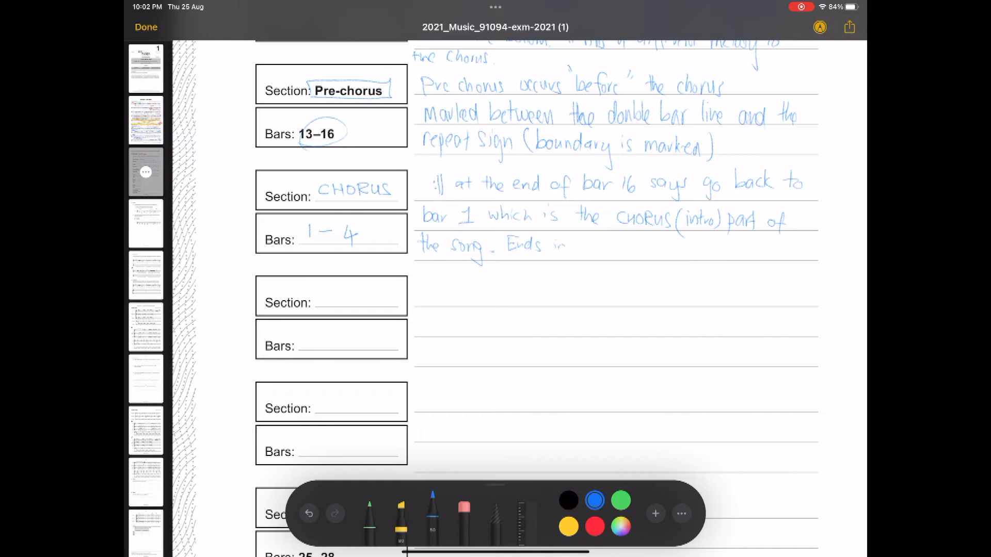
{"action": "type", "text": "bar 1"}
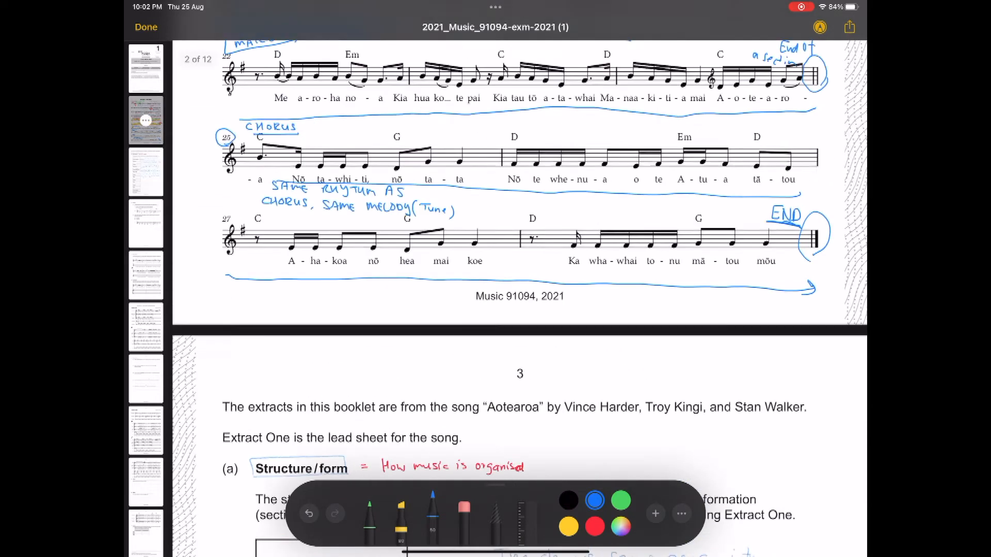
Review lead sheet bars 13–28, then switch the ink to green
{"action": "scroll", "scroll_direction": "down", "scroll_amount": 3}
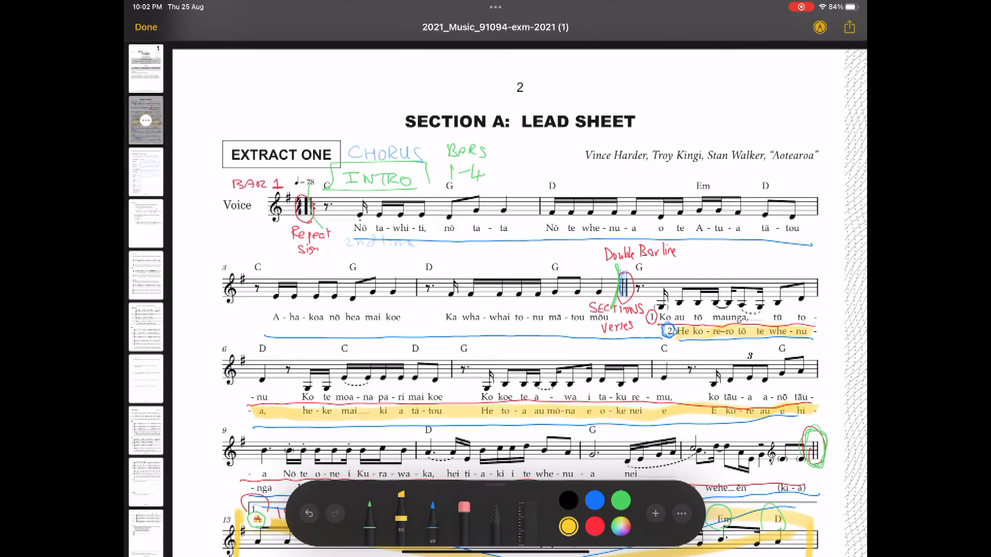
{"action": "scroll", "scroll_direction": "down", "scroll_amount": 3}
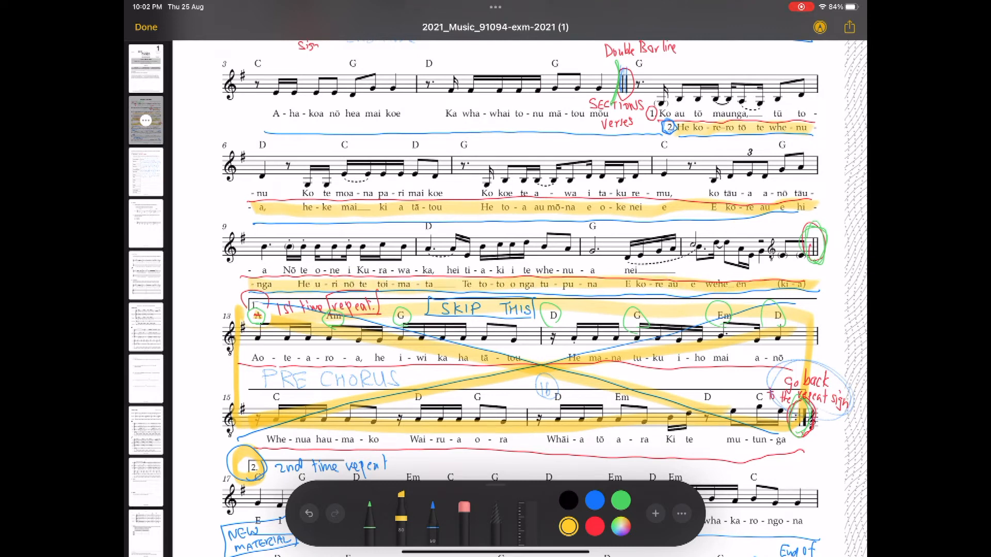
{"action": "left_click", "coordinate": [621, 500]}
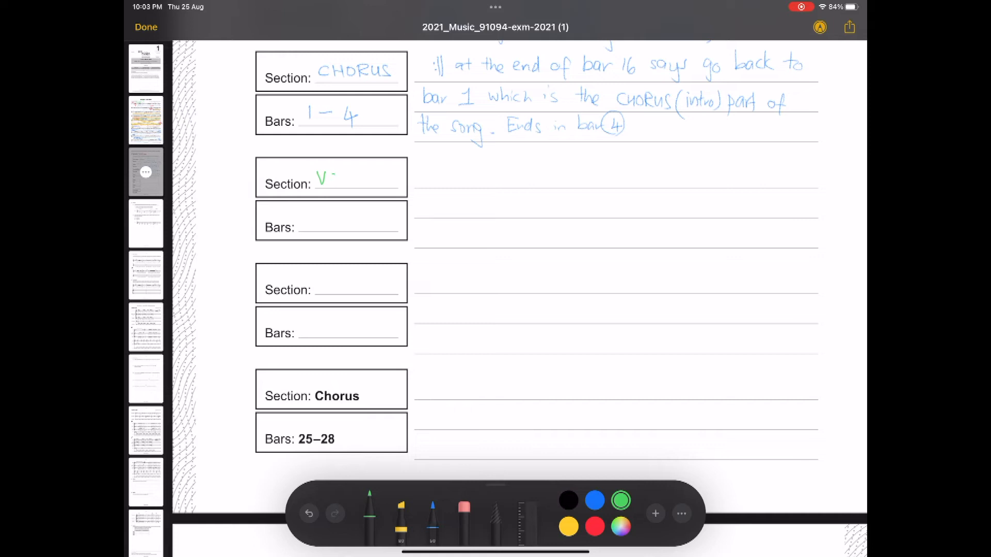
Write 'VERSE 2' in the Section box and '5 – 12' in Bars, checking the lead sheet
{"action": "type", "text": "VERSE"}
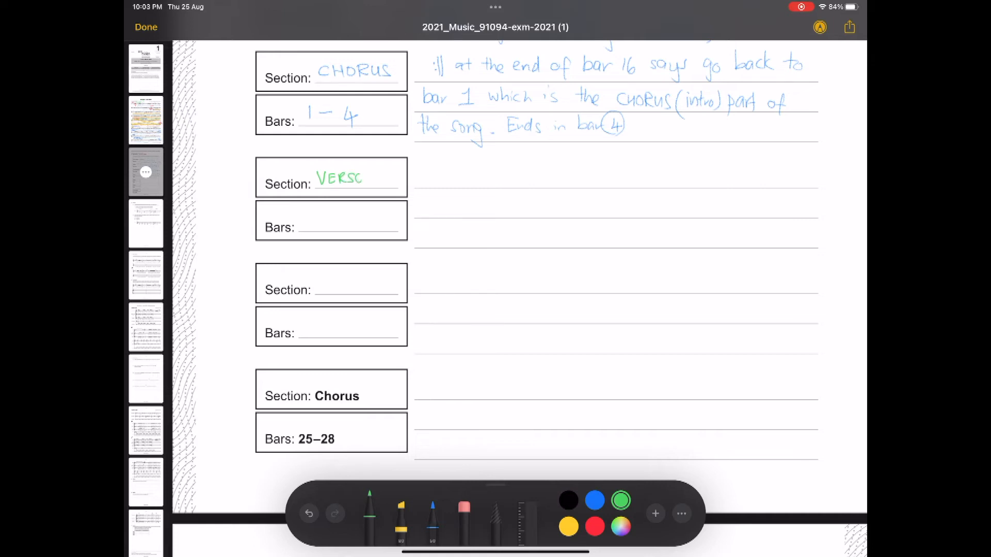
{"action": "type", "text": "2"}
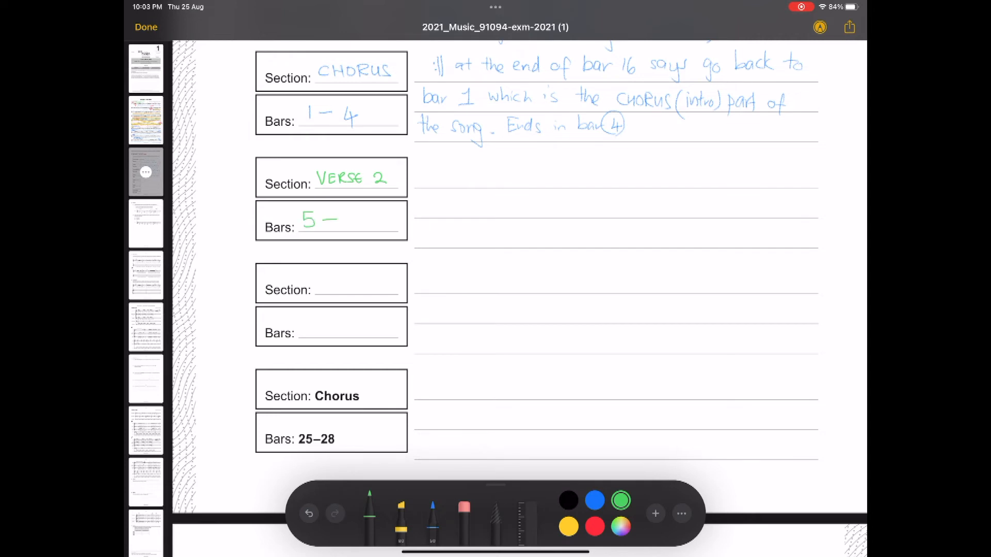
{"action": "left_click", "coordinate": [145, 121]}
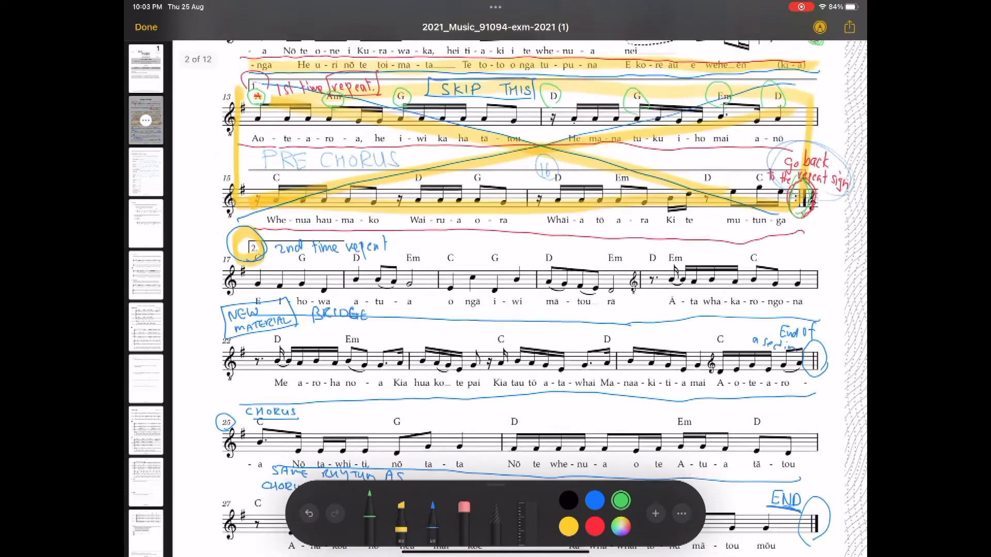
{"action": "scroll", "scroll_direction": "down", "scroll_amount": 3}
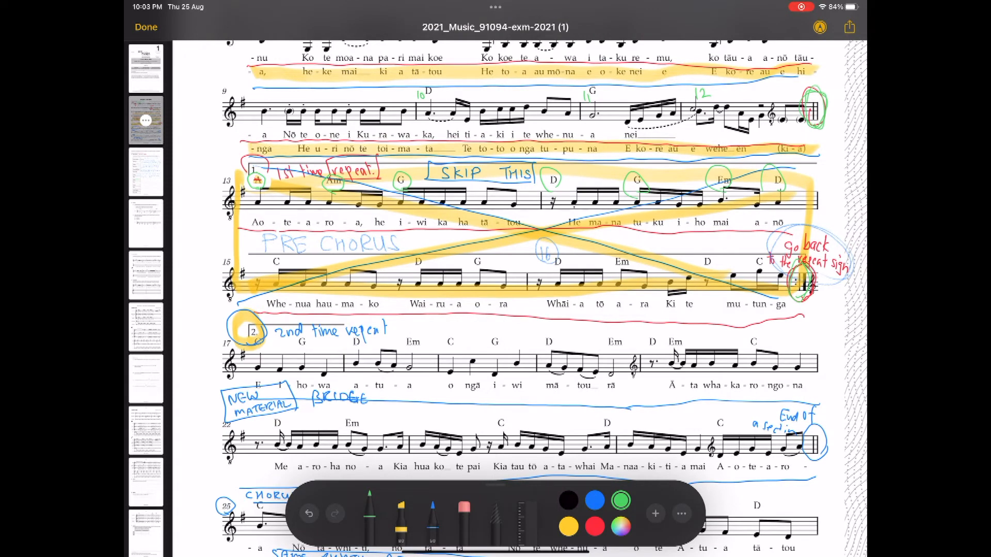
{"action": "scroll", "scroll_direction": "down", "scroll_amount": 3}
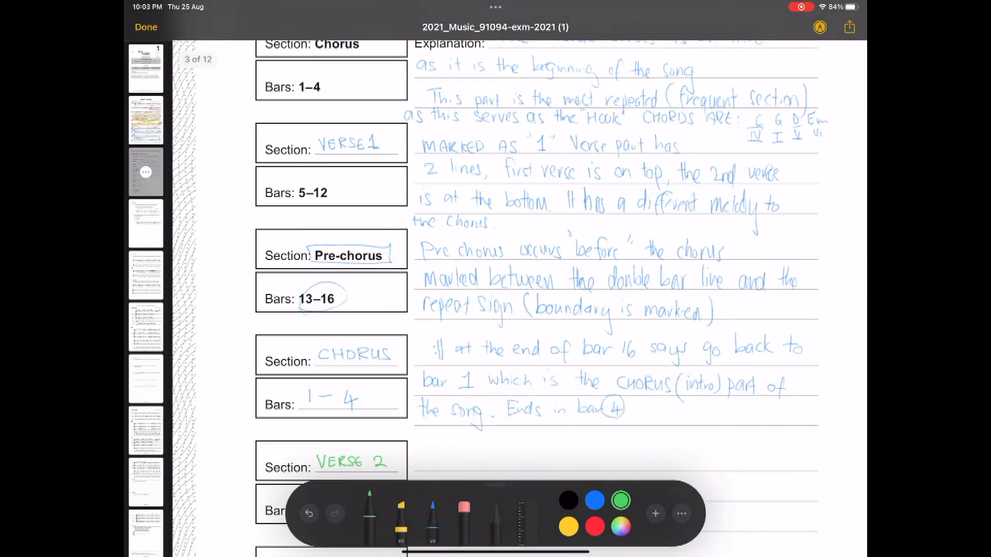
{"action": "scroll", "scroll_direction": "down", "scroll_amount": 3}
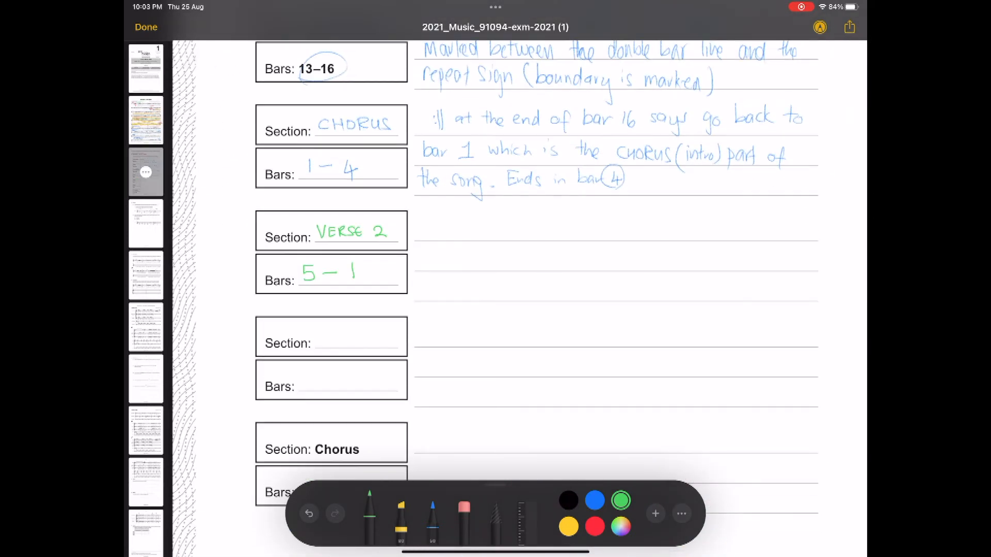
{"action": "type", "text": "2"}
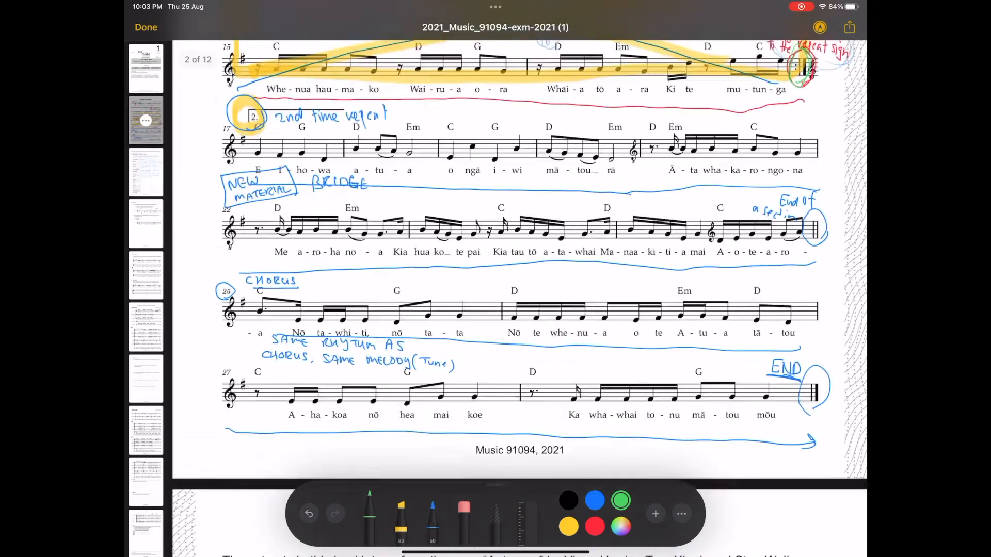
Scroll down from the page 2 lead sheet to the page 3 structure table
{"action": "scroll", "scroll_direction": "down", "scroll_amount": 3}
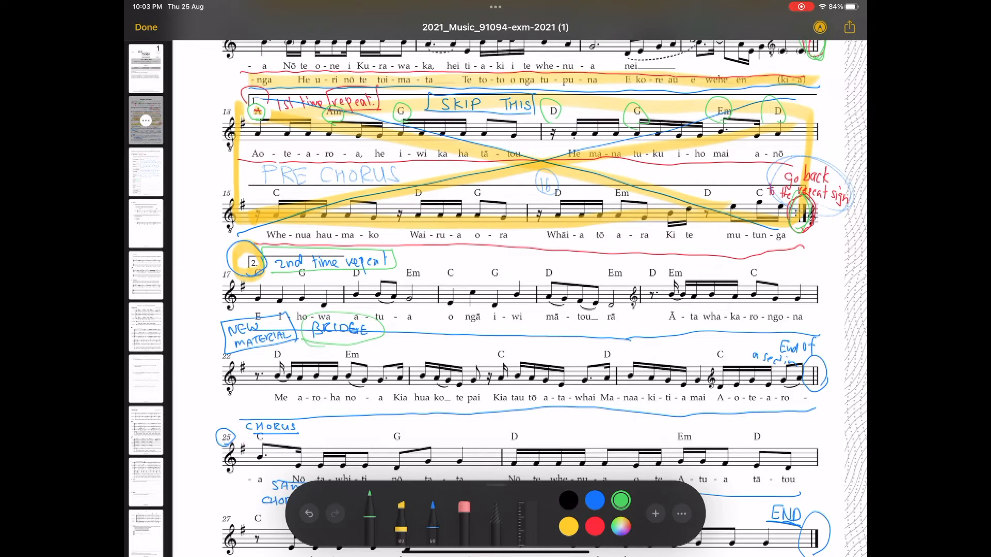
{"action": "scroll", "scroll_direction": "down", "scroll_amount": 3}
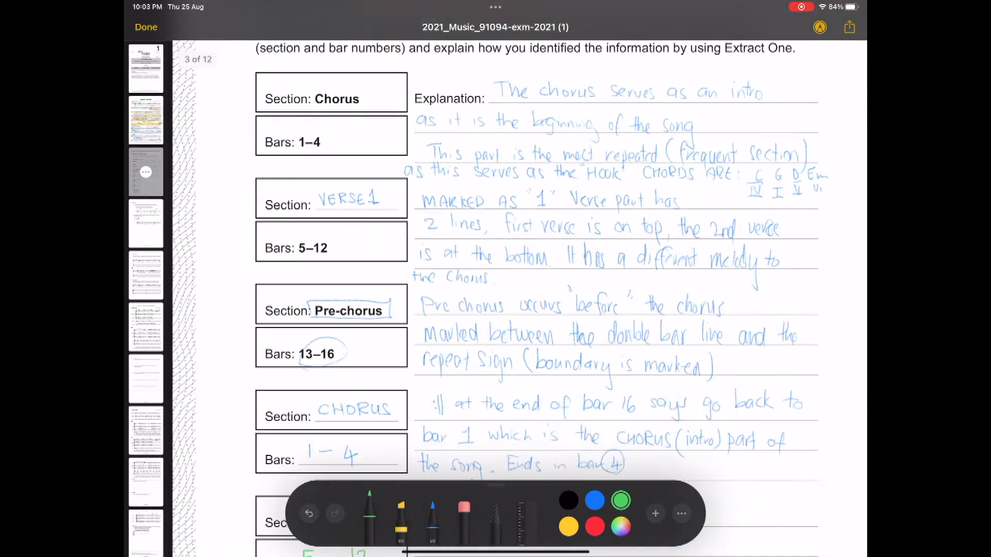
Write in green that Verse 2 starts in bar 5 and ends at bar 12's double barline
{"action": "scroll", "scroll_direction": "down", "scroll_amount": 3}
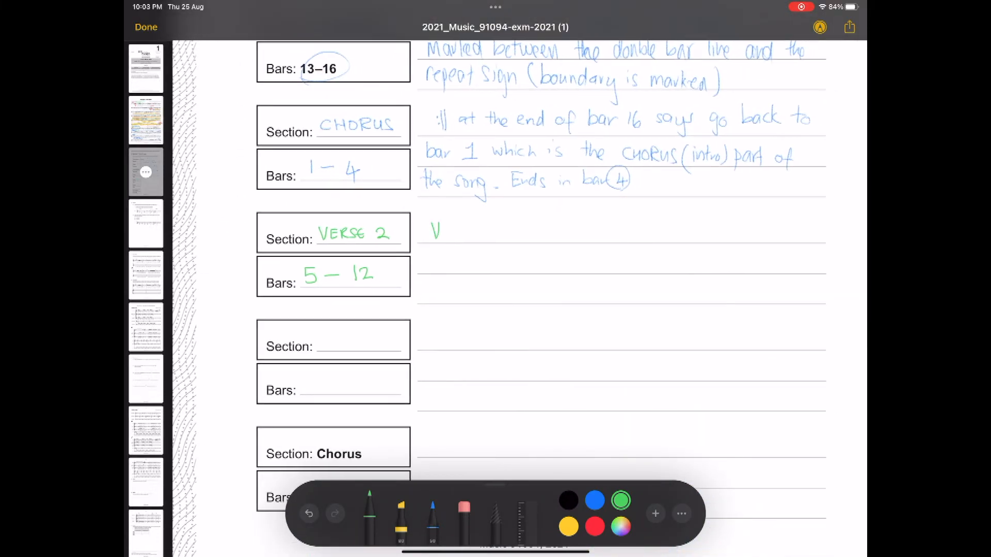
{"action": "left_click_drag", "start_coordinate": [436, 229], "coordinate": [486, 229]}
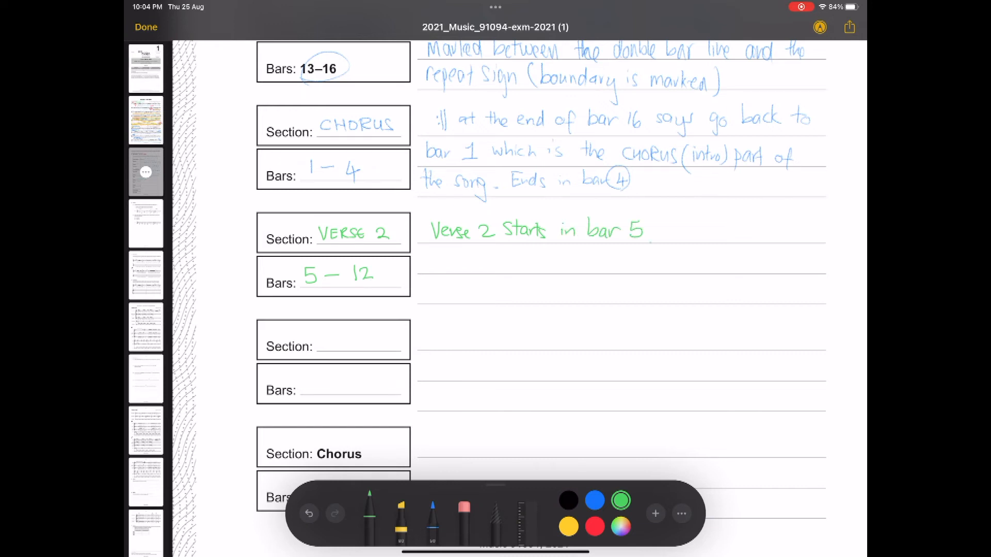
{"action": "left_click_drag", "start_coordinate": [657, 228], "coordinate": [670, 231]}
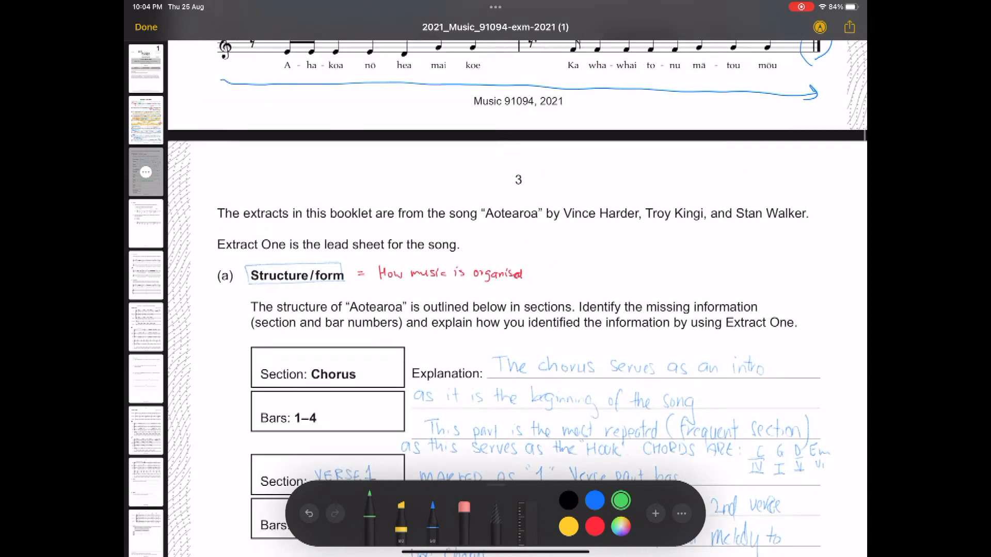
{"action": "scroll", "scroll_direction": "down", "scroll_amount": 3}
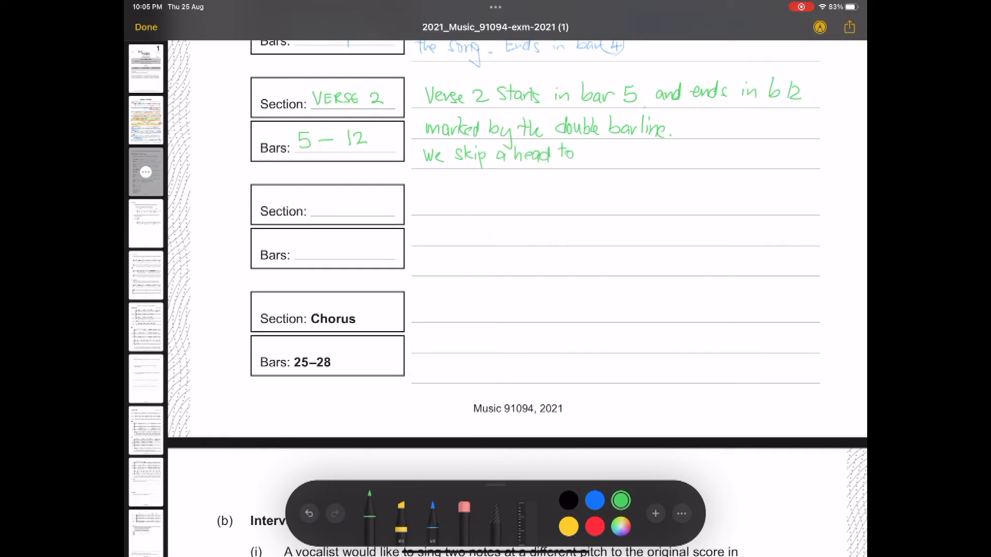
Add that we skip ahead to bar 17, the 1st ending not performed the 2nd time
{"action": "type", "text": "bar 17 ("}
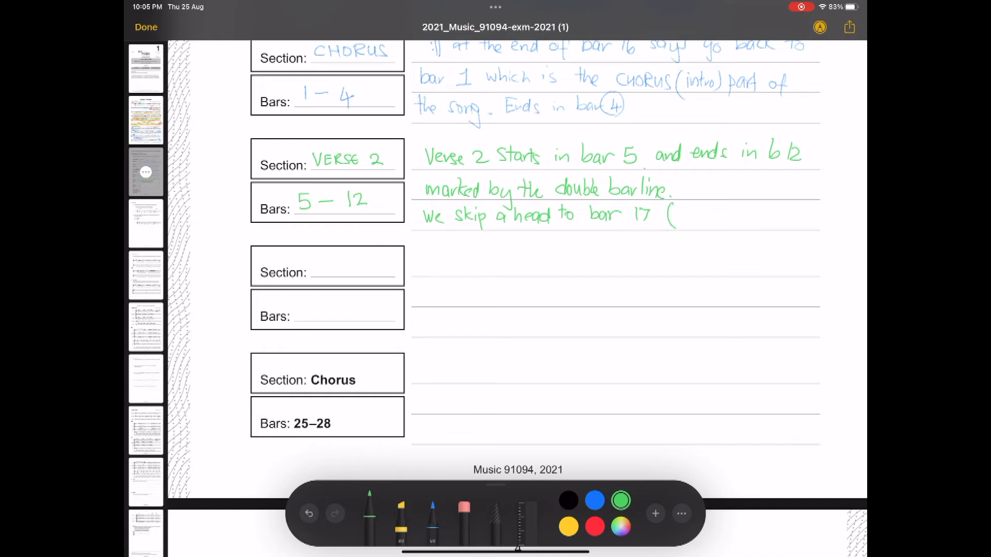
{"action": "left_click_drag", "start_coordinate": [682, 215], "coordinate": [743, 204]}
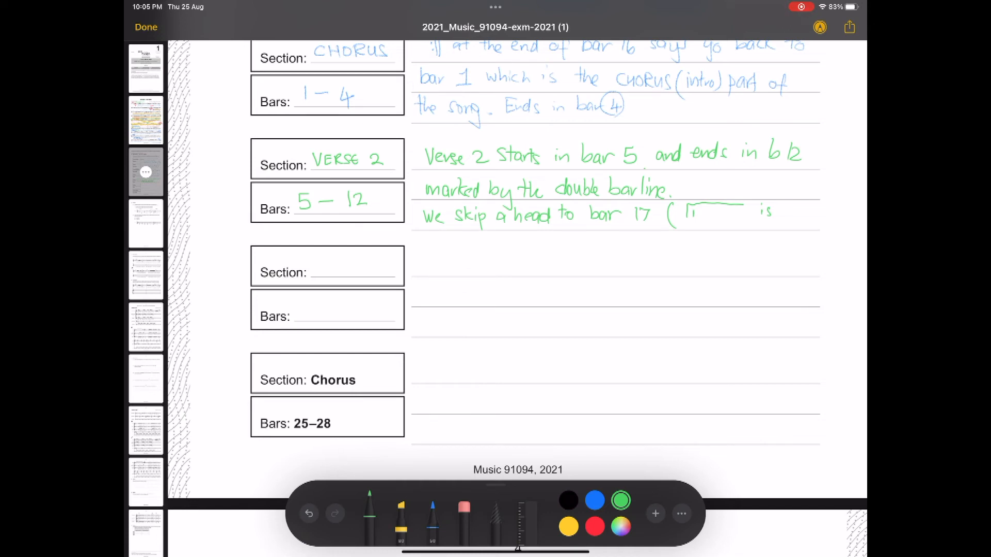
{"action": "type", "text": "no"}
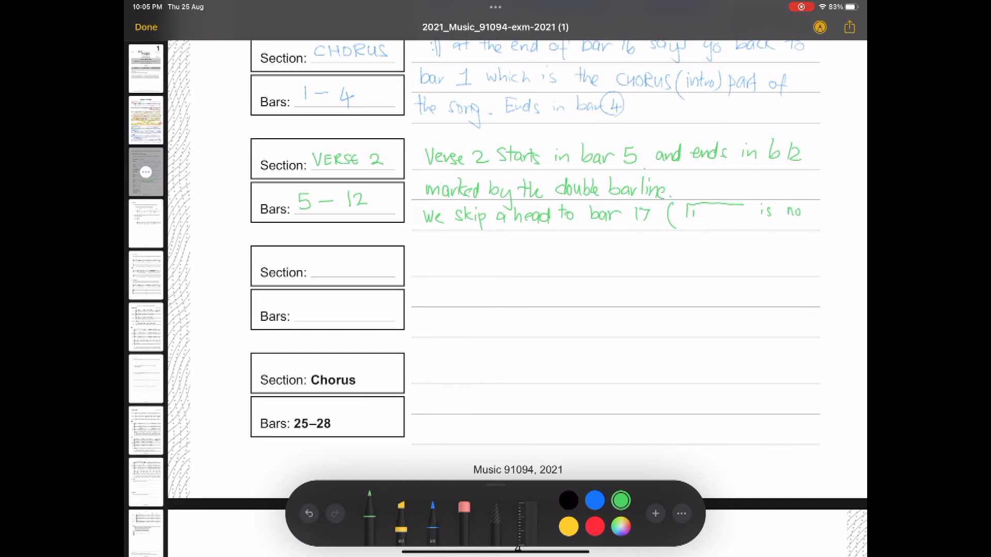
{"action": "type", "text": "not P"}
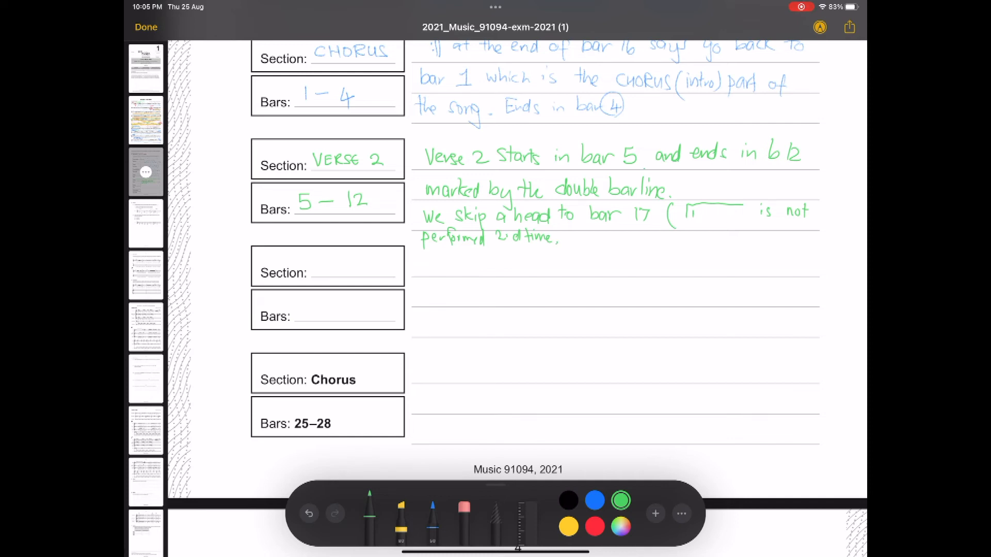
{"action": "type", "text": "17"}
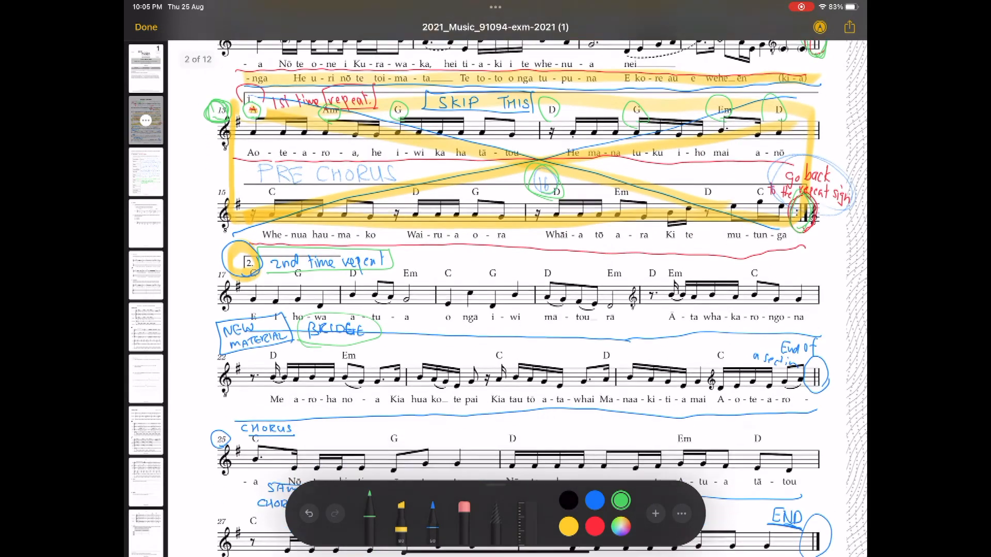
Check bars on the lead sheet, then fill the row with '17 – 24', 'BRIDGE' and 'New materi'
{"action": "scroll", "scroll_direction": "down", "scroll_amount": 3}
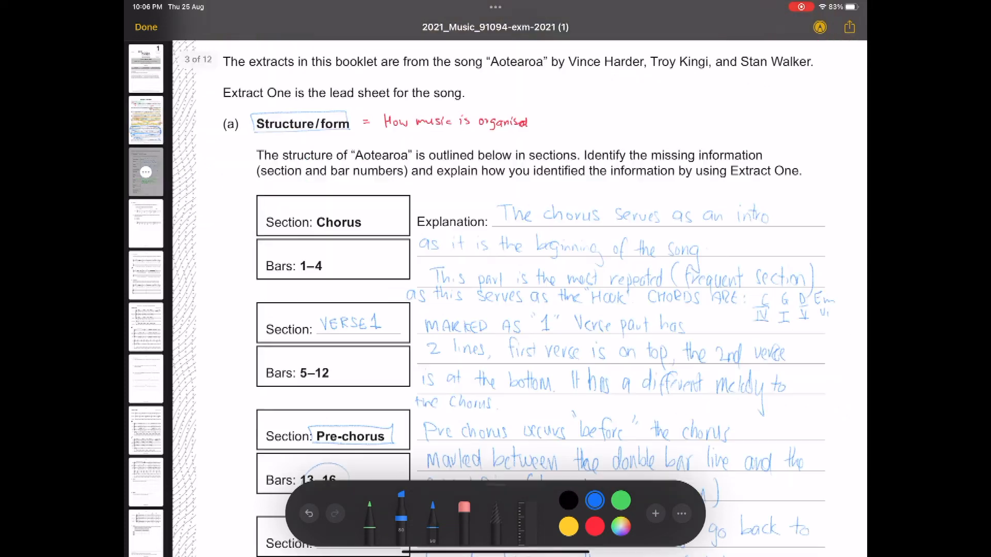
{"action": "scroll", "scroll_direction": "down", "scroll_amount": 3}
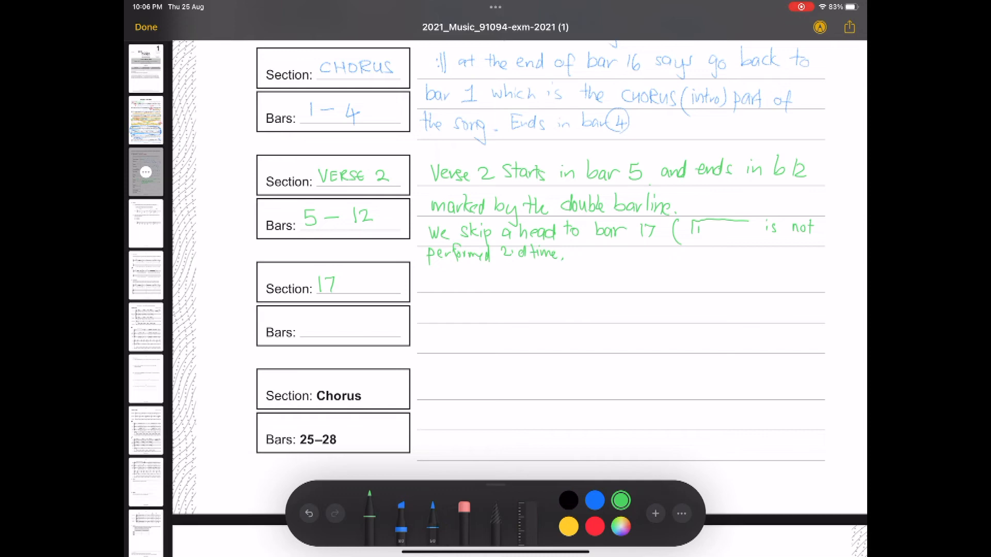
{"action": "left_click", "coordinate": [146, 120]}
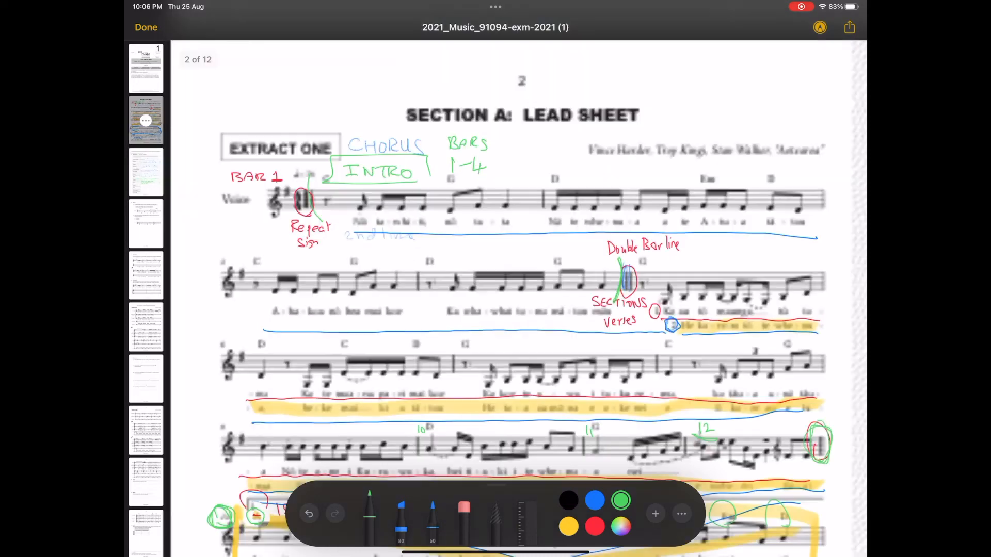
{"action": "scroll", "scroll_direction": "down", "scroll_amount": 3}
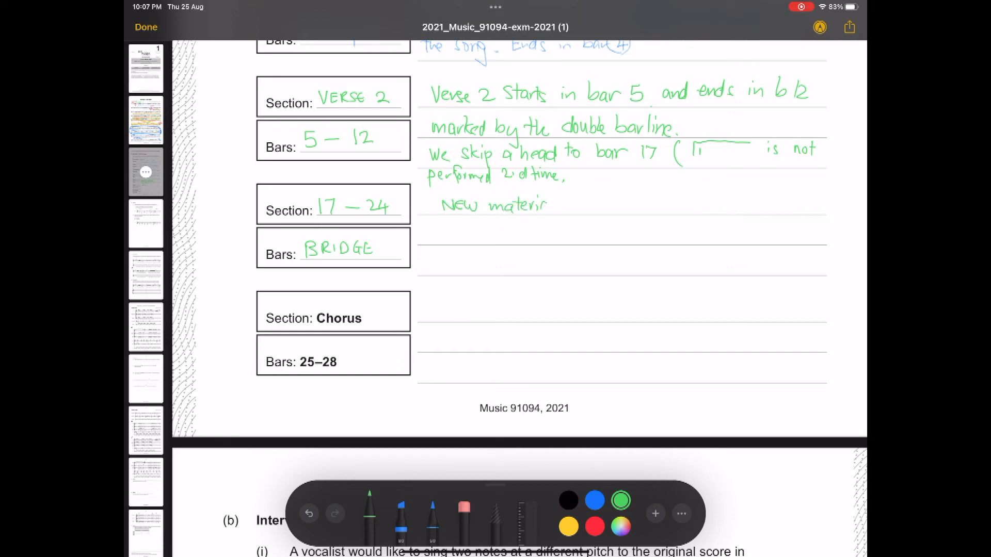
Add in green that after the first-time repeat it skips to the 2nd-time repeat
{"action": "left_click_drag", "start_coordinate": [546, 202], "coordinate": [560, 208]}
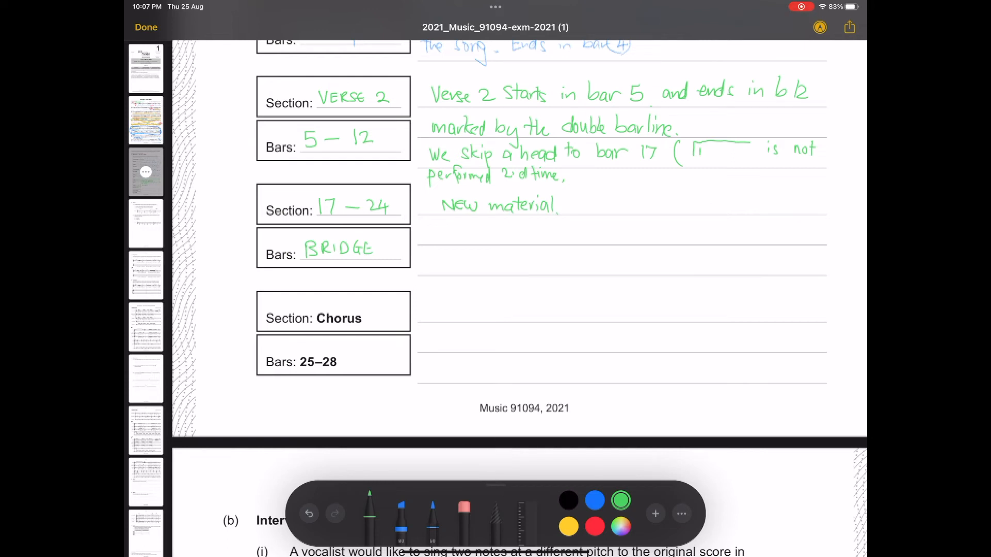
{"action": "left_click_drag", "start_coordinate": [571, 203], "coordinate": [600, 196]}
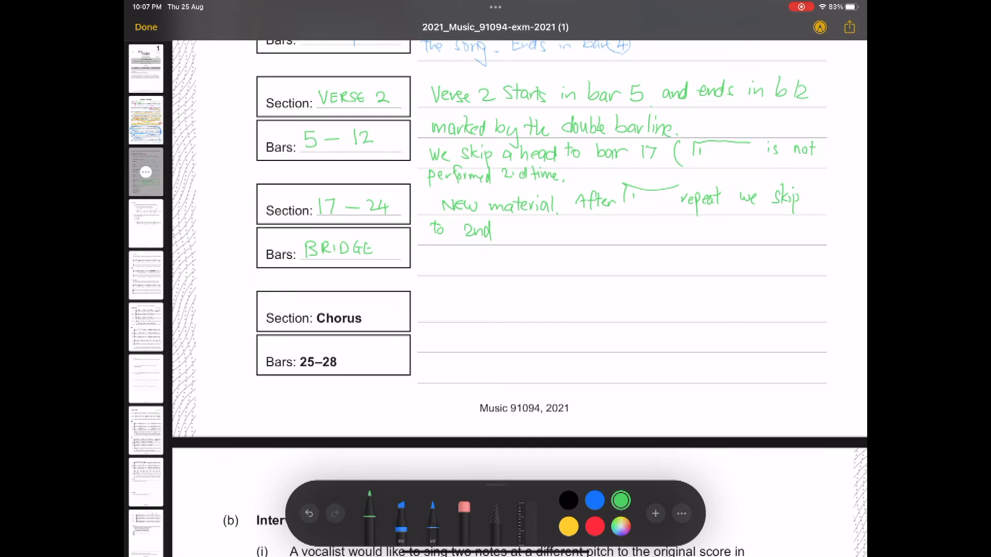
{"action": "left_click_drag", "start_coordinate": [499, 234], "coordinate": [509, 225]}
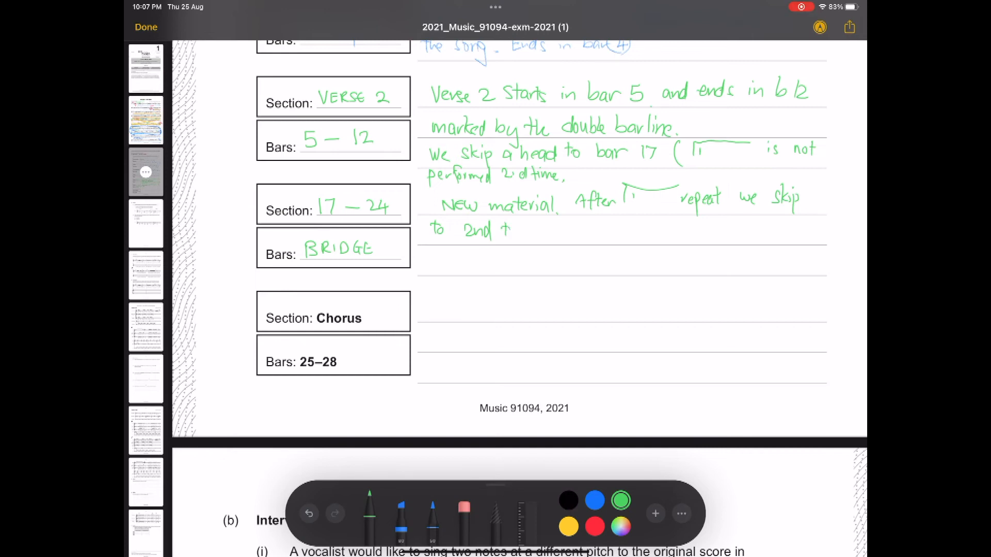
{"action": "left_click_drag", "start_coordinate": [512, 231], "coordinate": [557, 234]}
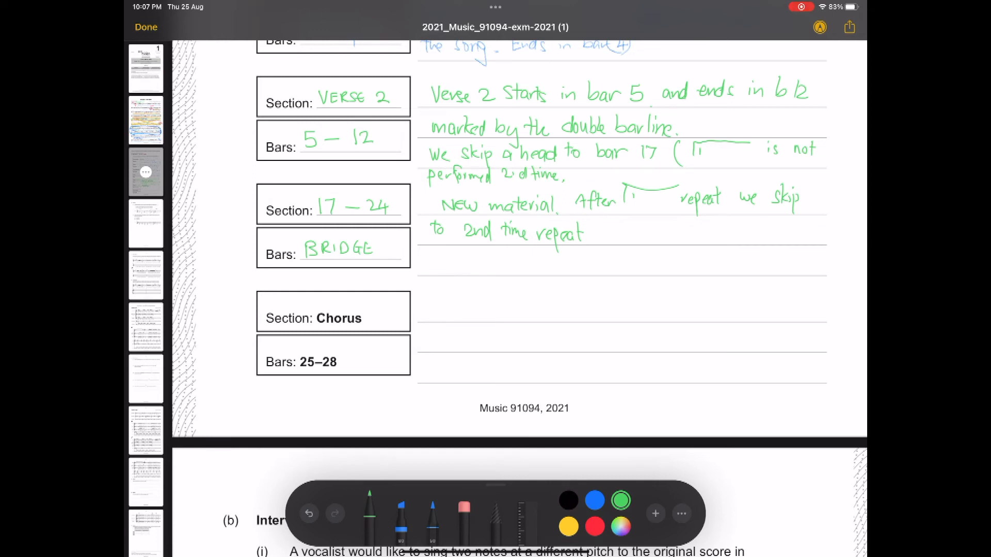
Finish the green bridge note with 'also marked by a double bar line.'
{"action": "type", "text": "This section is"}
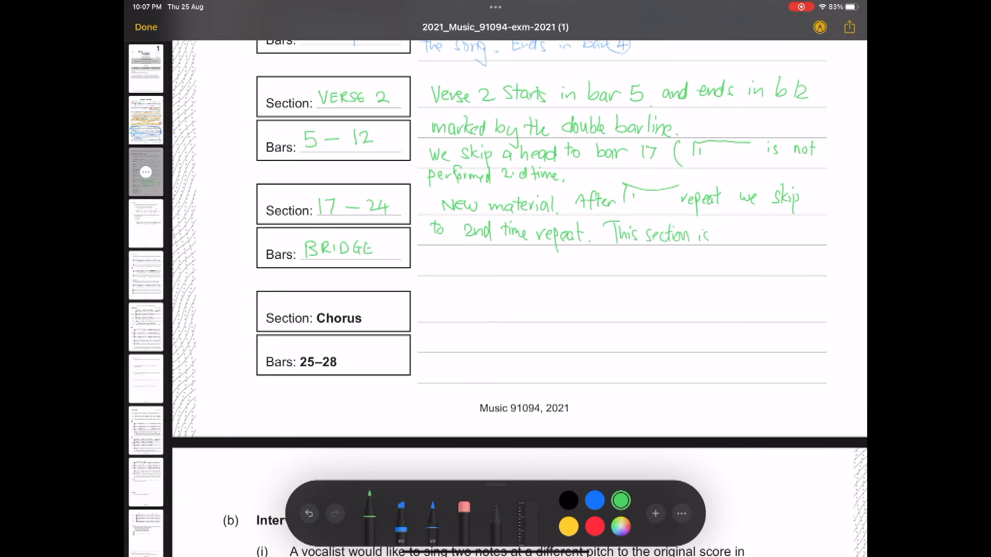
{"action": "type", "text": "also"}
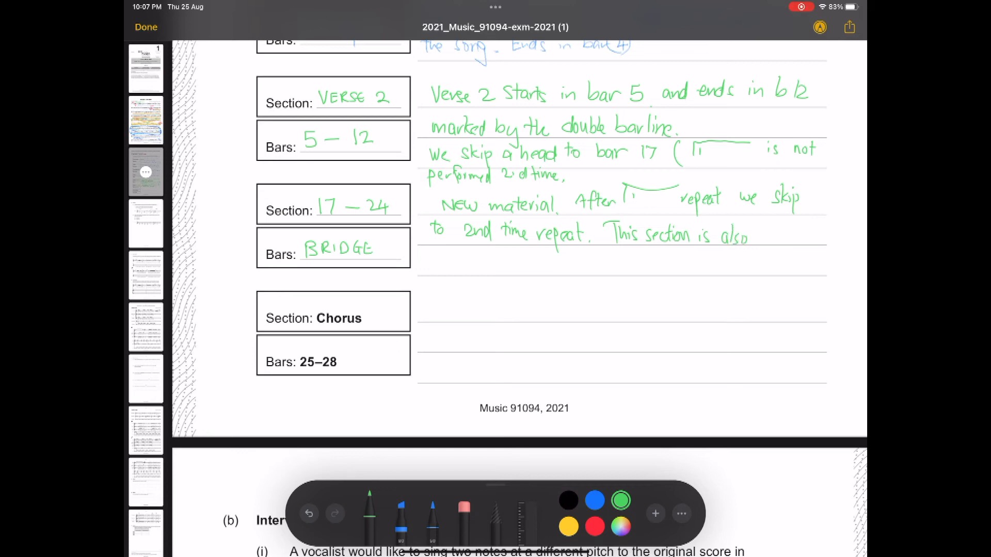
{"action": "left_click_drag", "start_coordinate": [433, 261], "coordinate": [471, 261]}
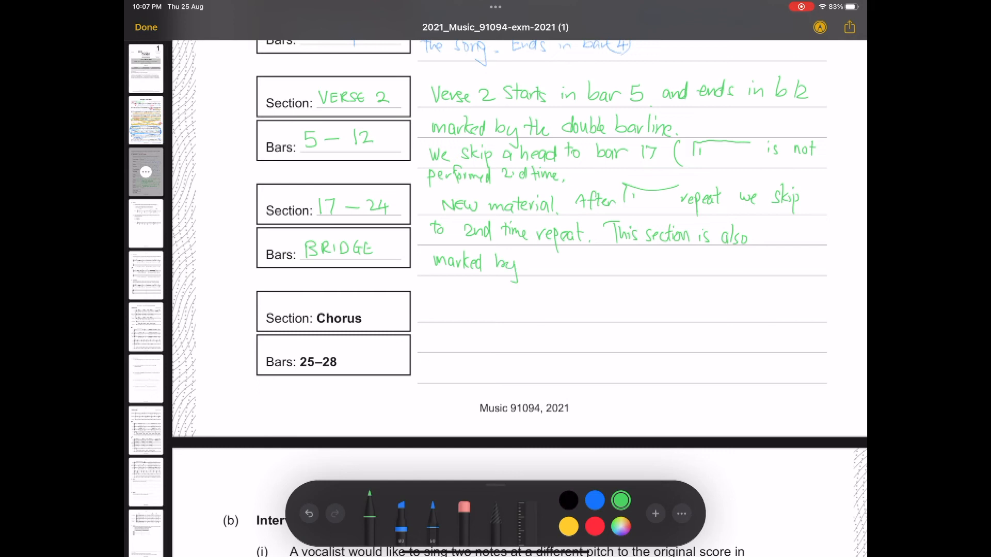
{"action": "left_click_drag", "start_coordinate": [531, 262], "coordinate": [557, 262]}
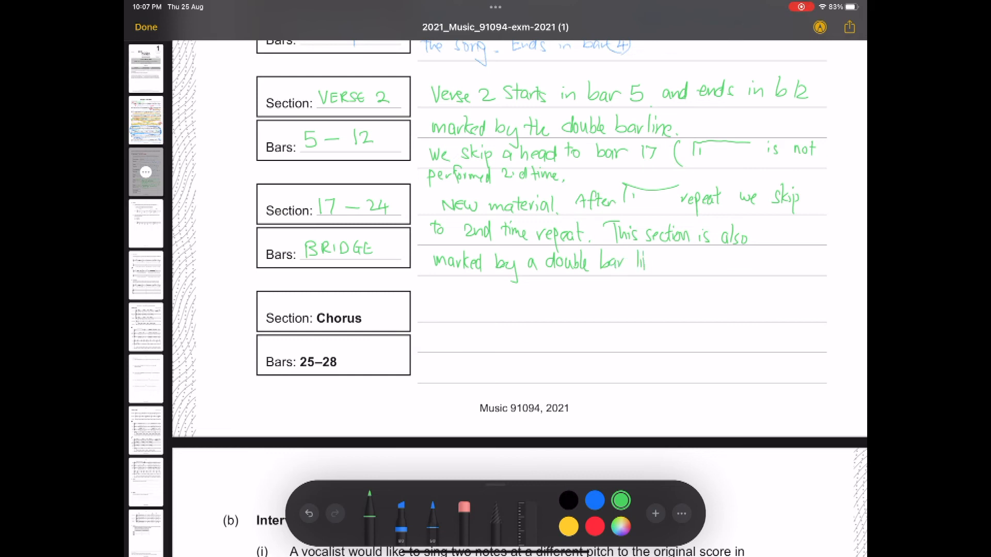
{"action": "left_click_drag", "start_coordinate": [644, 265], "coordinate": [670, 271]}
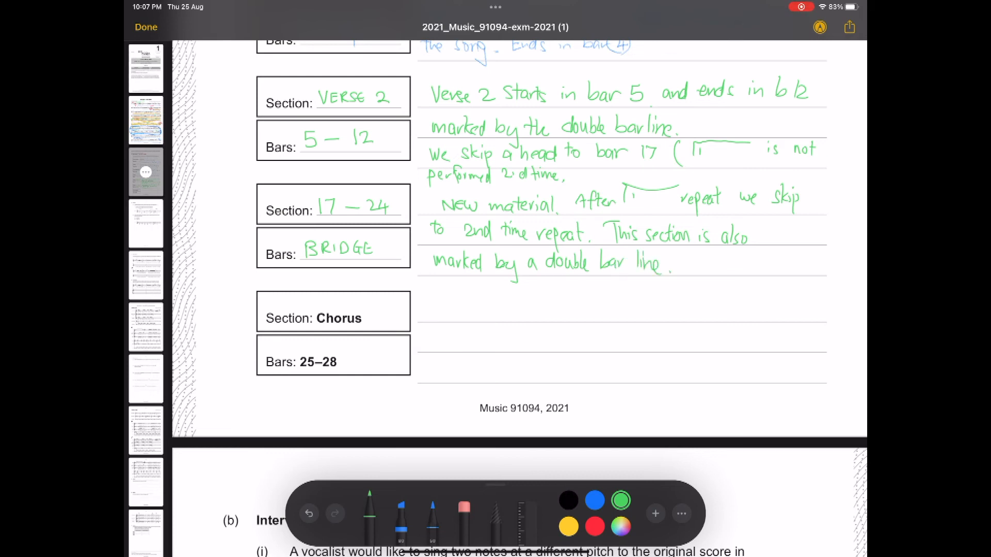
Add 'at the end of b24' in green and outline bars 25–28 in red
{"action": "scroll", "scroll_direction": "down", "scroll_amount": 3}
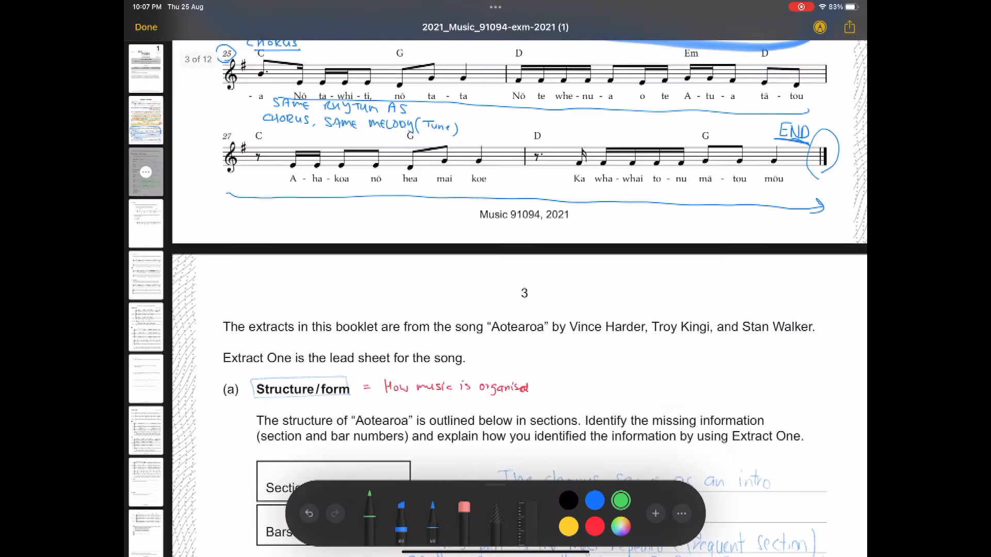
{"action": "scroll", "scroll_direction": "down", "scroll_amount": 3}
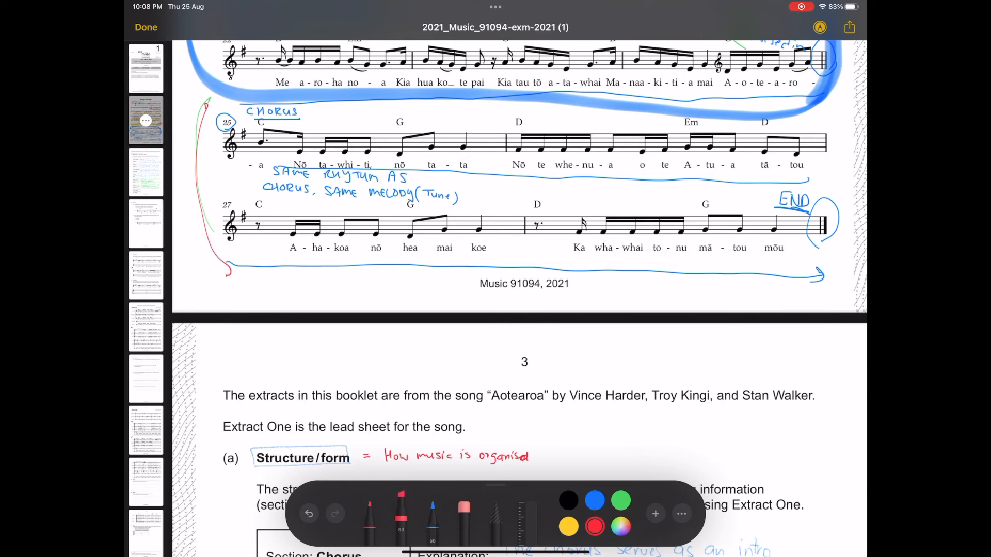
{"action": "left_click_drag", "start_coordinate": [209, 101], "coordinate": [234, 272]}
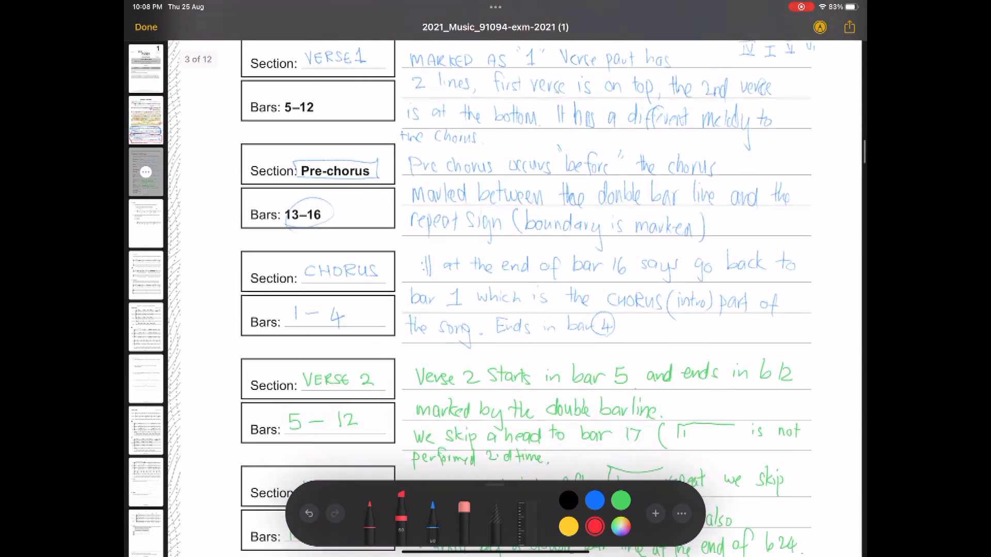
Write in red: same melody, rhythm and chords as bars 1–4, ending the song
{"action": "scroll", "scroll_direction": "down", "scroll_amount": 3}
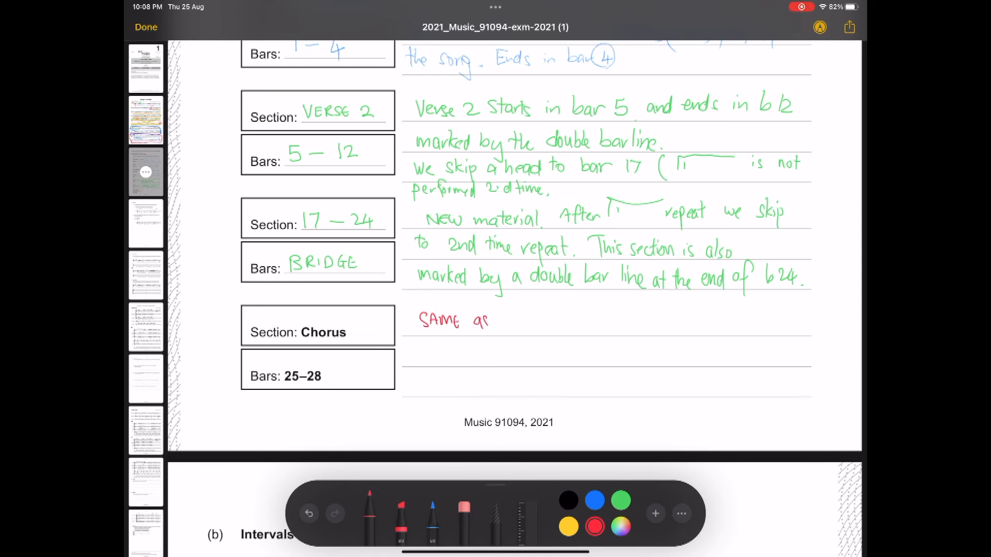
{"action": "left_click_drag", "start_coordinate": [499, 322], "coordinate": [518, 322]}
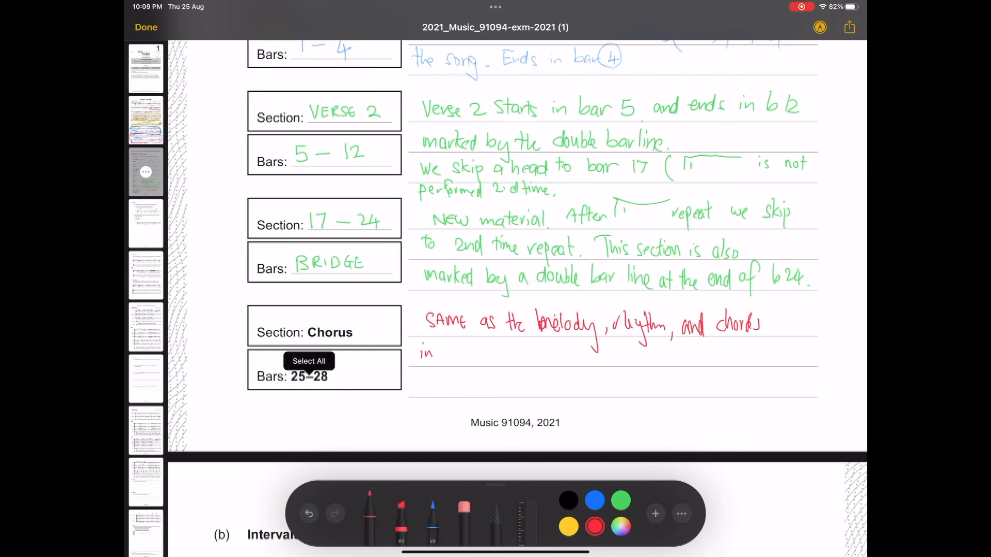
{"action": "left_click_drag", "start_coordinate": [436, 354], "coordinate": [477, 354]}
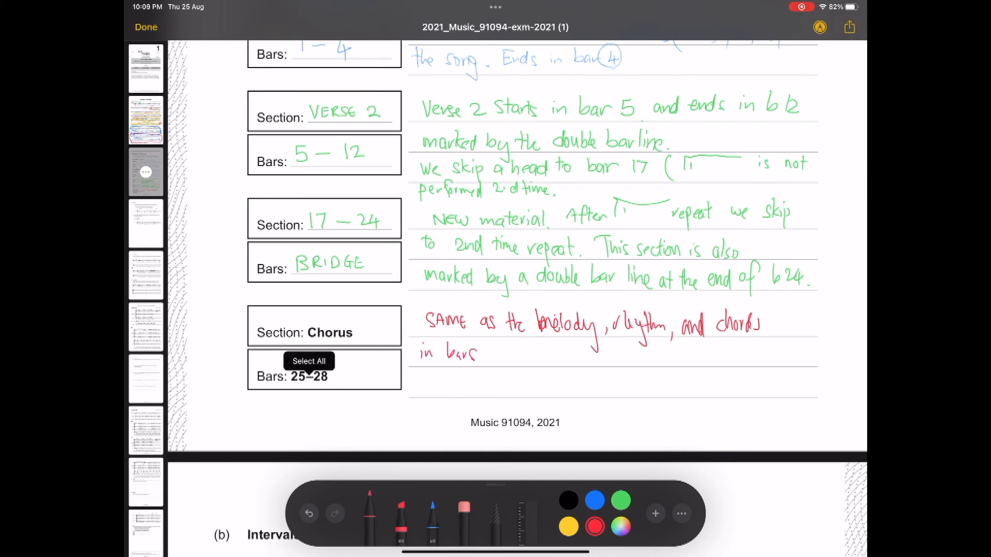
{"action": "type", "text": "1-4 marked with the double bar l"}
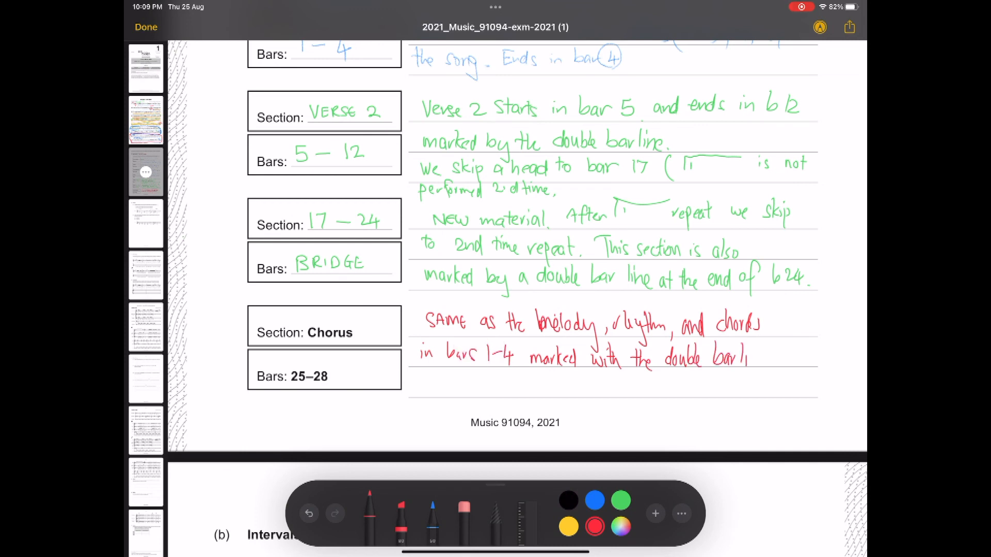
{"action": "left_click_drag", "start_coordinate": [746, 354], "coordinate": [423, 385]}
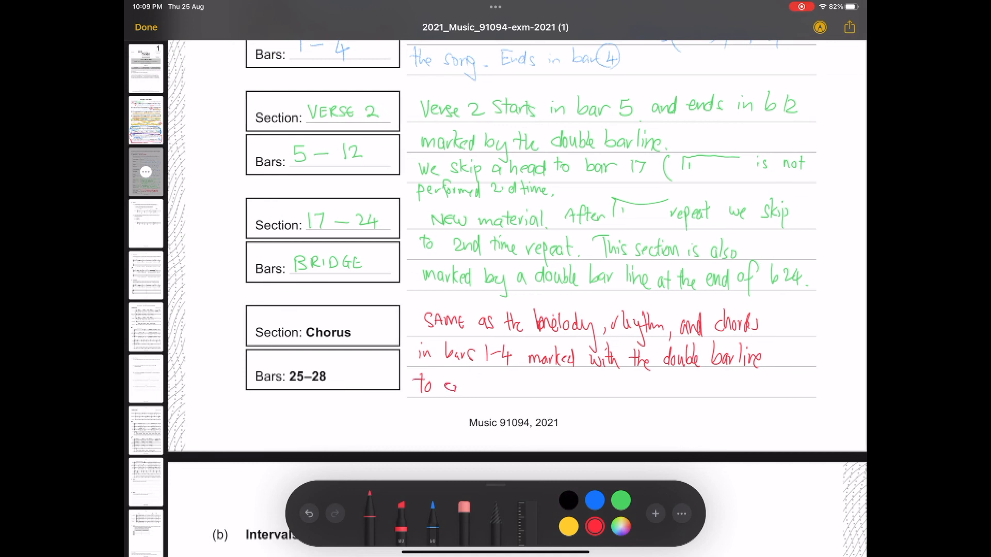
{"action": "type", "text": "nd the Song"}
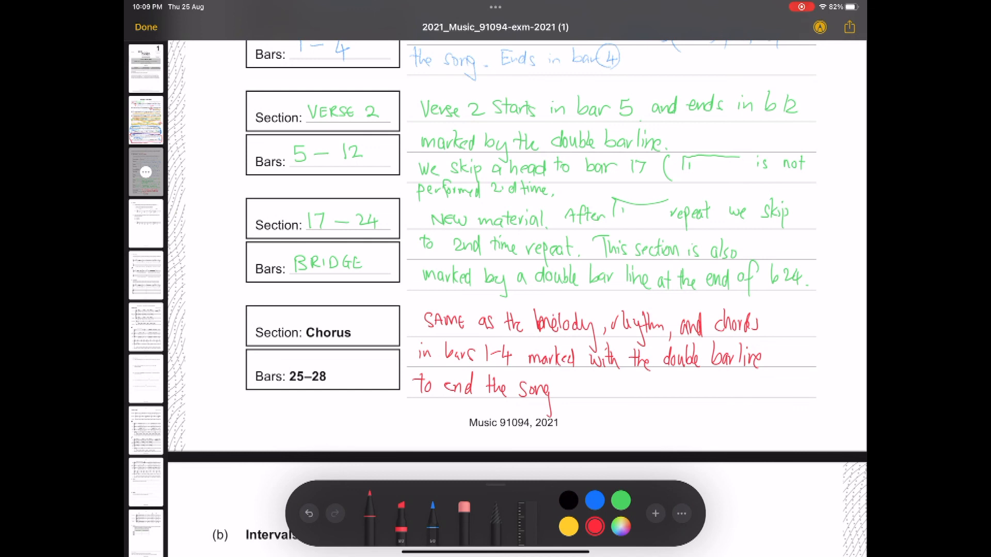
{"action": "left_click_drag", "start_coordinate": [578, 394], "coordinate": [587, 376]}
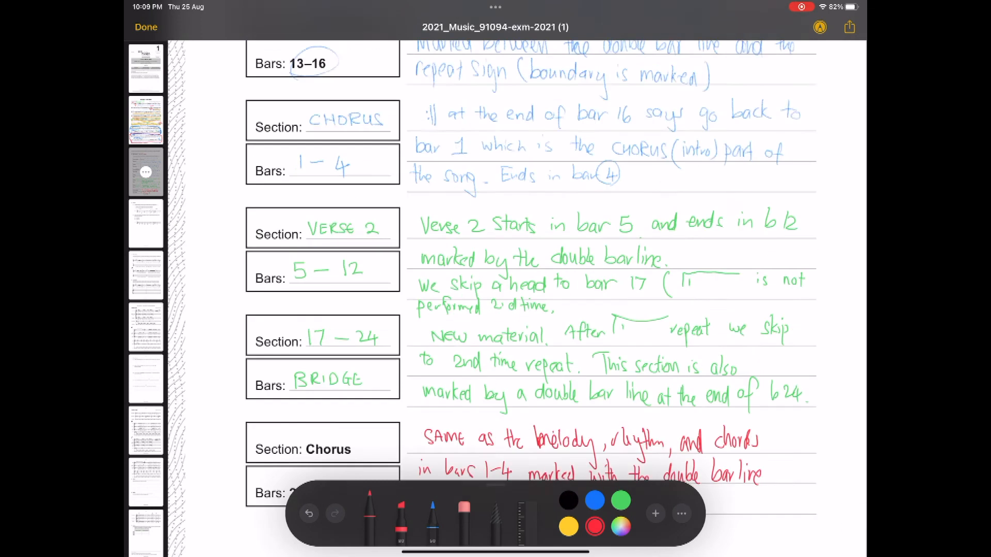
End the red chorus note with a double barline symbol and 'bar 28.'
{"action": "scroll", "scroll_direction": "down", "scroll_amount": 3}
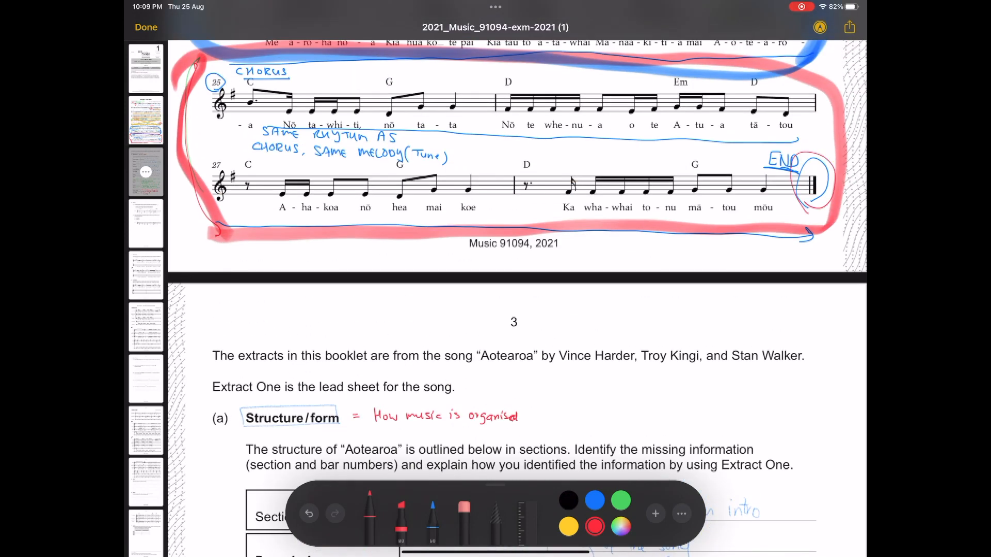
{"action": "scroll", "scroll_direction": "down", "scroll_amount": 3}
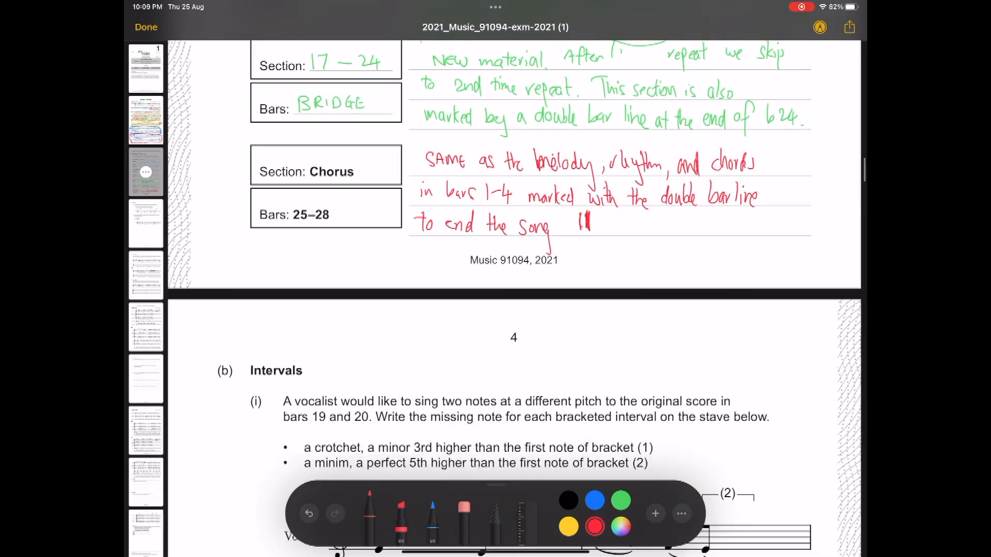
{"action": "type", "text": "bar 28."}
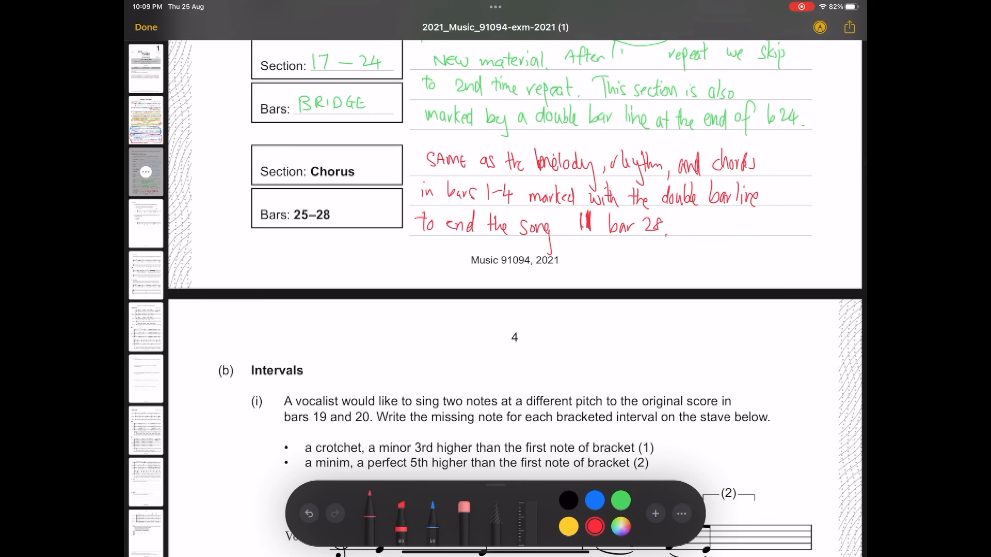
Scroll through the colour-coded lead sheet and back to the completed structure table
{"action": "scroll", "scroll_direction": "down", "scroll_amount": 3}
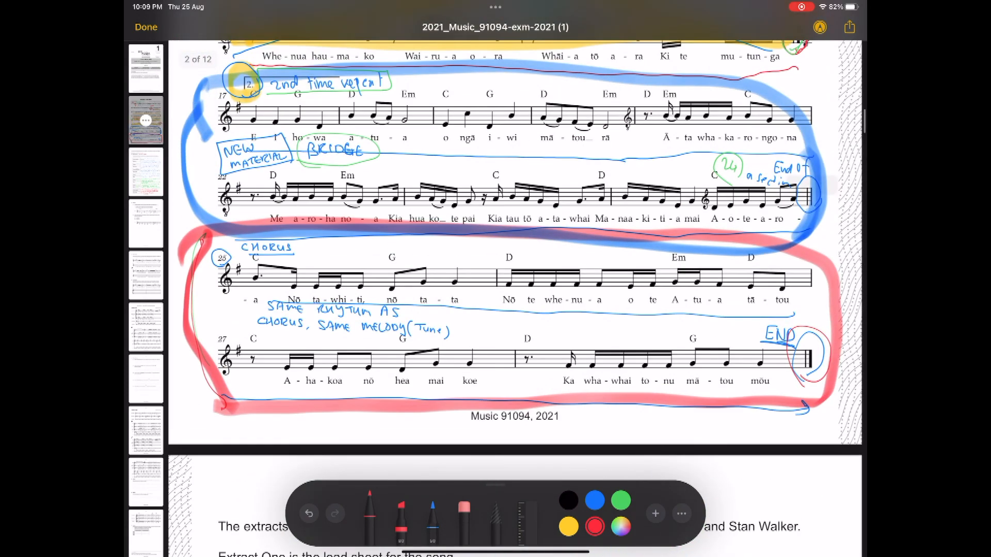
{"action": "scroll", "scroll_direction": "down", "scroll_amount": 3}
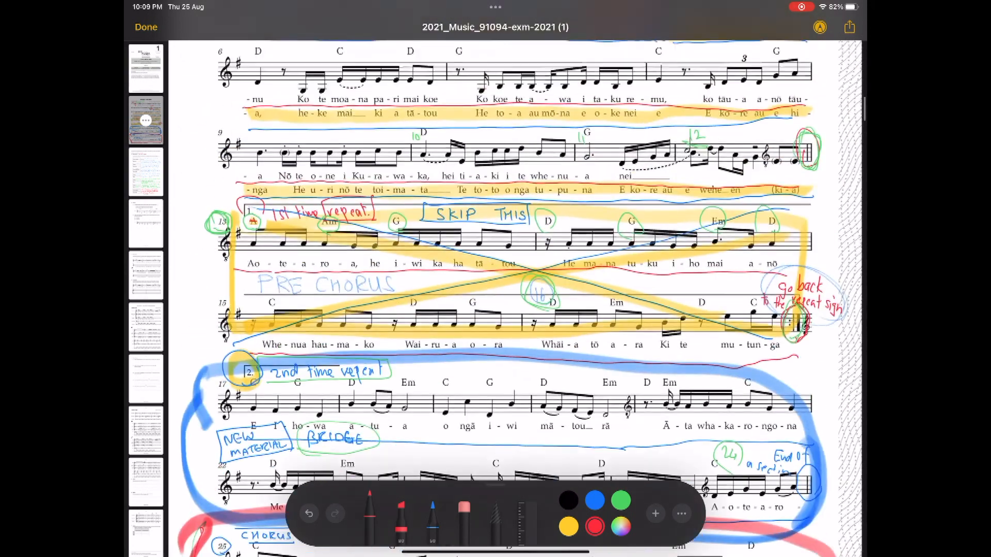
{"action": "scroll", "scroll_direction": "down", "scroll_amount": 3}
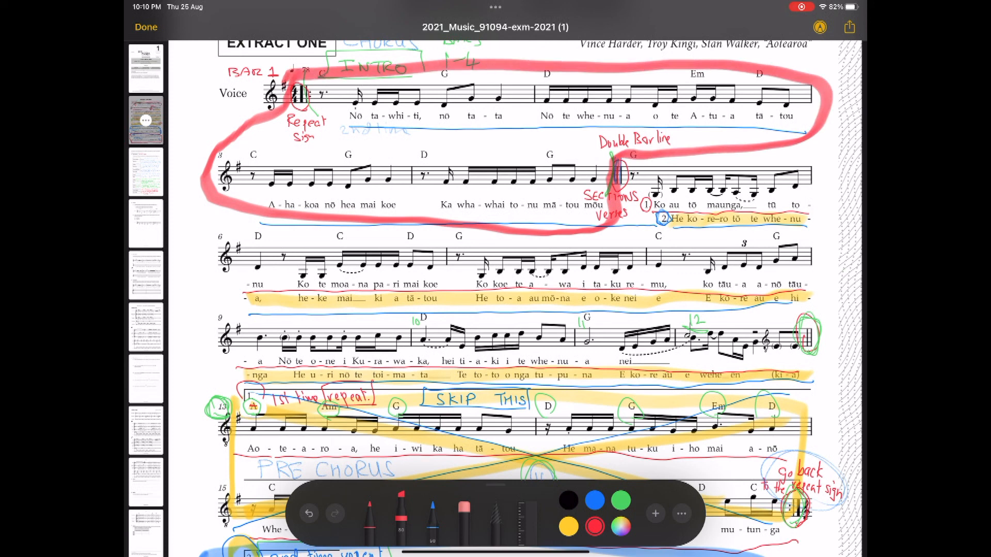
{"action": "scroll", "scroll_direction": "down", "scroll_amount": 3}
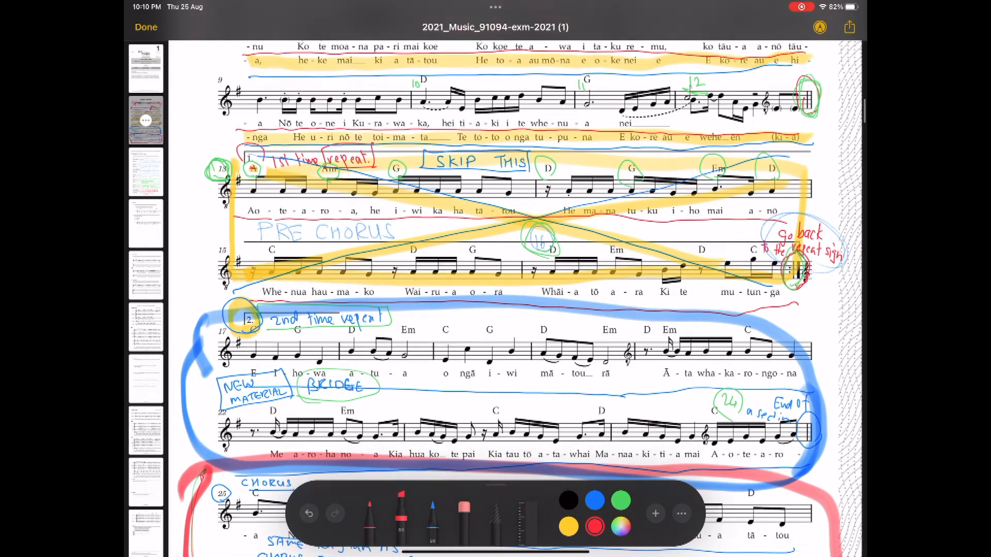
{"action": "scroll", "scroll_direction": "down", "scroll_amount": 3}
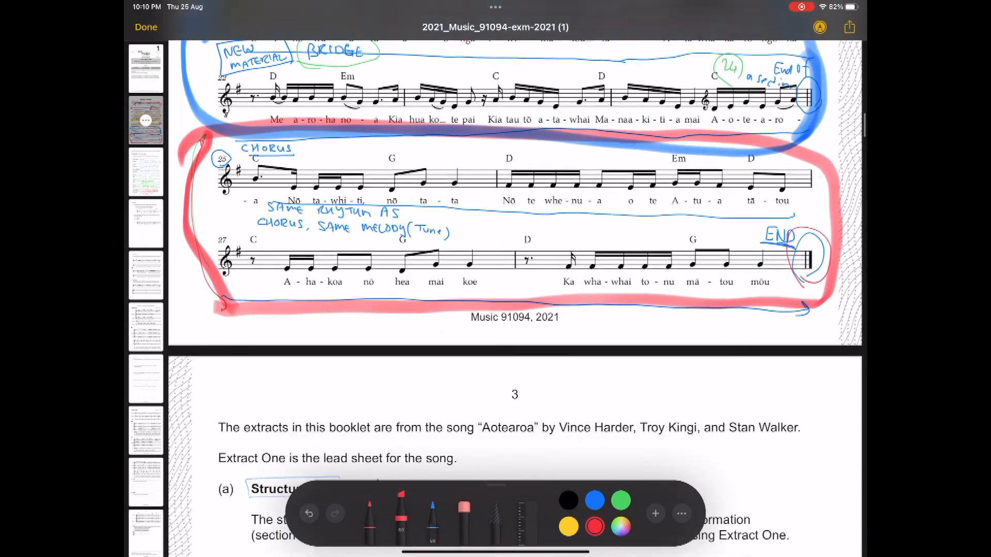
{"action": "scroll", "scroll_direction": "down", "scroll_amount": 3}
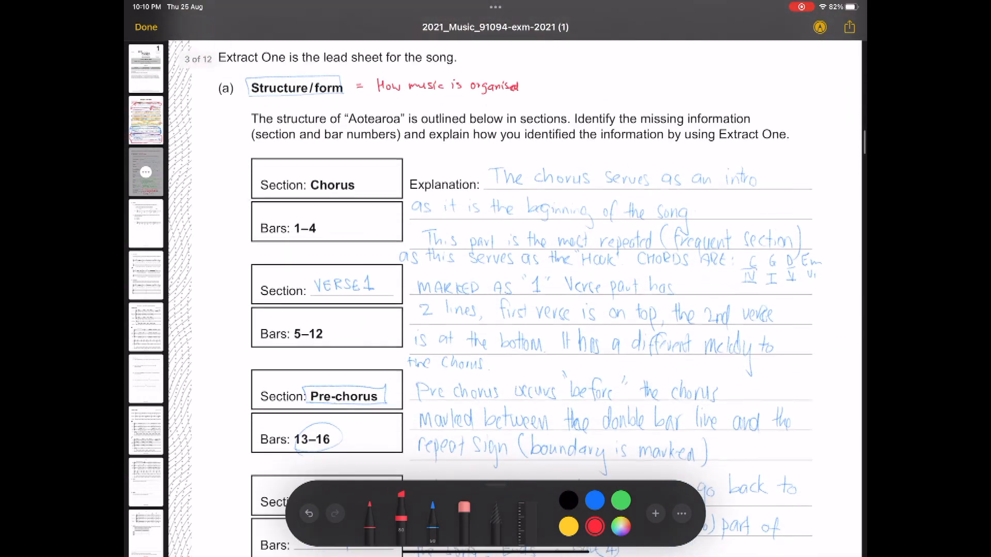
{"action": "scroll", "scroll_direction": "down", "scroll_amount": 3}
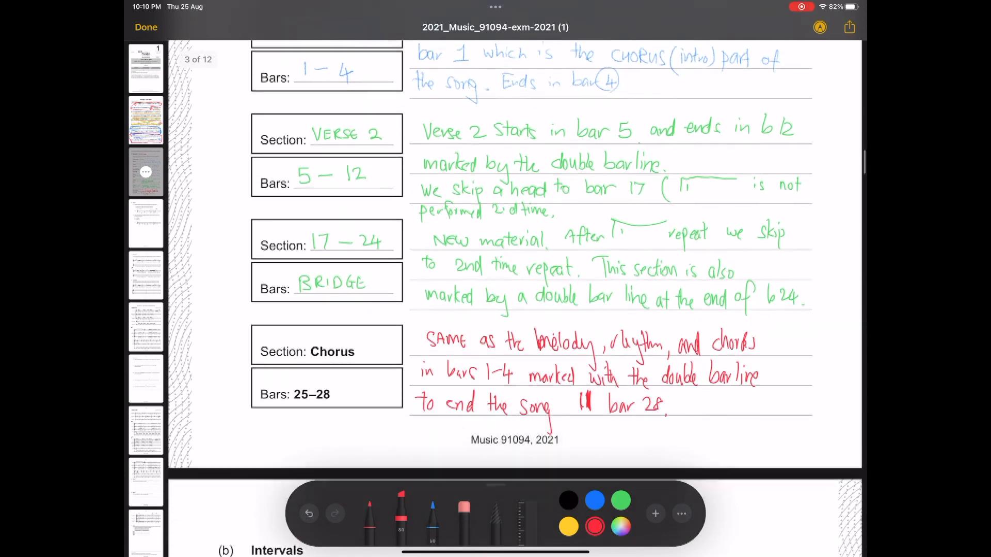
{"action": "scroll", "scroll_direction": "down", "scroll_amount": 3}
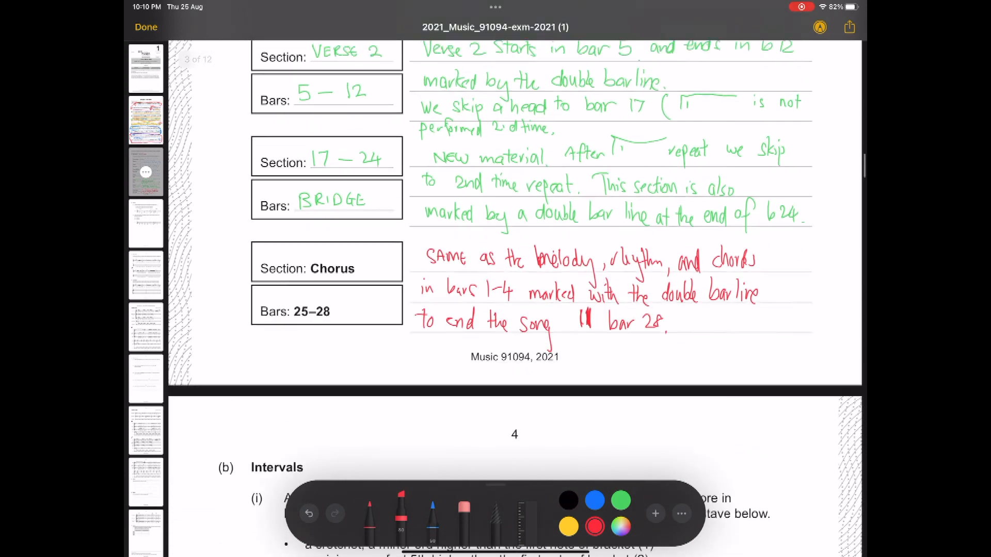